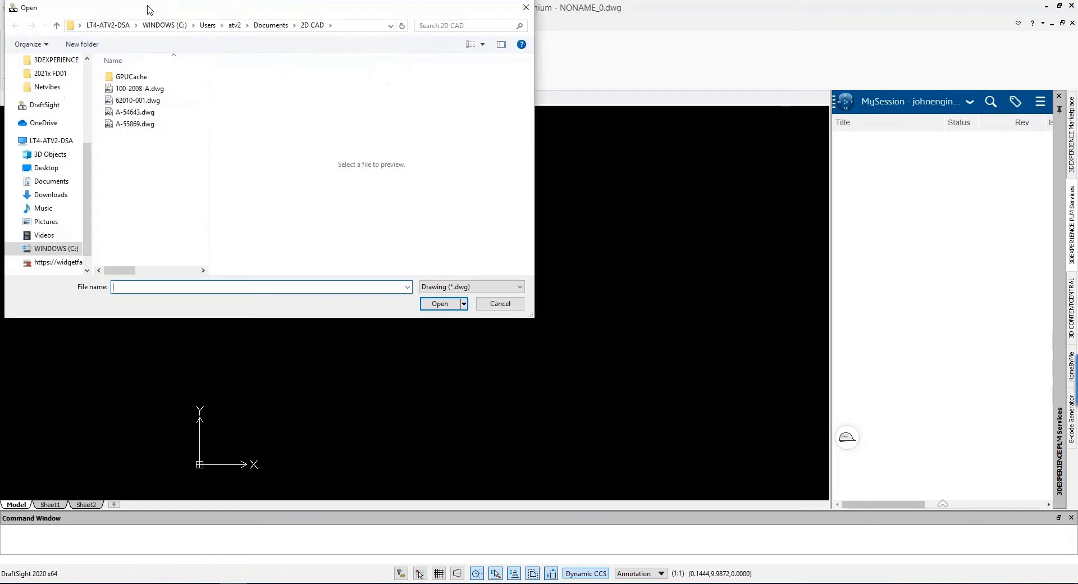
Open the drawing 62010-001.dwg from the 2D CAD folder.
left_click(137, 99)
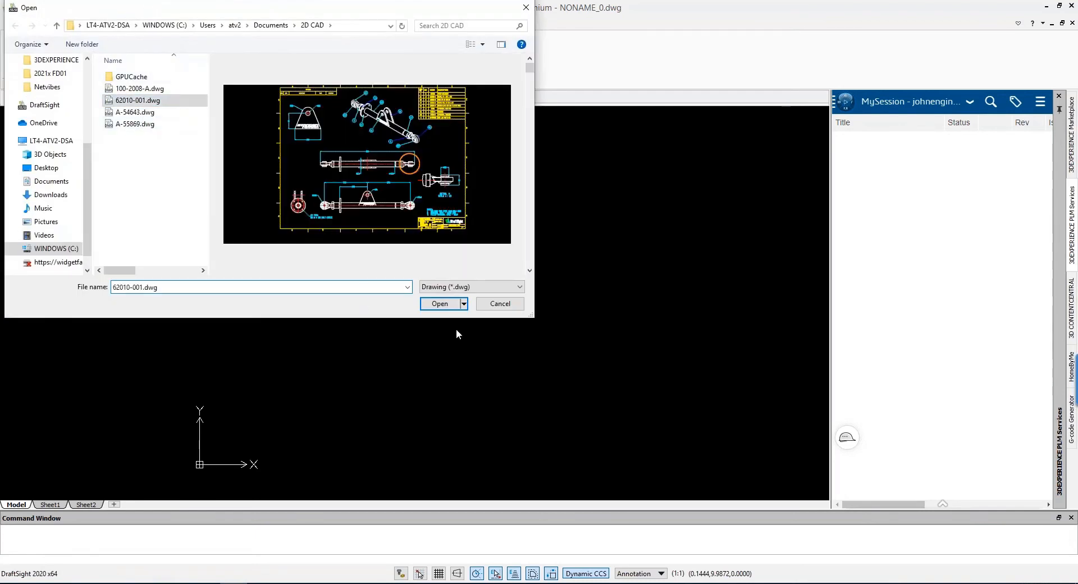
left_click(439, 304)
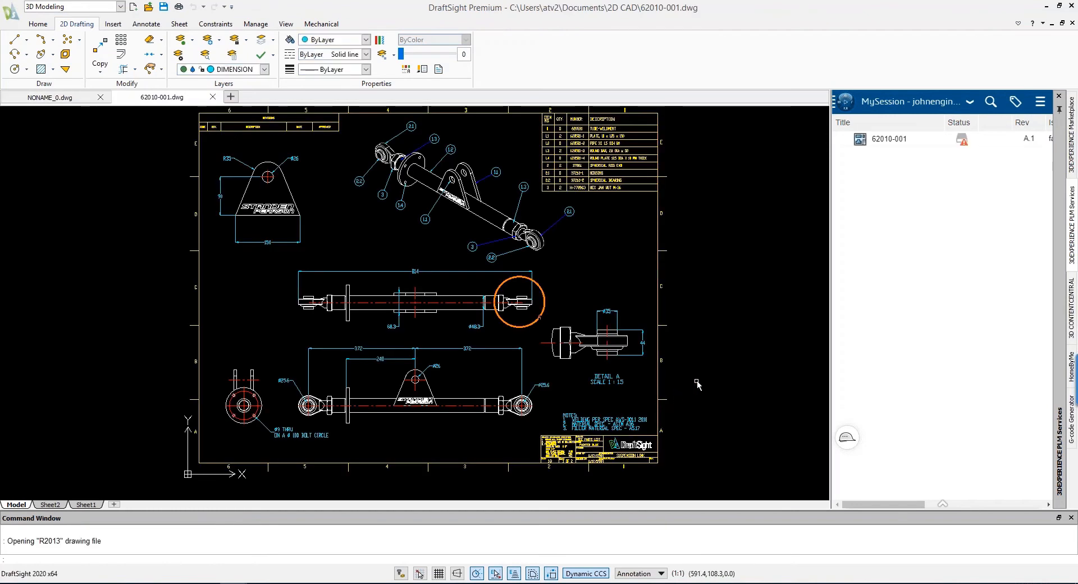
mouse_move(817, 322)
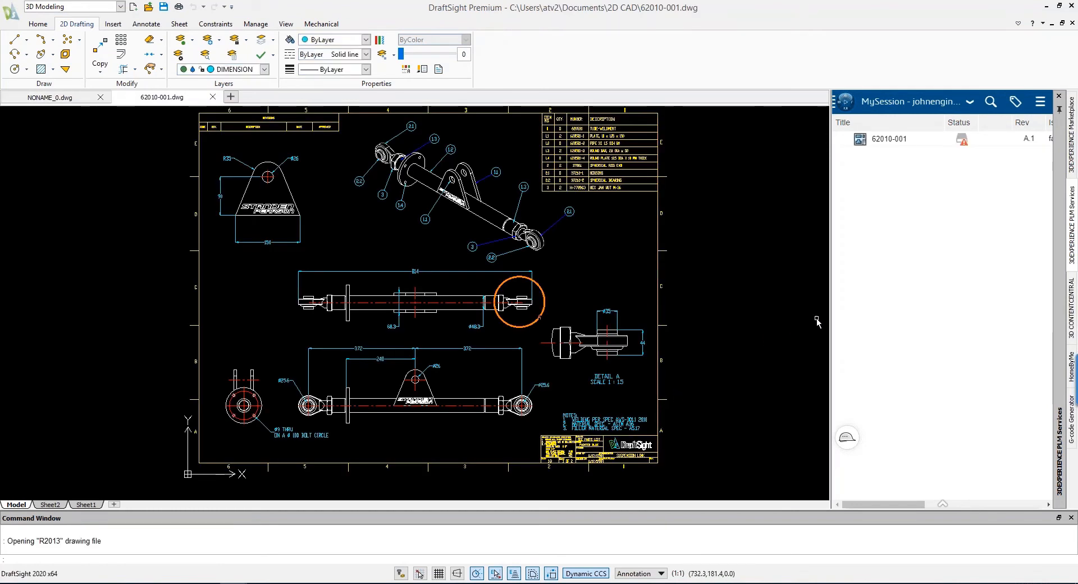
mouse_move(830, 316)
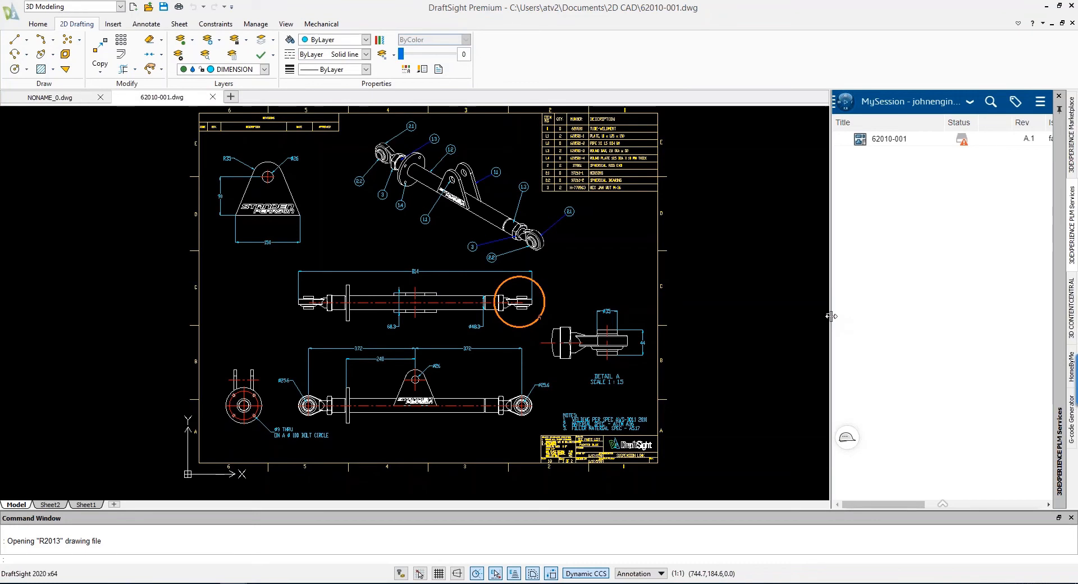
Widen the MySession panel to reveal file name, latest flag and space columns.
left_click_drag(831, 317, 792, 319)
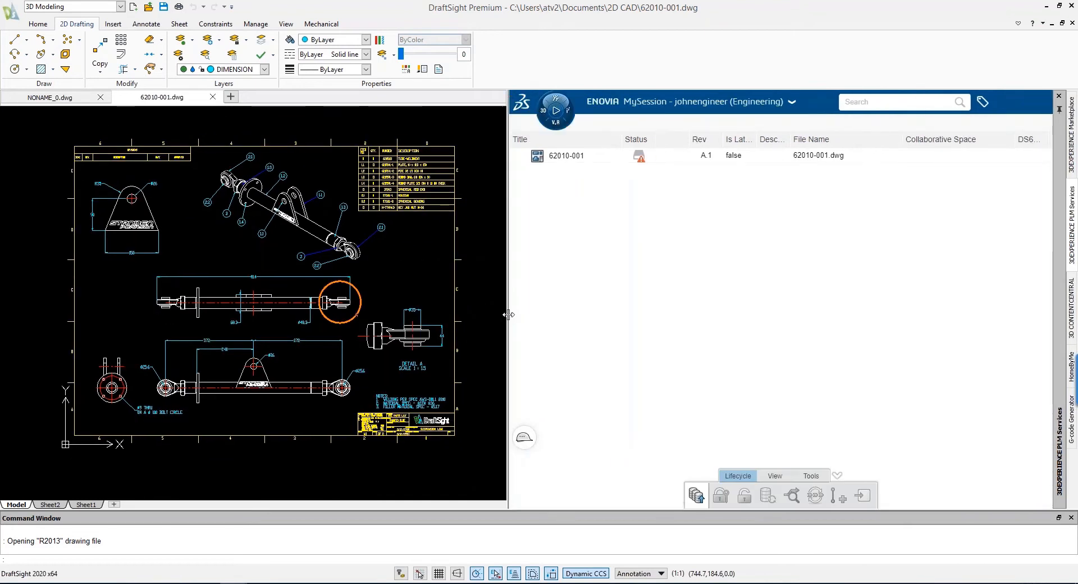
mouse_move(634, 247)
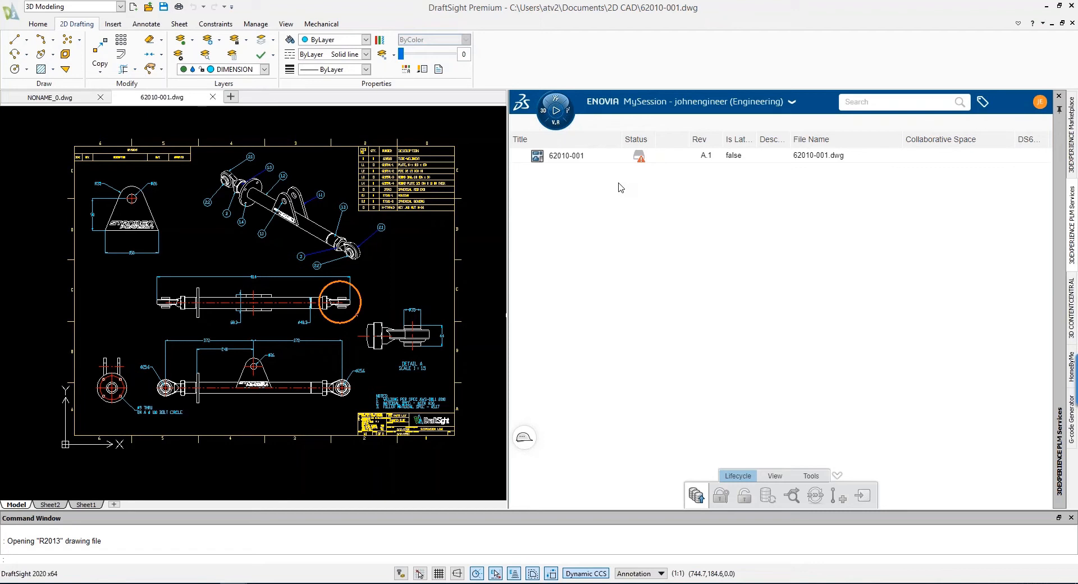
mouse_move(613, 180)
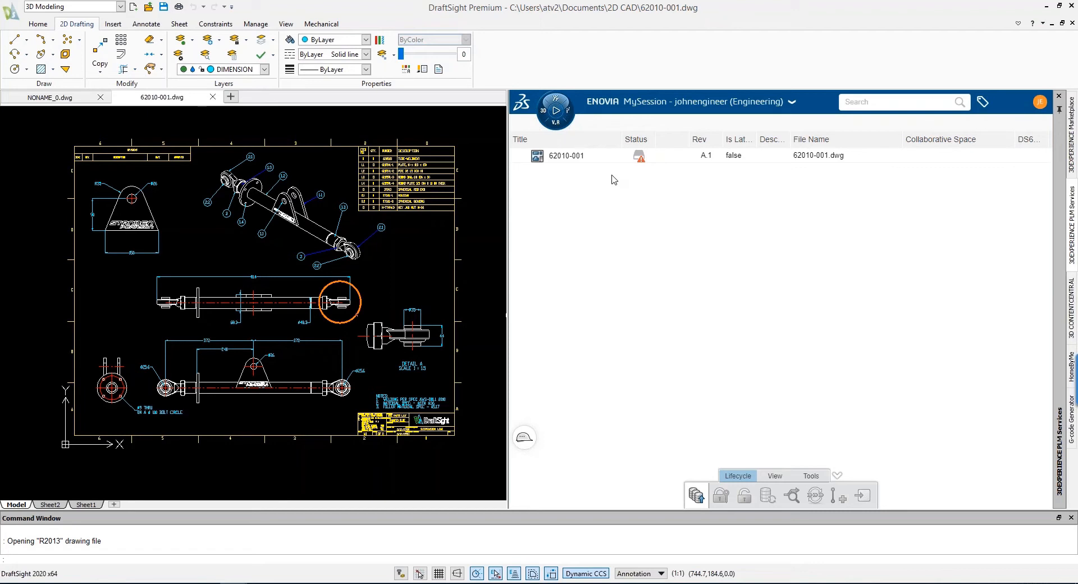
mouse_move(595, 163)
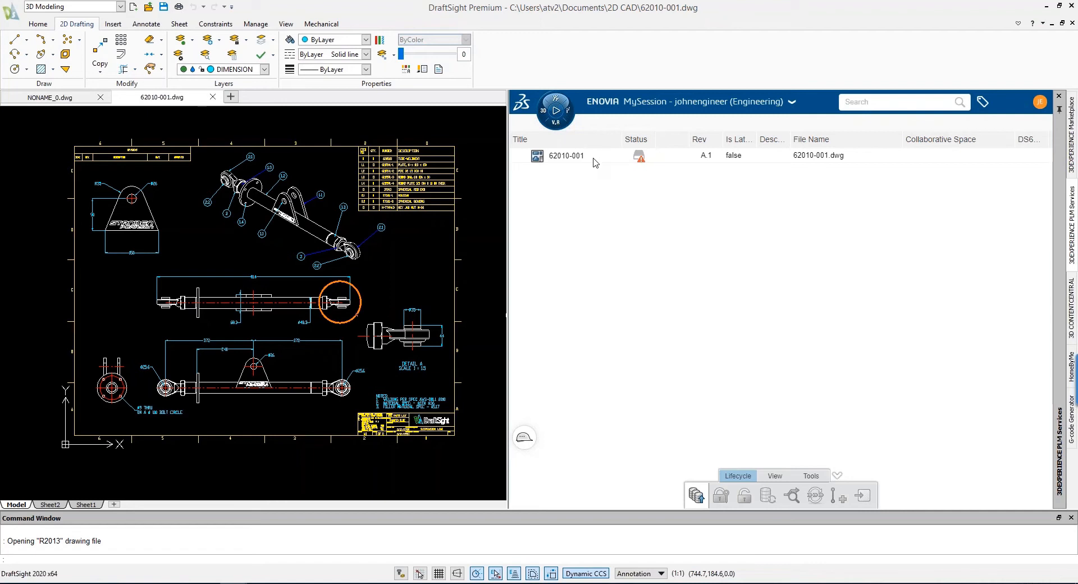
mouse_move(644, 165)
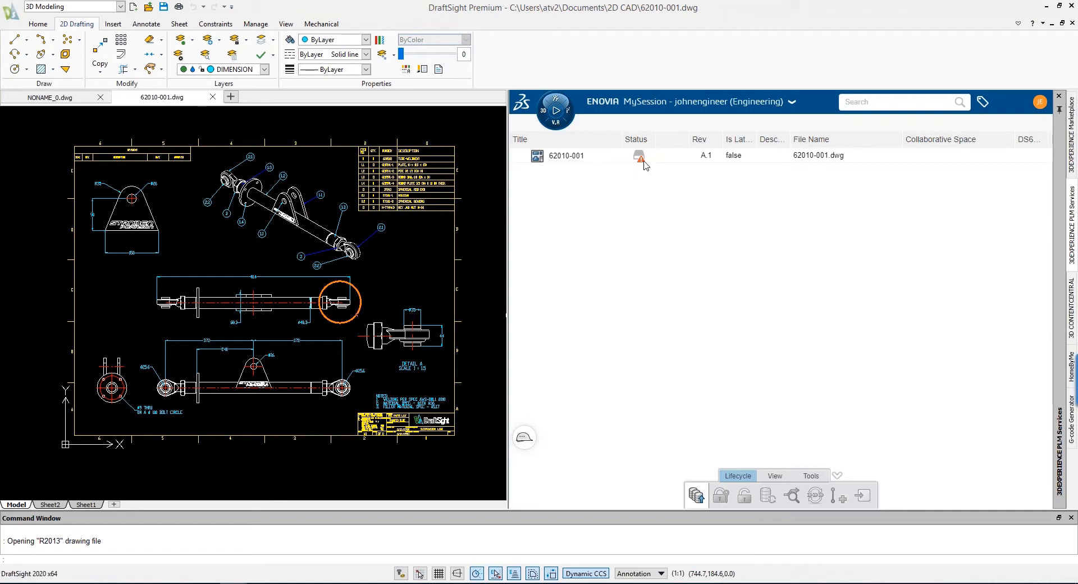
mouse_move(646, 175)
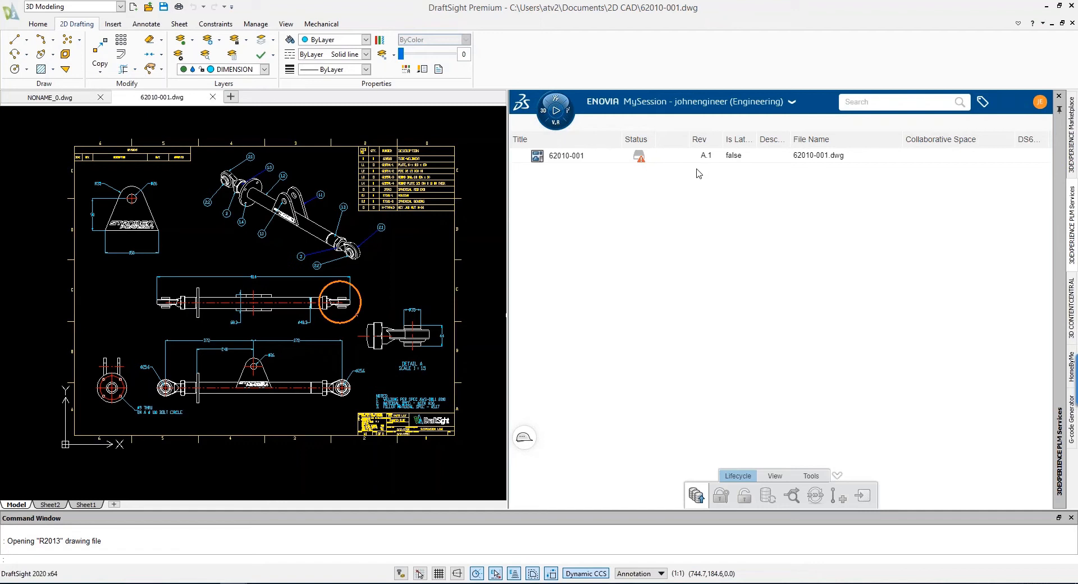
mouse_move(740, 175)
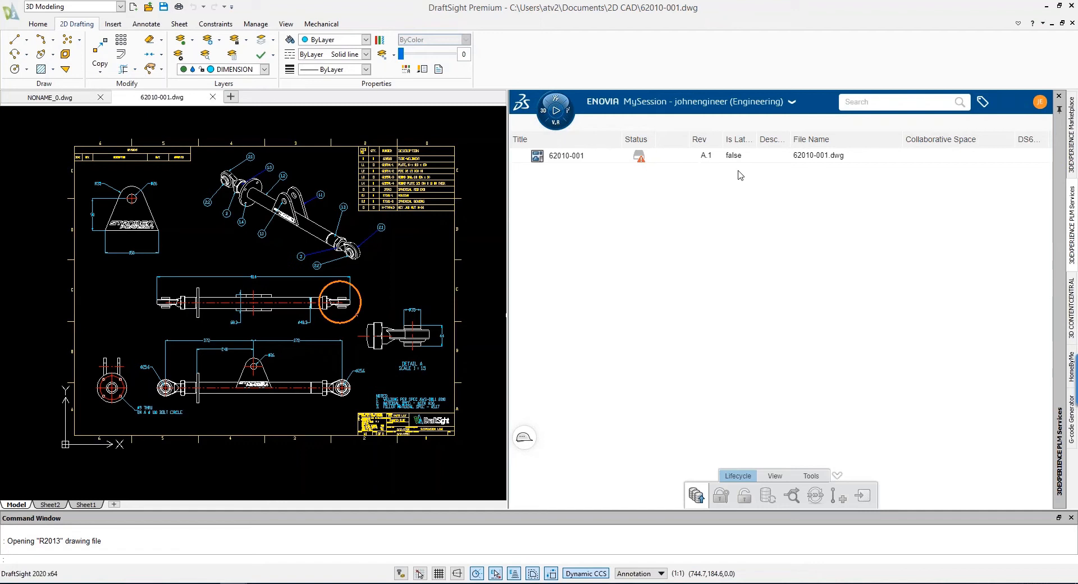
mouse_move(741, 171)
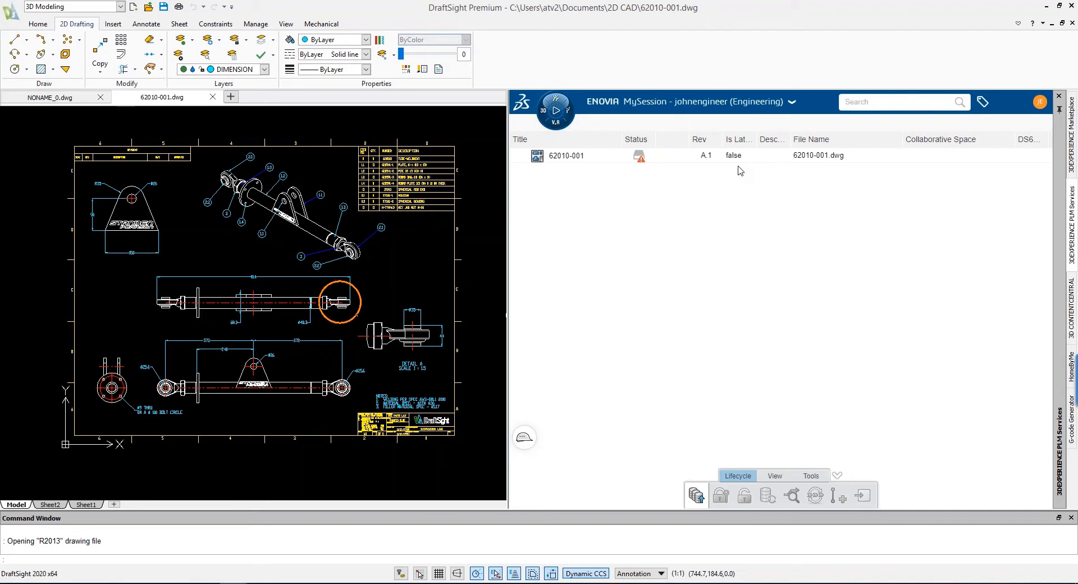
mouse_move(695, 172)
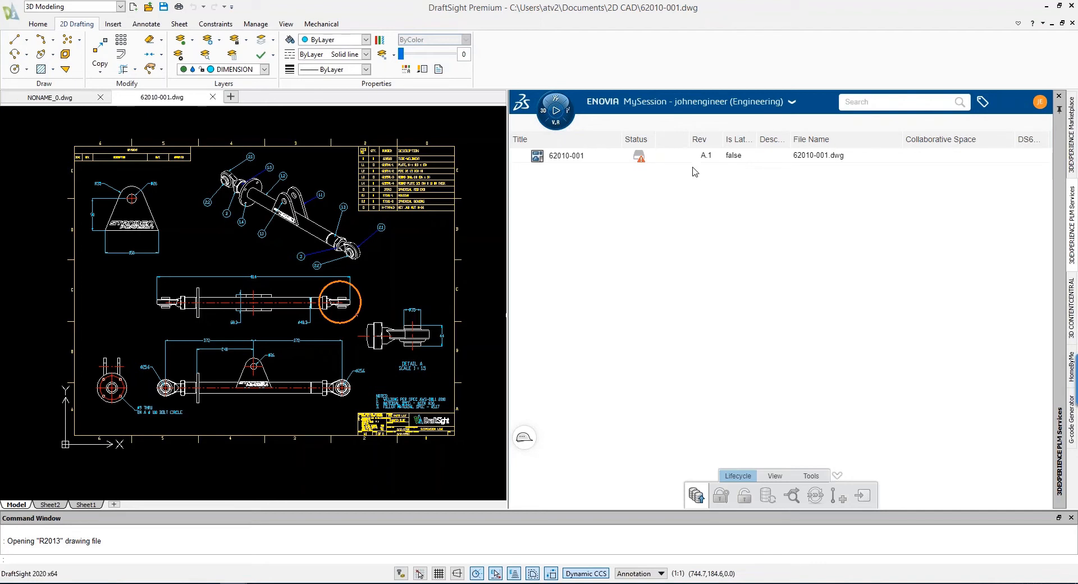
right_click(566, 156)
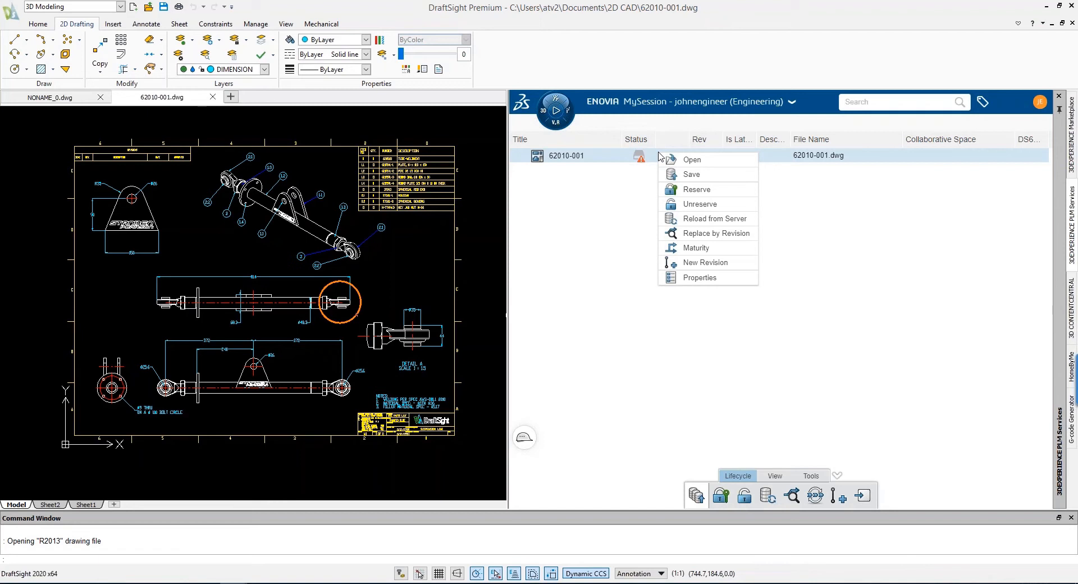
mouse_move(689, 165)
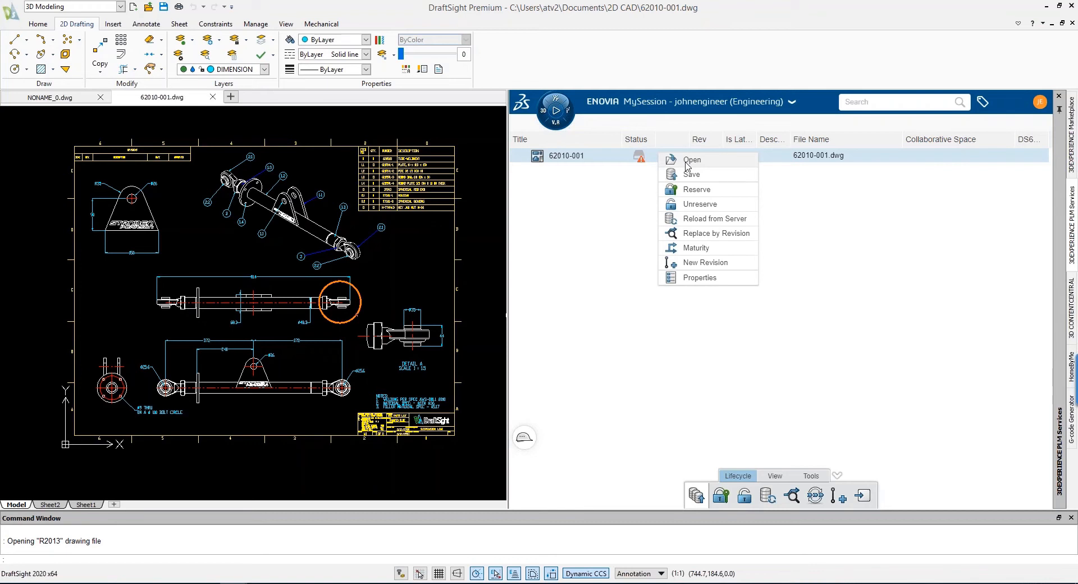
mouse_move(697, 175)
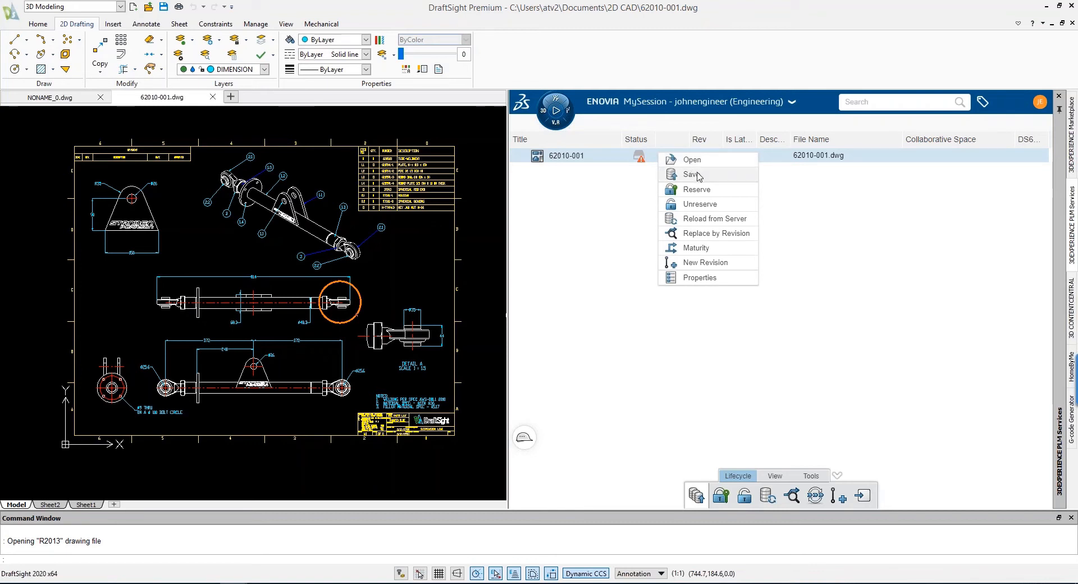
mouse_move(723, 196)
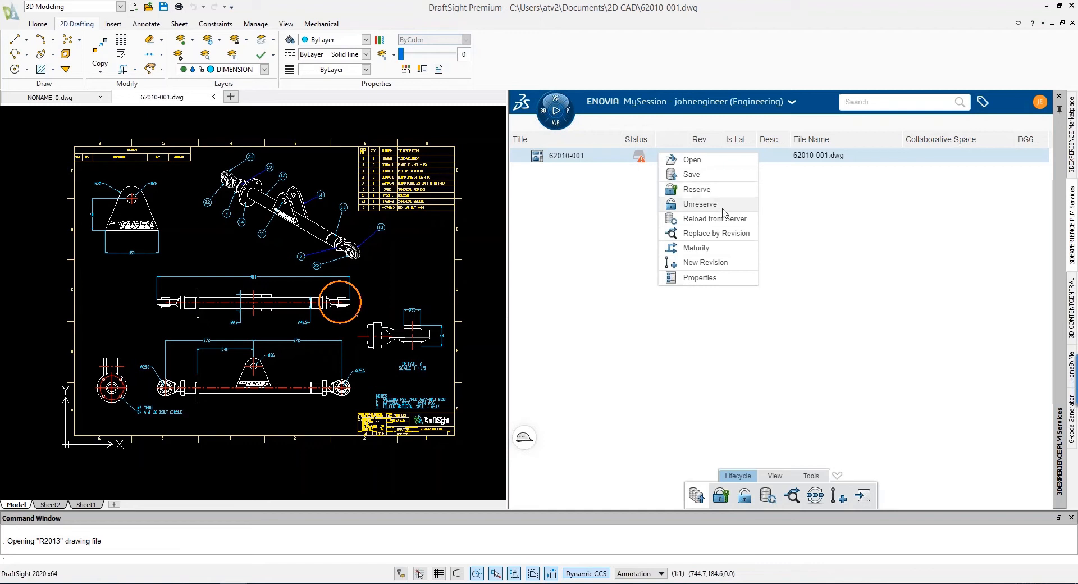
mouse_move(727, 225)
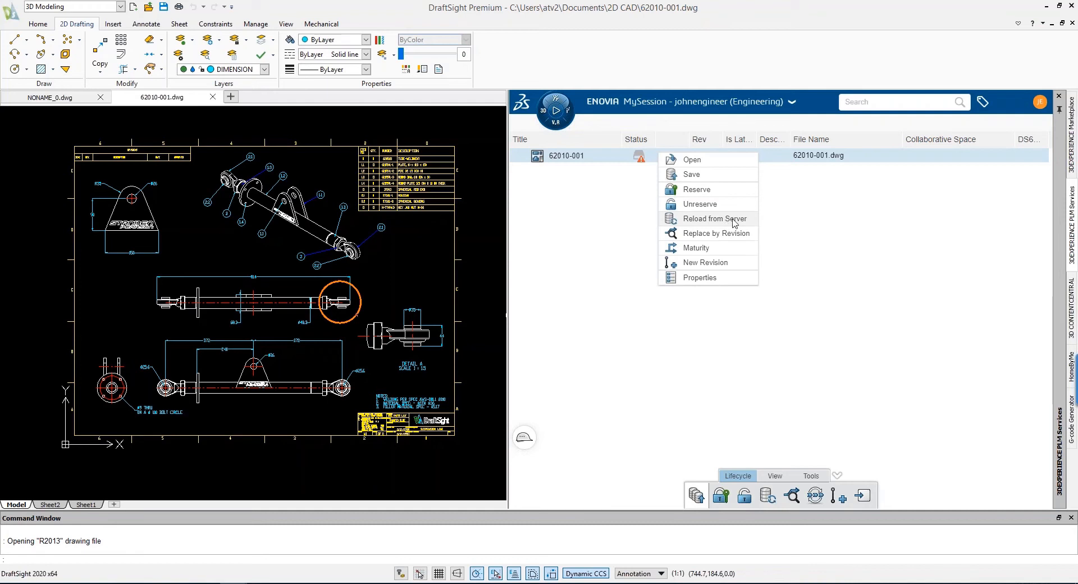
mouse_move(727, 236)
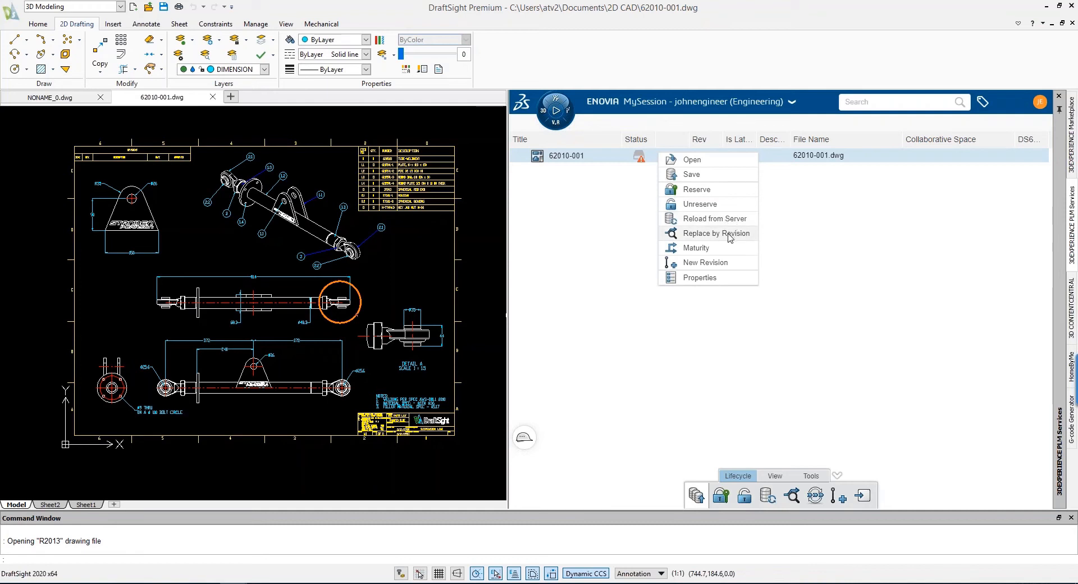
mouse_move(729, 238)
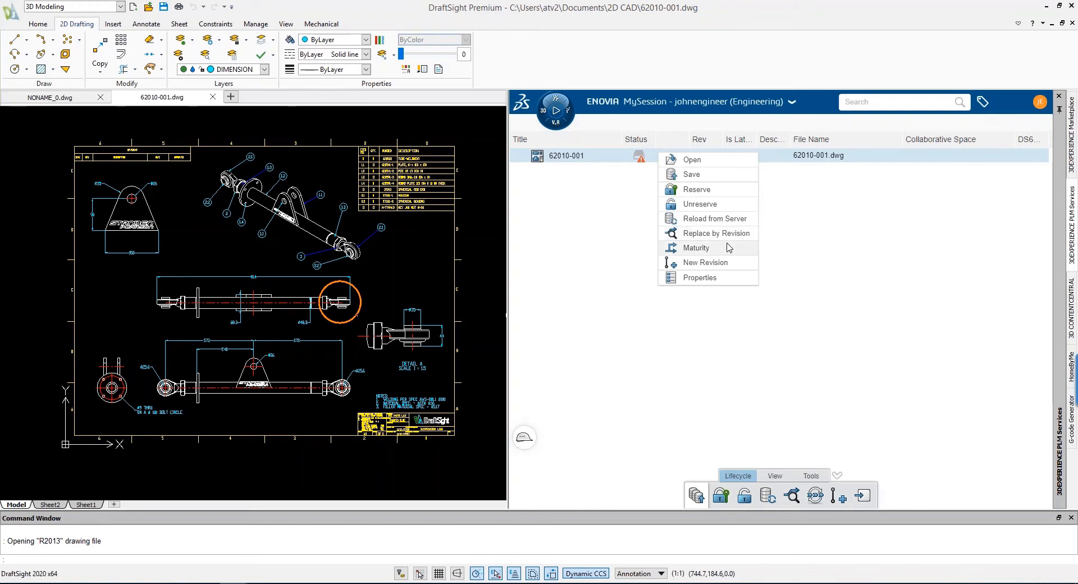
mouse_move(732, 265)
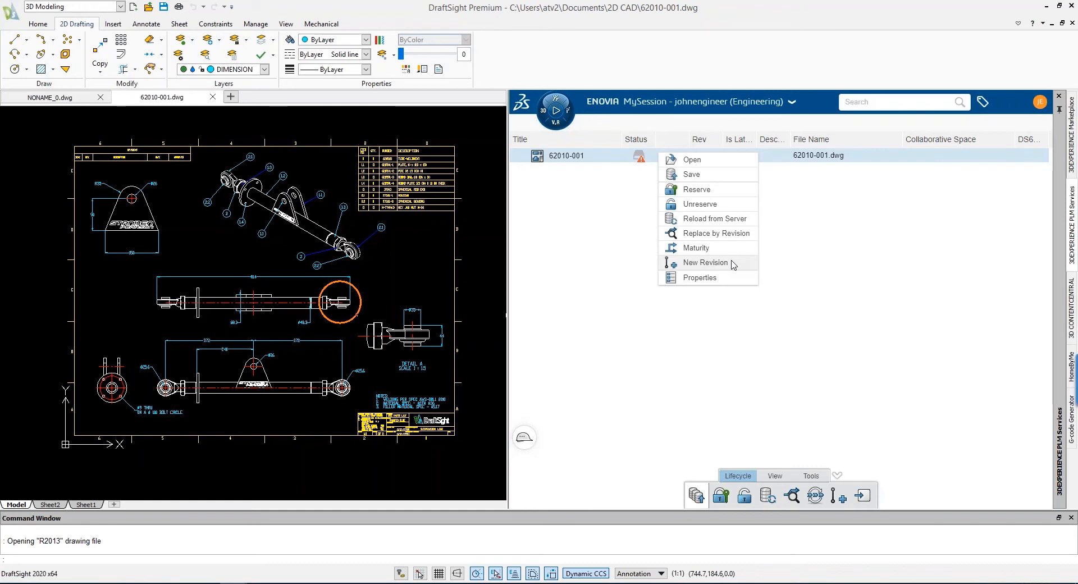
mouse_move(707, 177)
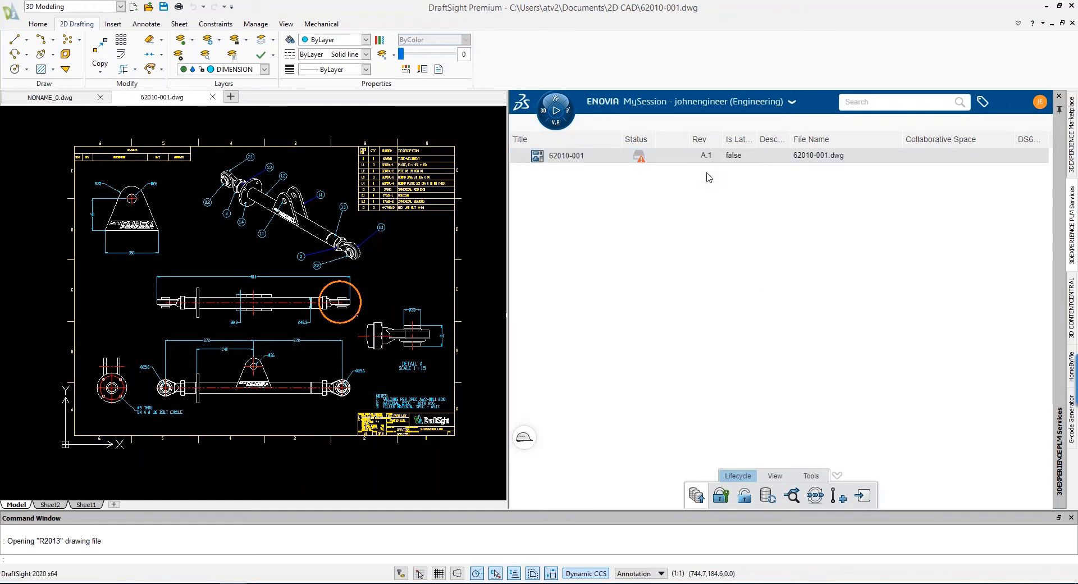
Save 62010-001.dwg to 3DEXPERIENCE in the Engineering space as revision A.1.
left_click(696, 495)
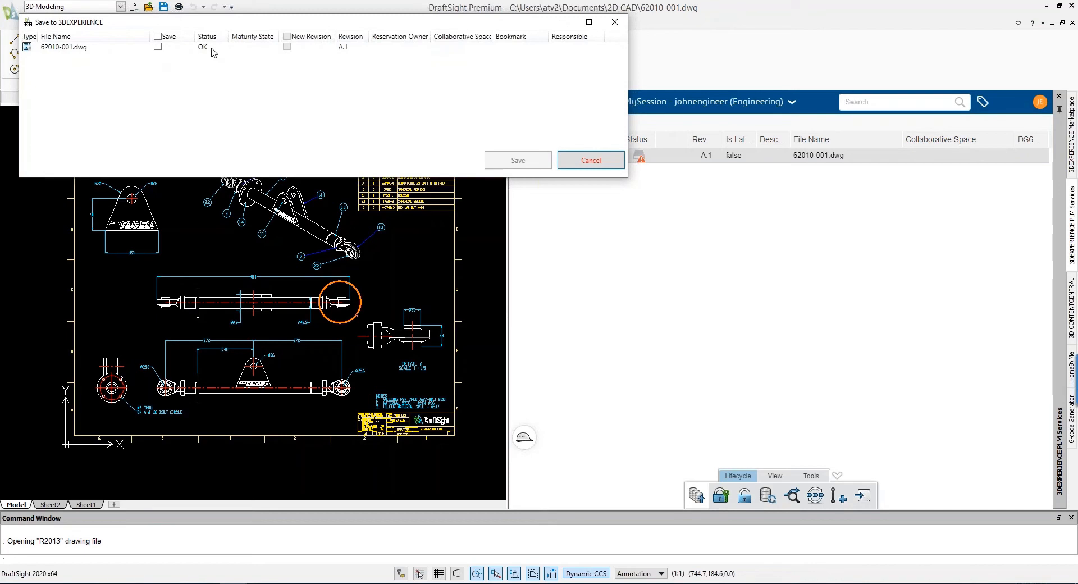
mouse_move(349, 55)
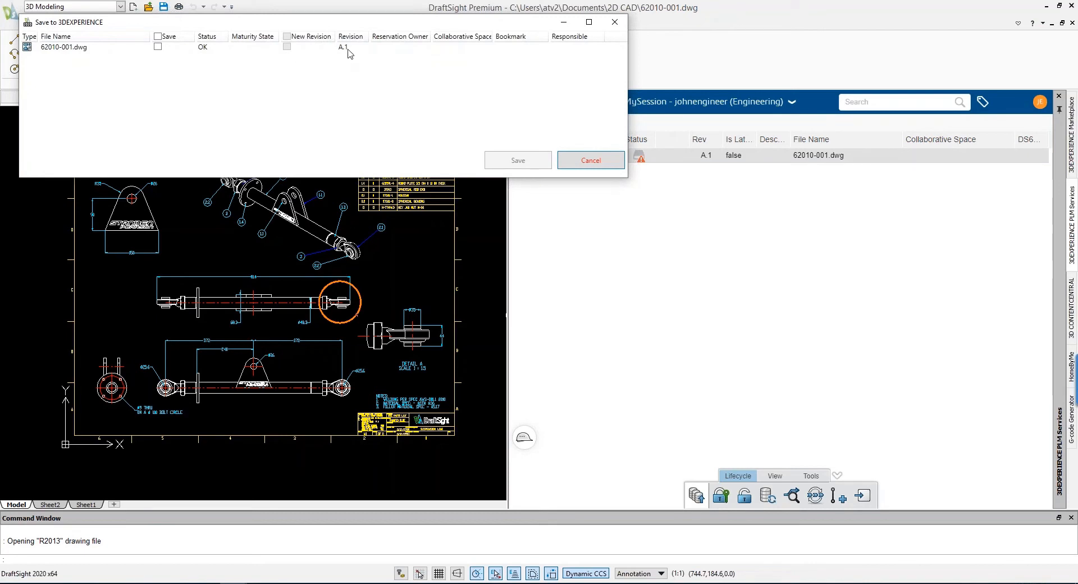
left_click(157, 47)
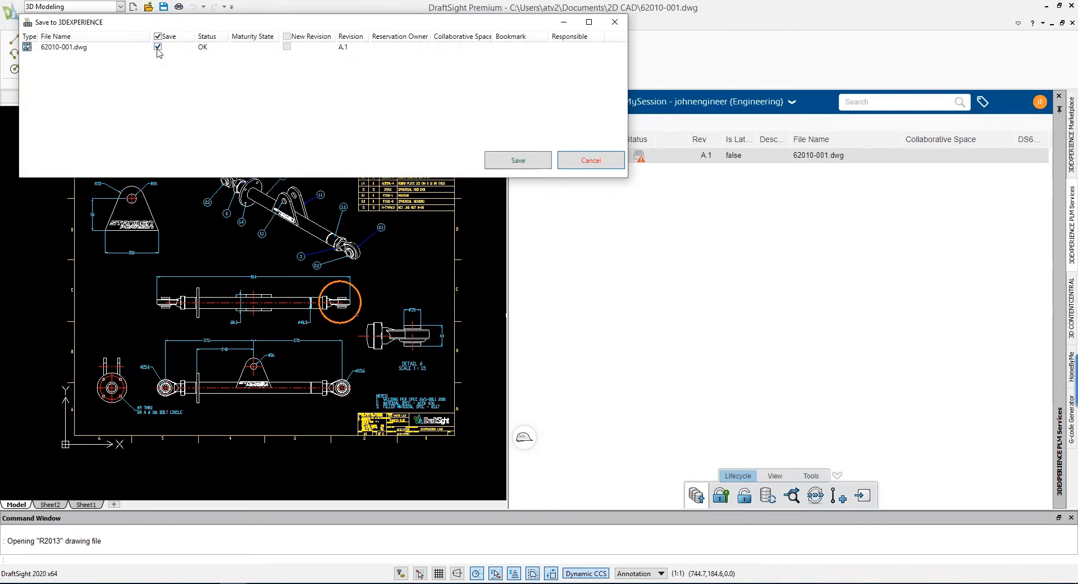
left_click(517, 161)
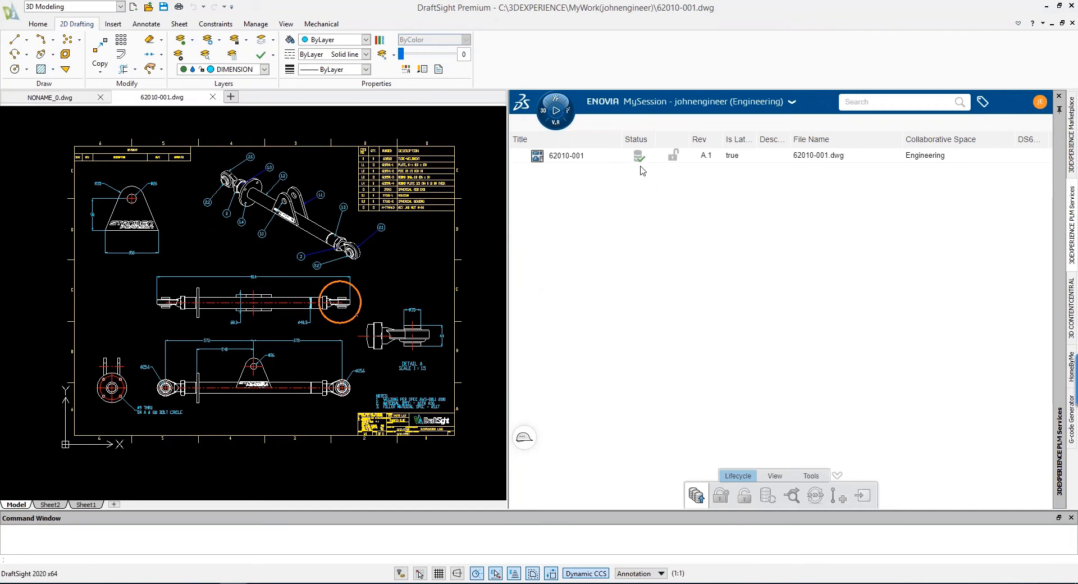
mouse_move(638, 162)
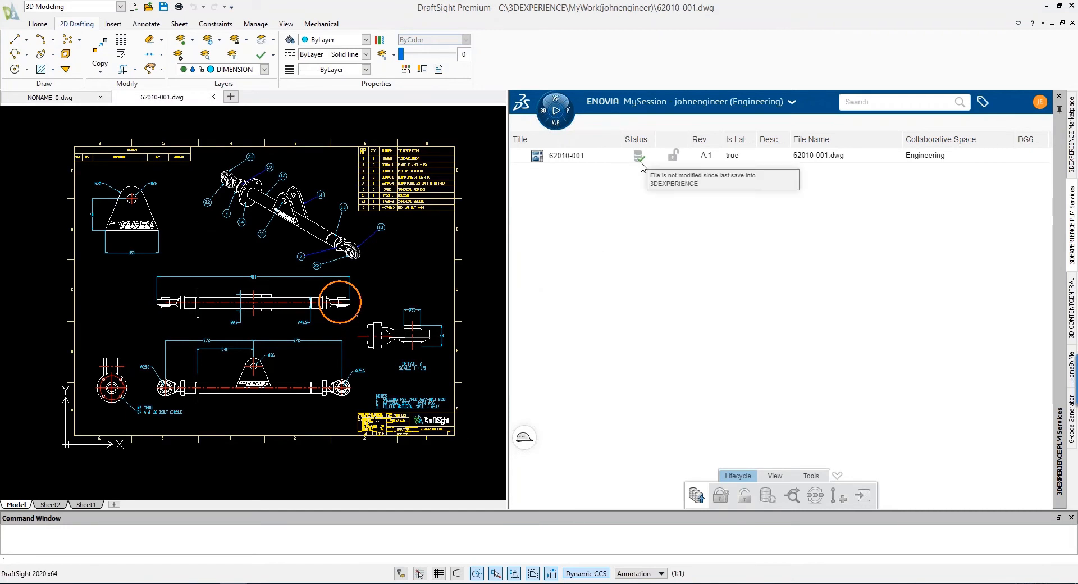
mouse_move(651, 182)
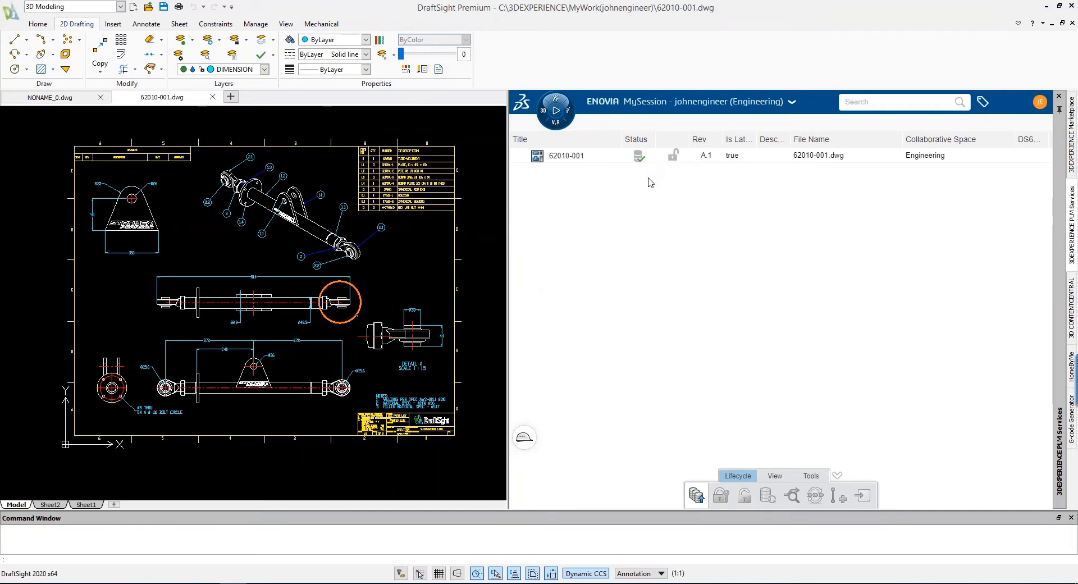
mouse_move(672, 156)
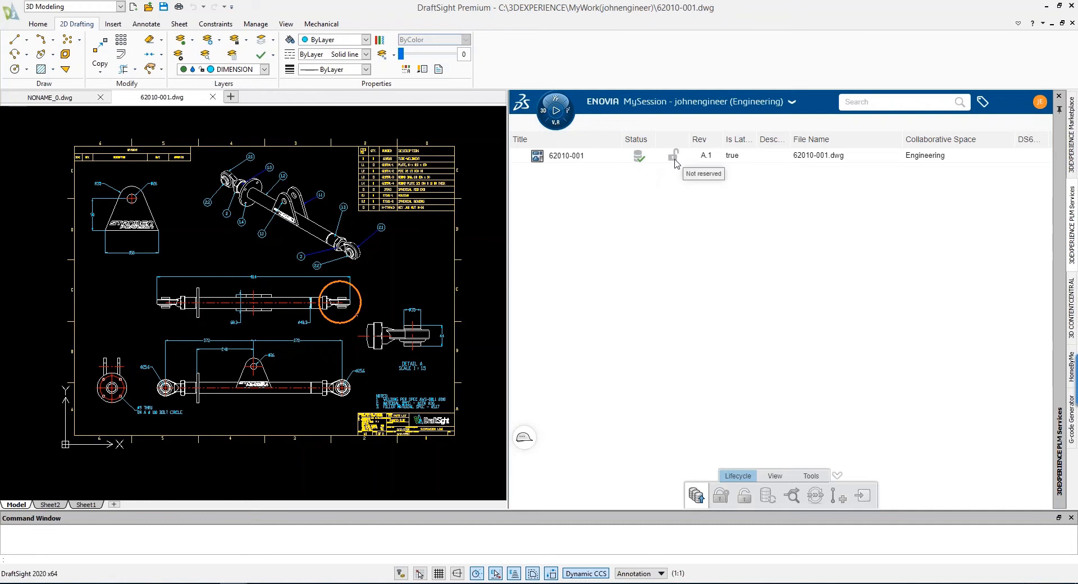
mouse_move(669, 180)
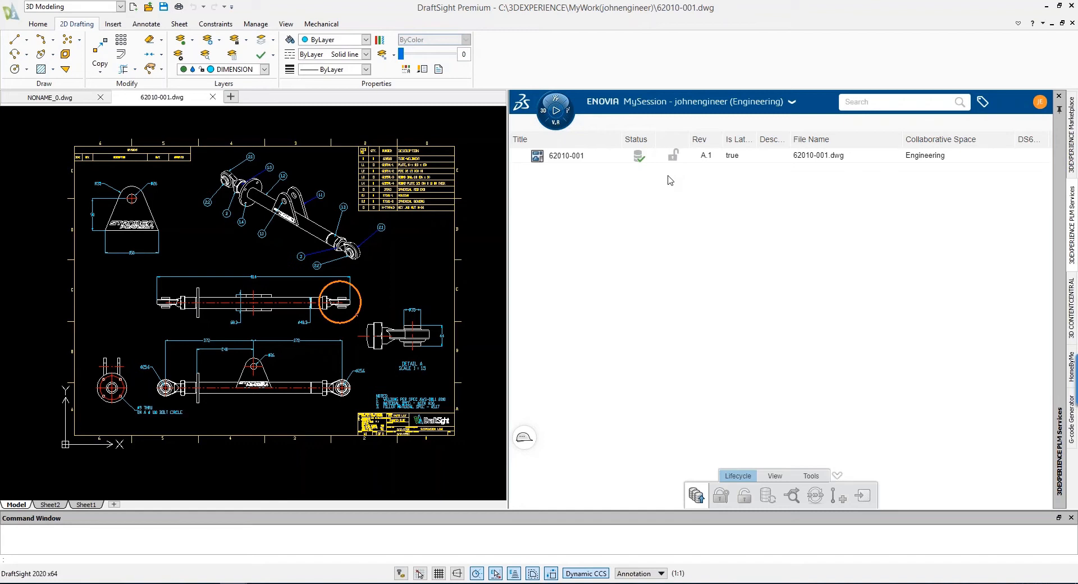
mouse_move(659, 169)
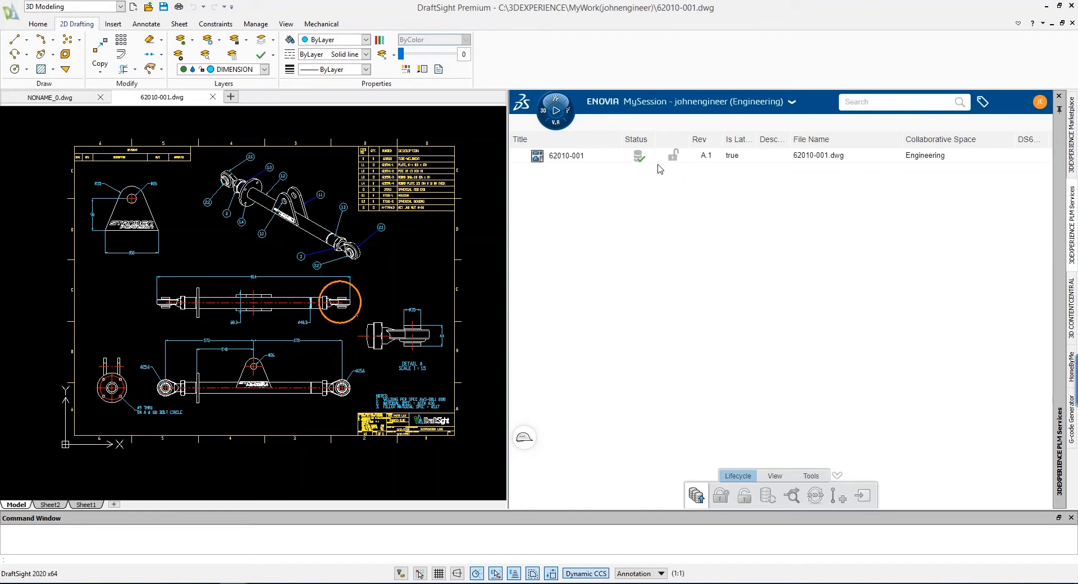
mouse_move(613, 173)
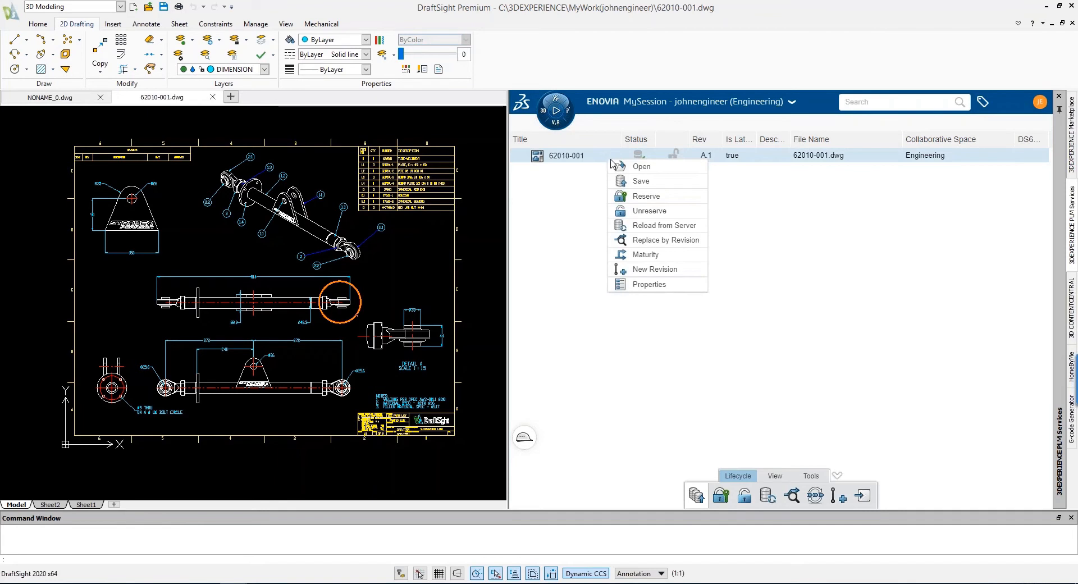
Promote drawing 62010-001 revision A.1 to Released via the Maturity dialog.
left_click(648, 256)
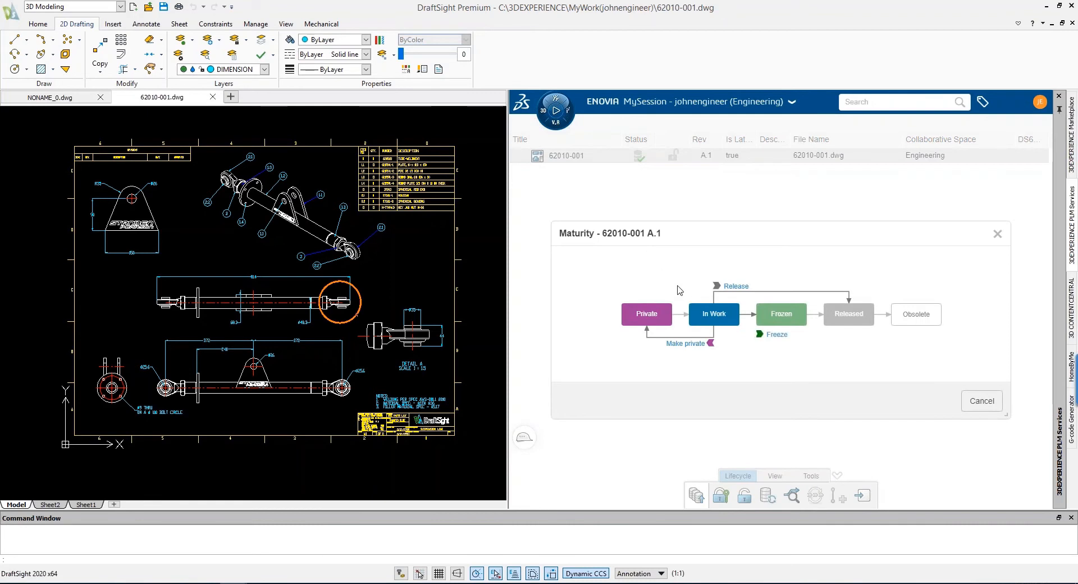
mouse_move(675, 287)
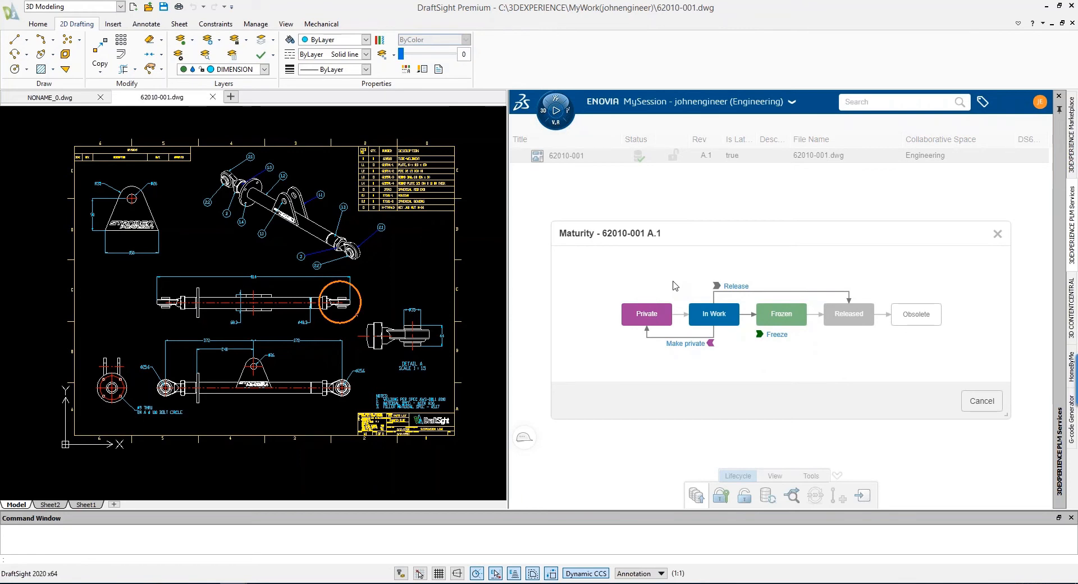
mouse_move(727, 314)
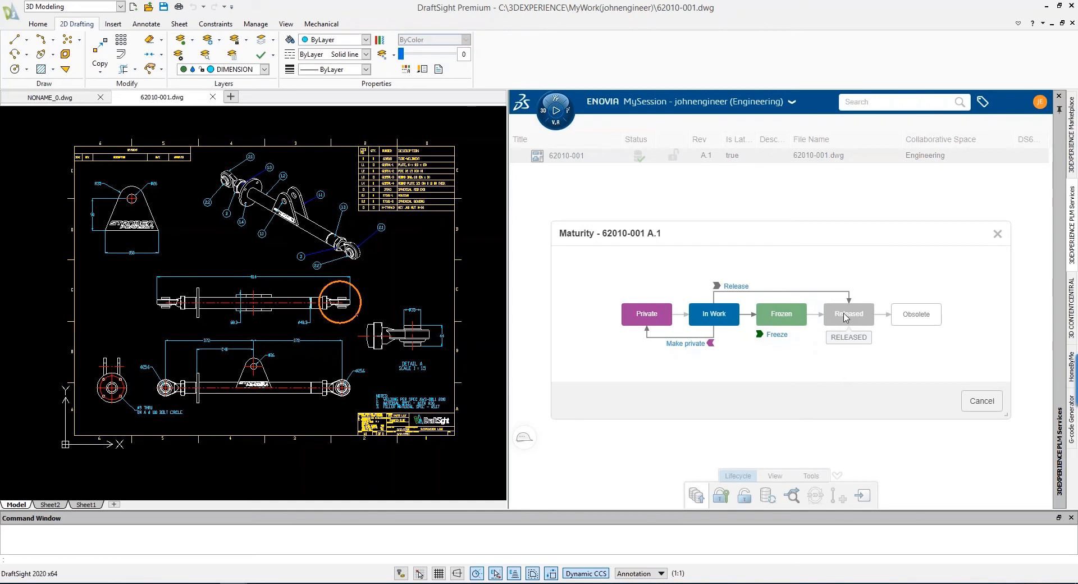
mouse_move(757, 289)
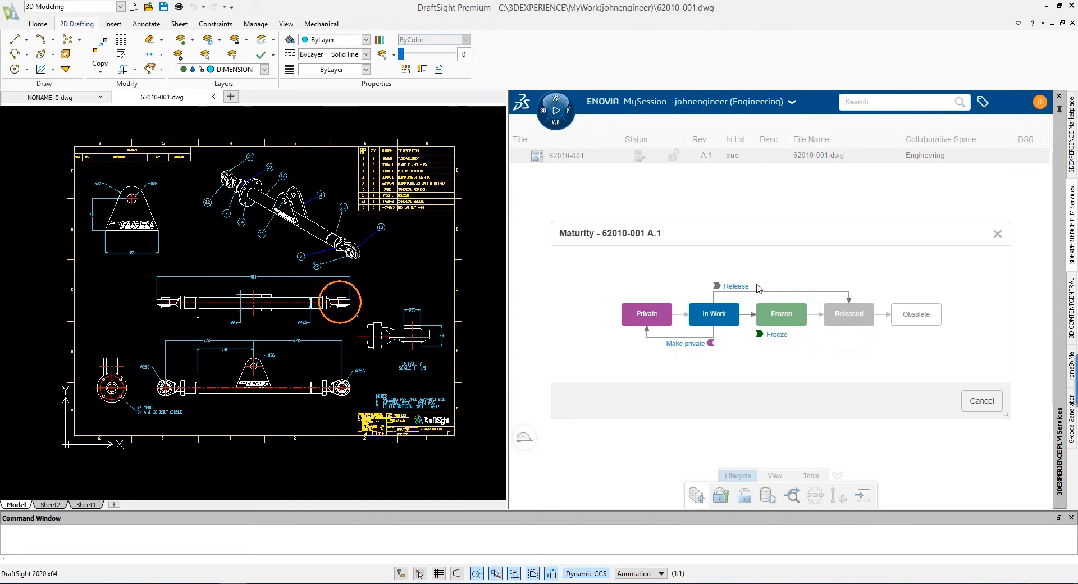
left_click(716, 287)
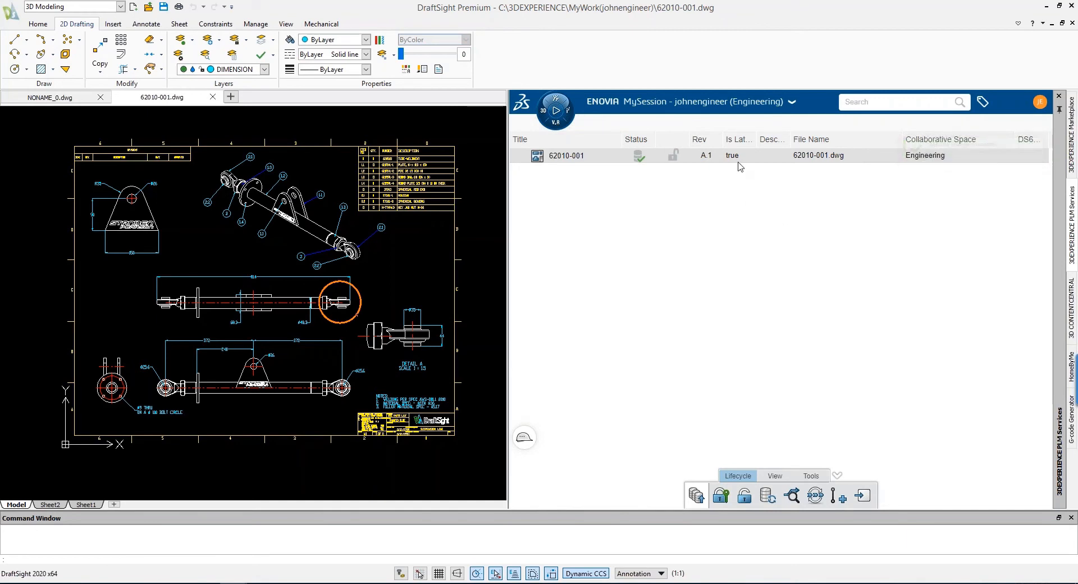
mouse_move(739, 157)
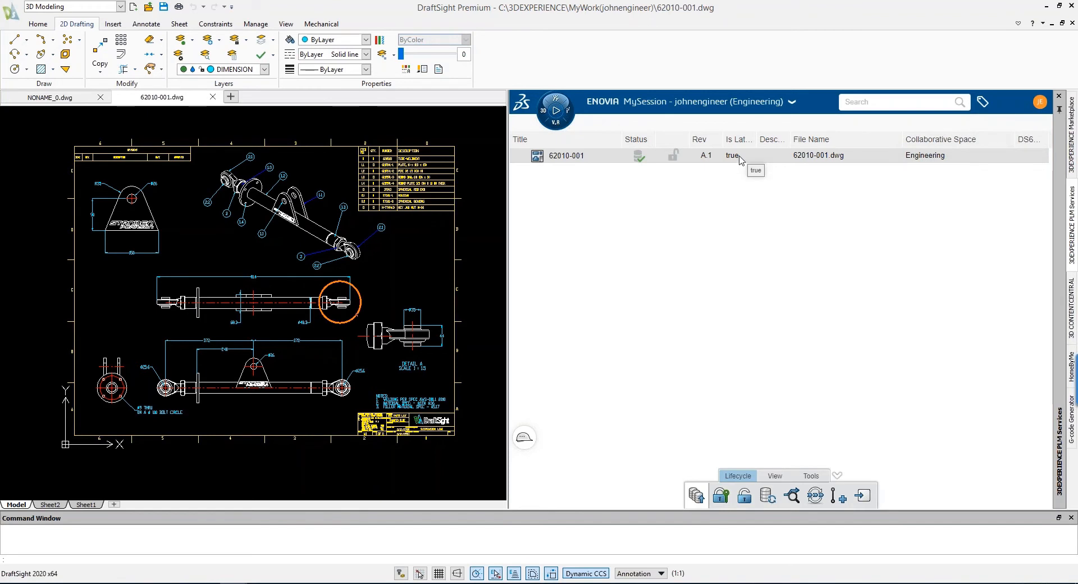
mouse_move(714, 217)
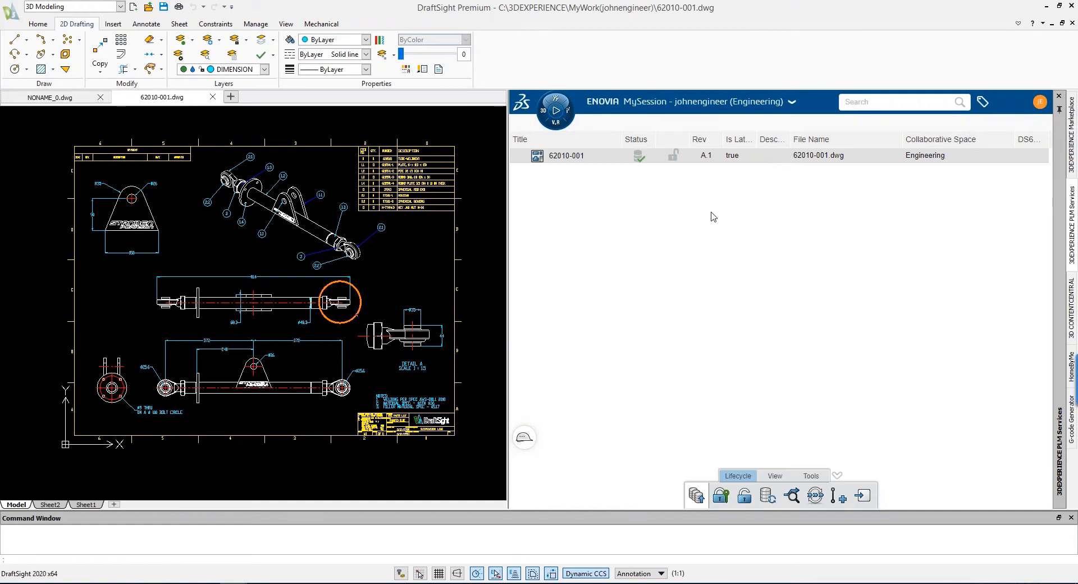
mouse_move(205, 114)
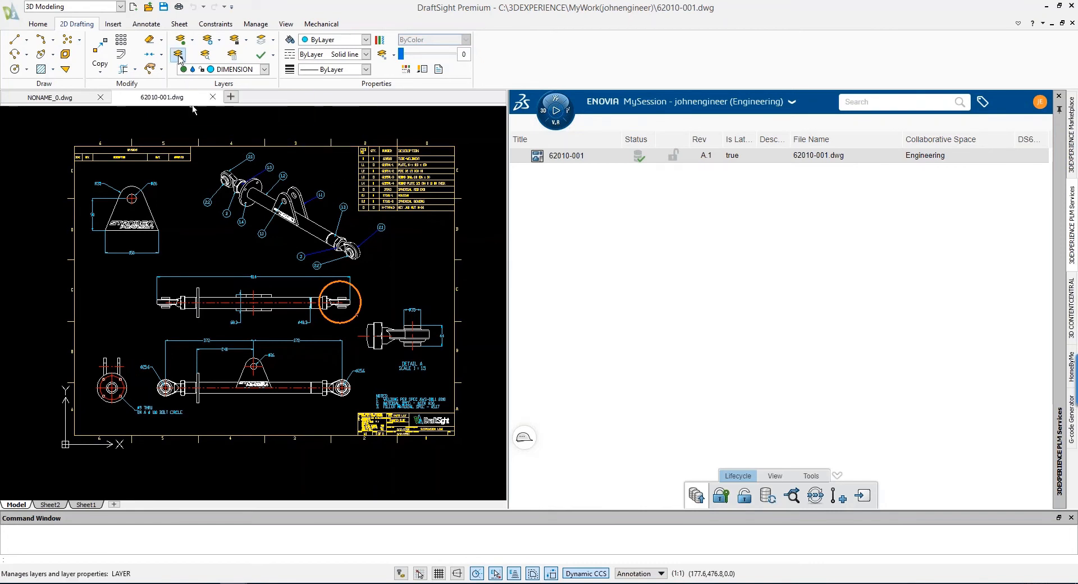
Change the DIMENSION layer's line colour from Cyan to Green in Layers Manager.
left_click(178, 55)
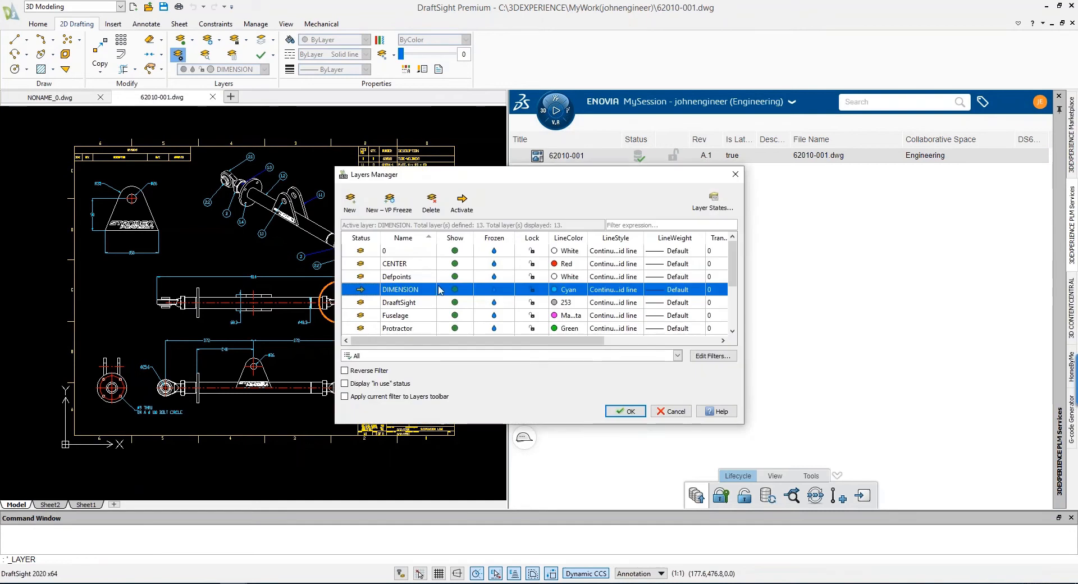
left_click(580, 289)
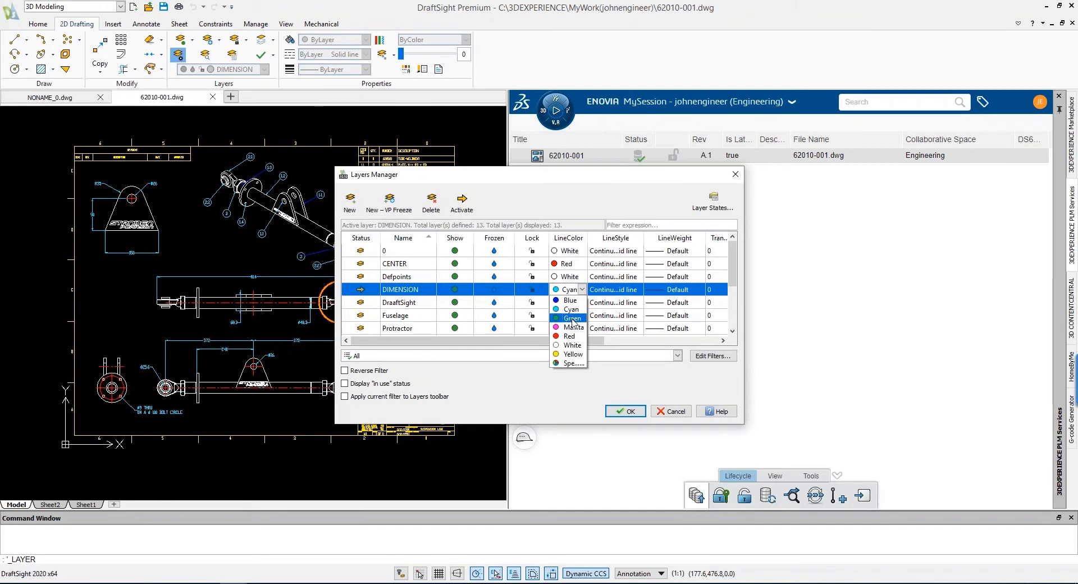
left_click(571, 318)
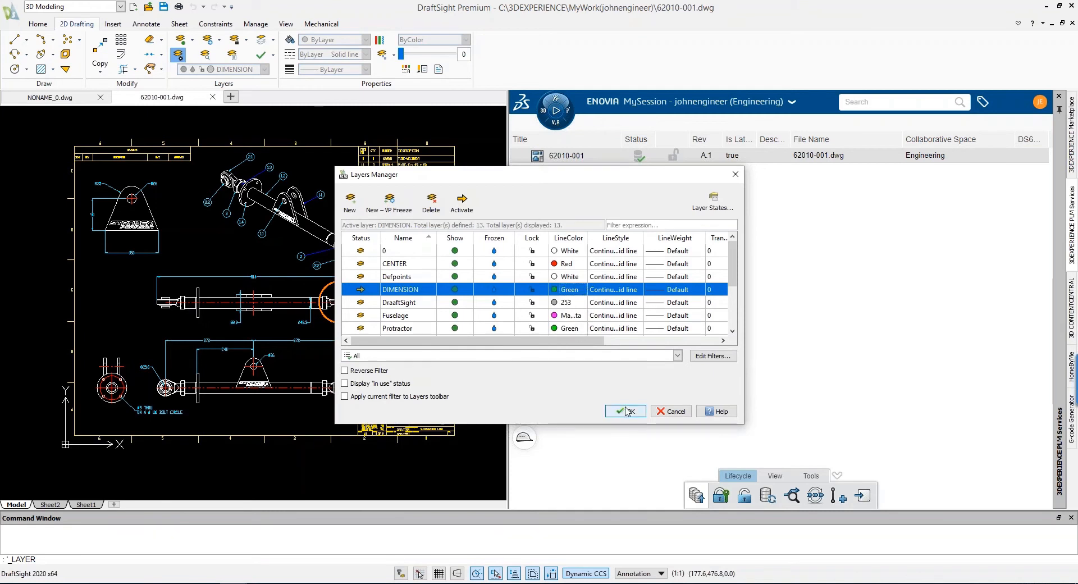
left_click(624, 411)
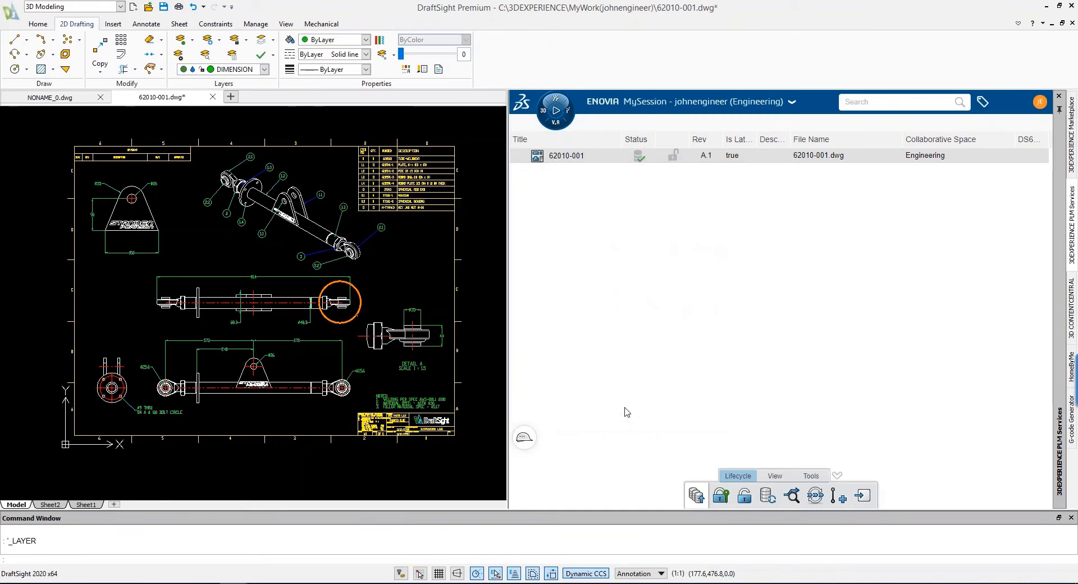
mouse_move(163, 8)
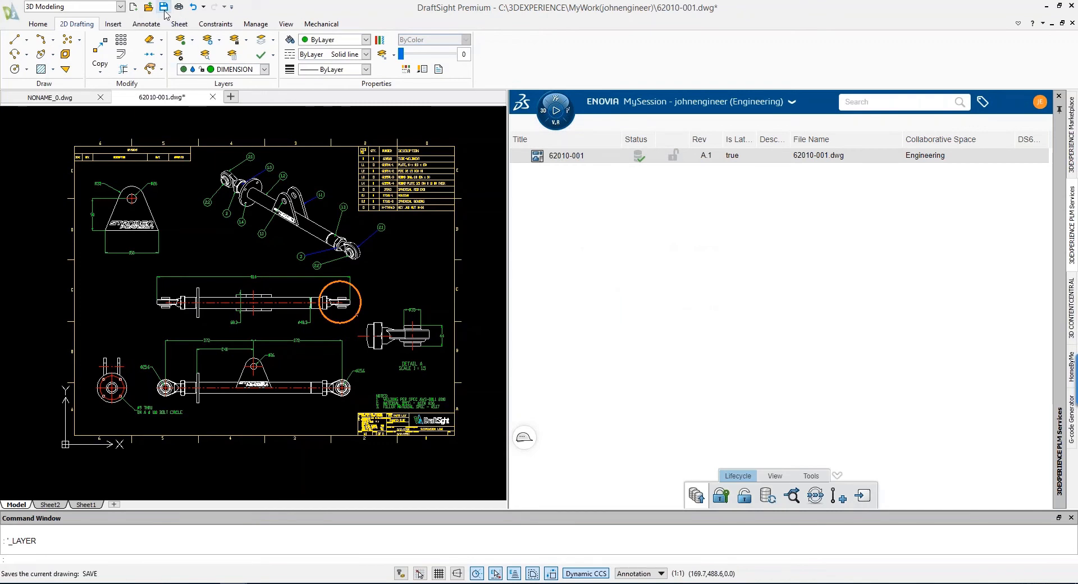
Save the recoloured drawing locally in R2018 format.
left_click(164, 7)
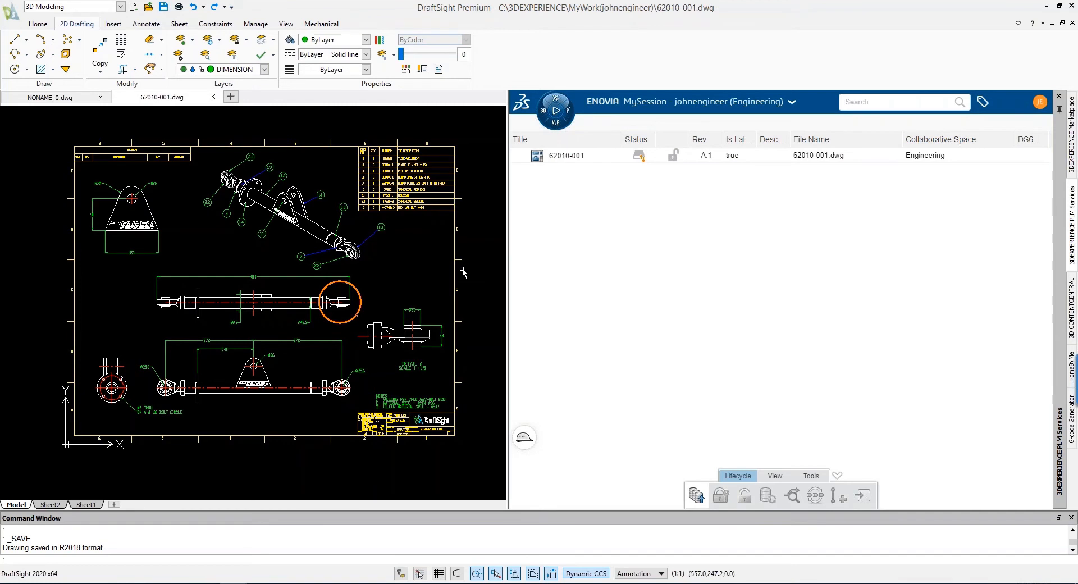
mouse_move(645, 173)
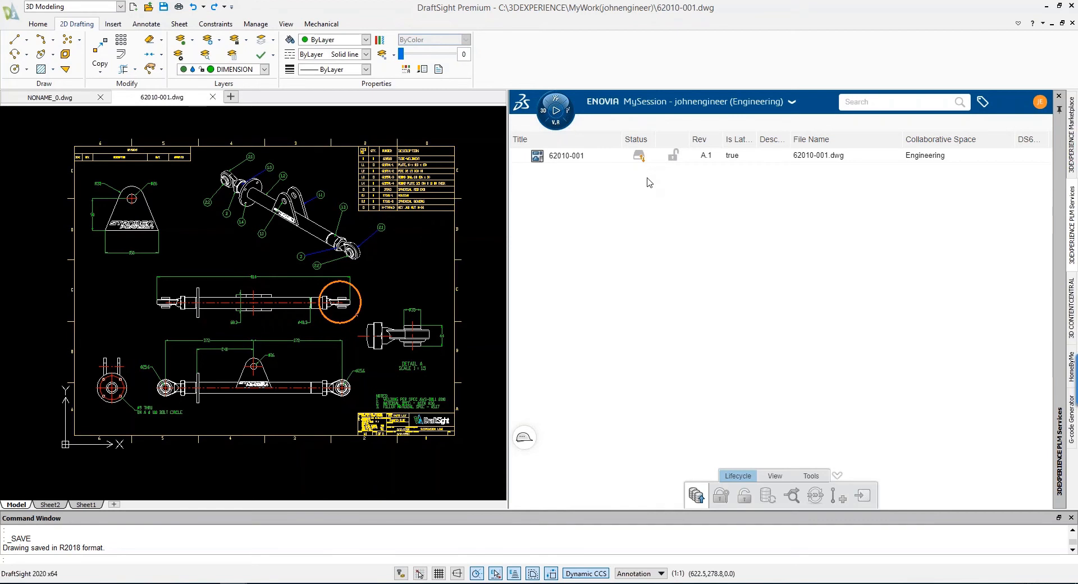
mouse_move(651, 195)
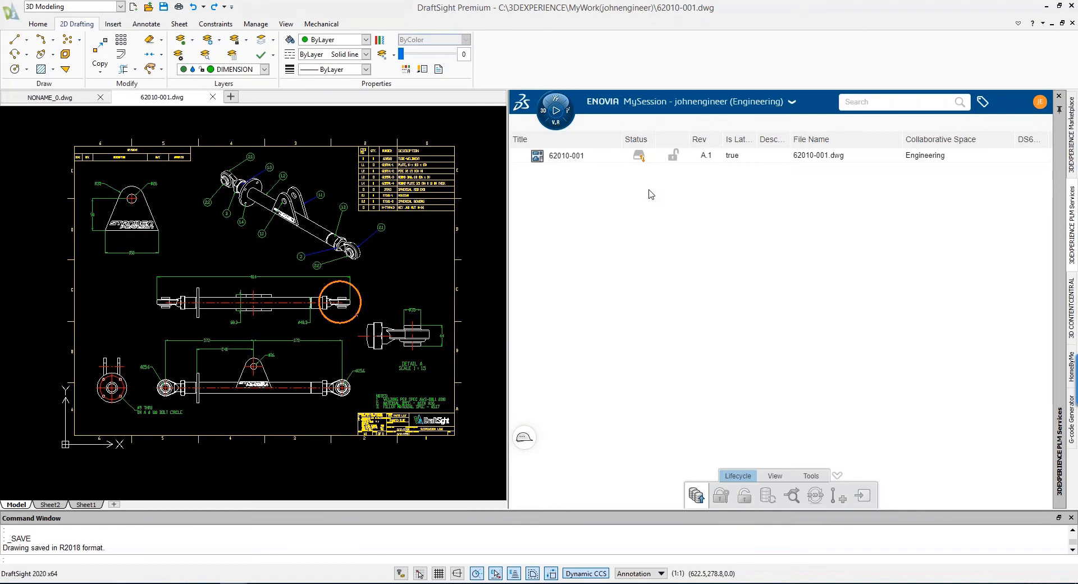
mouse_move(646, 163)
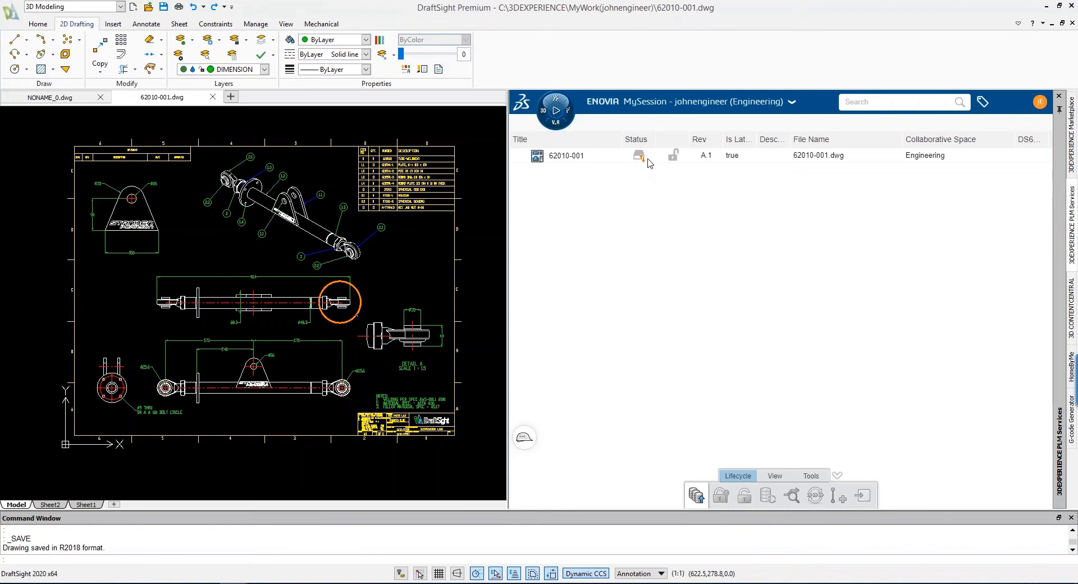
mouse_move(637, 156)
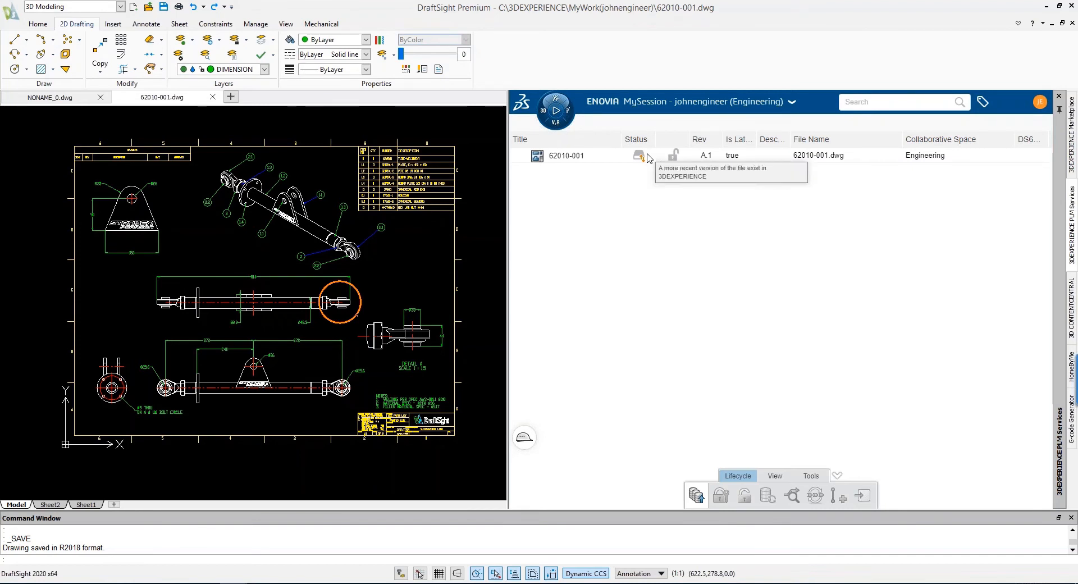
Save the edited drawing to 3DEXPERIENCE as new revision B.1.
right_click(566, 156)
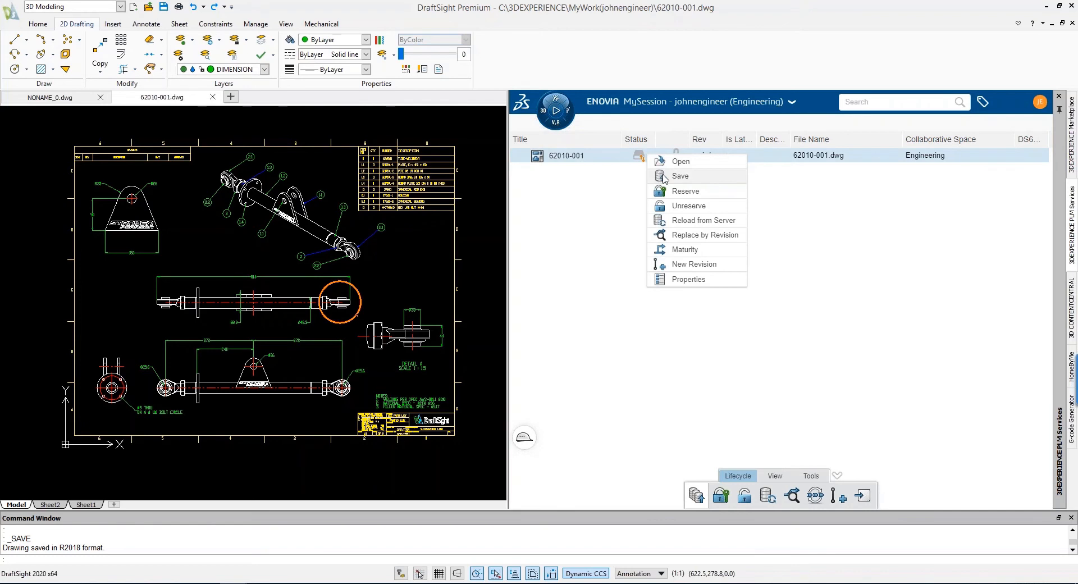
left_click(680, 176)
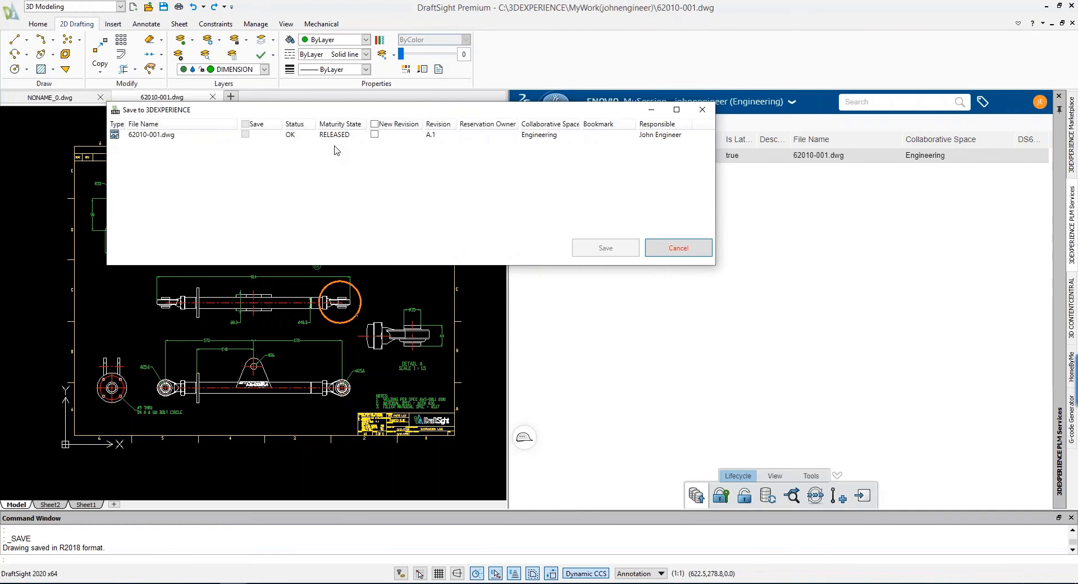
mouse_move(388, 144)
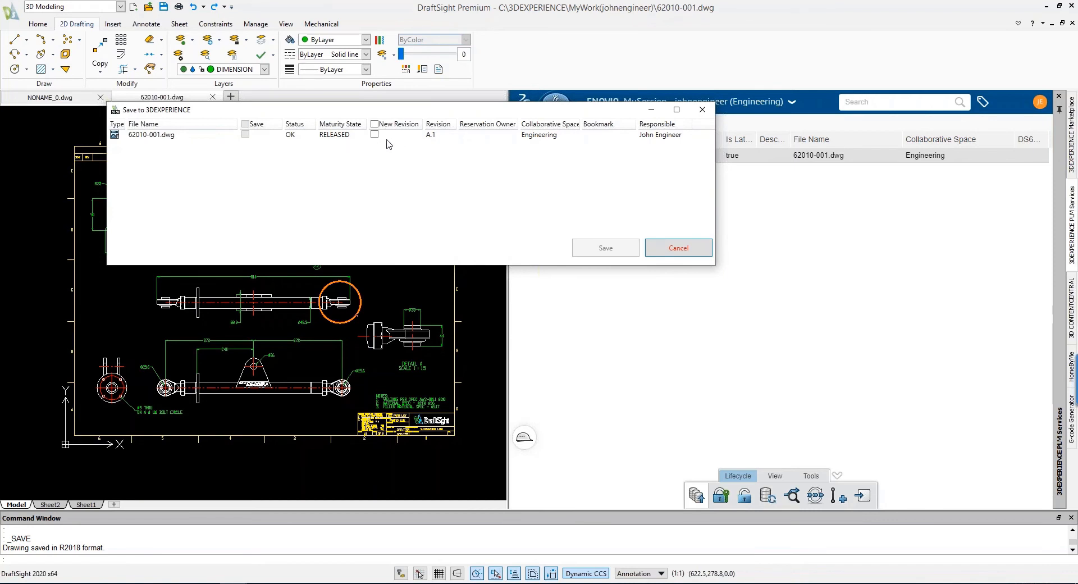
left_click(375, 135)
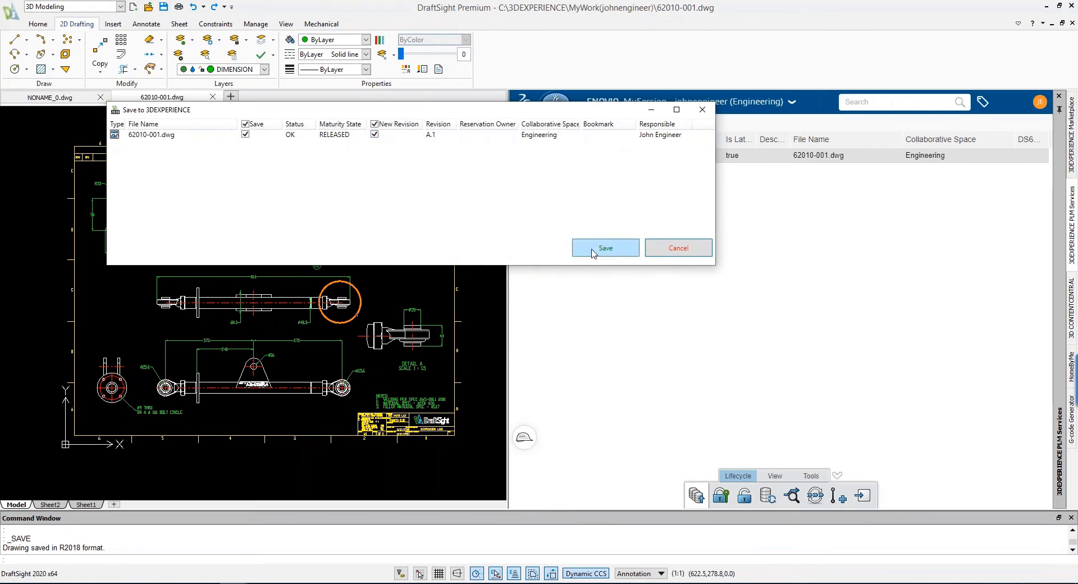
left_click(605, 248)
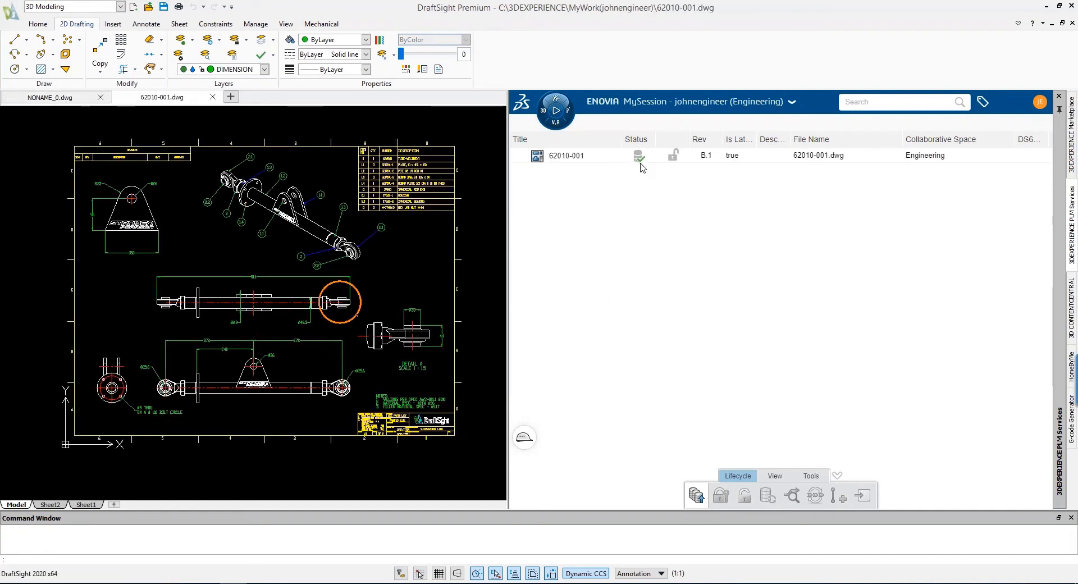
mouse_move(705, 161)
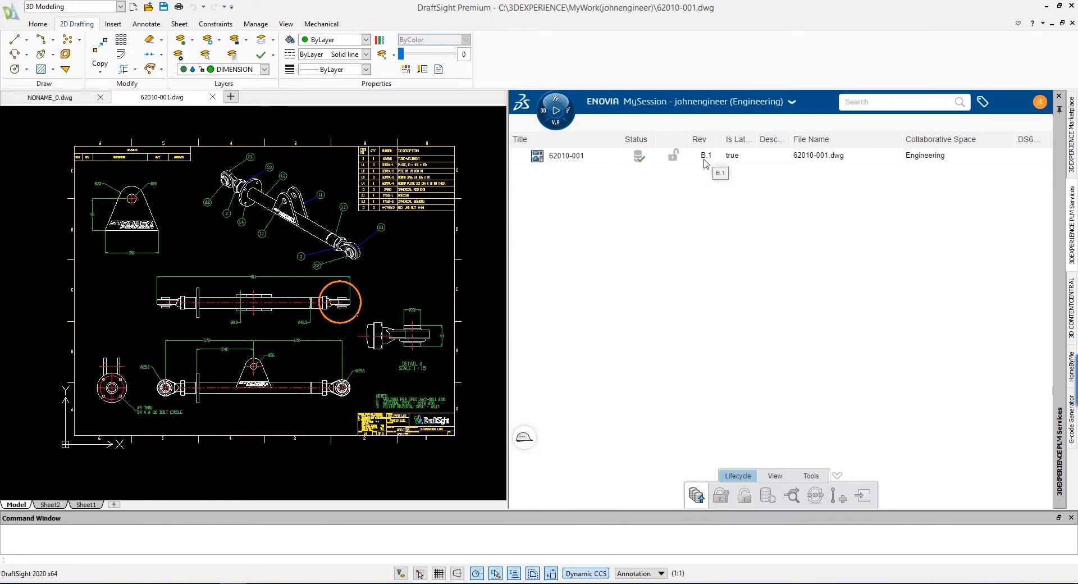
mouse_move(651, 173)
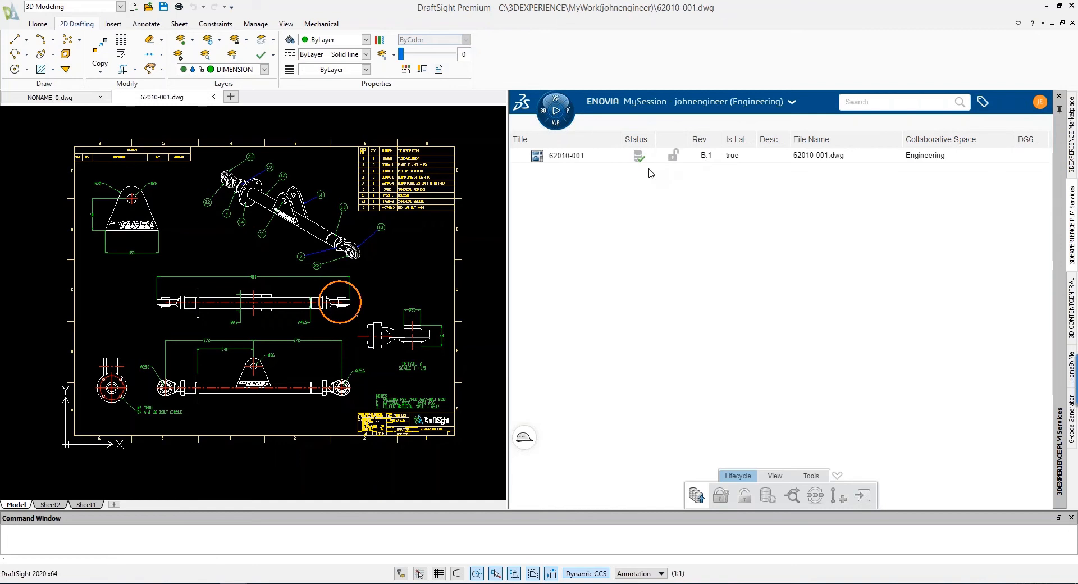
mouse_move(645, 156)
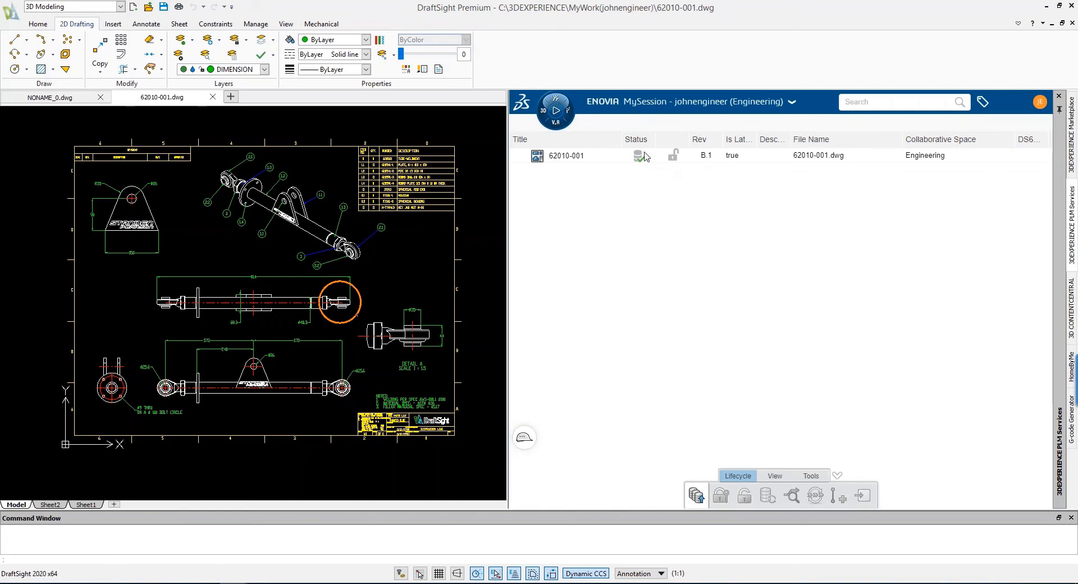
Replace the local drawing with released revision A.1, discarding local modifications.
right_click(638, 156)
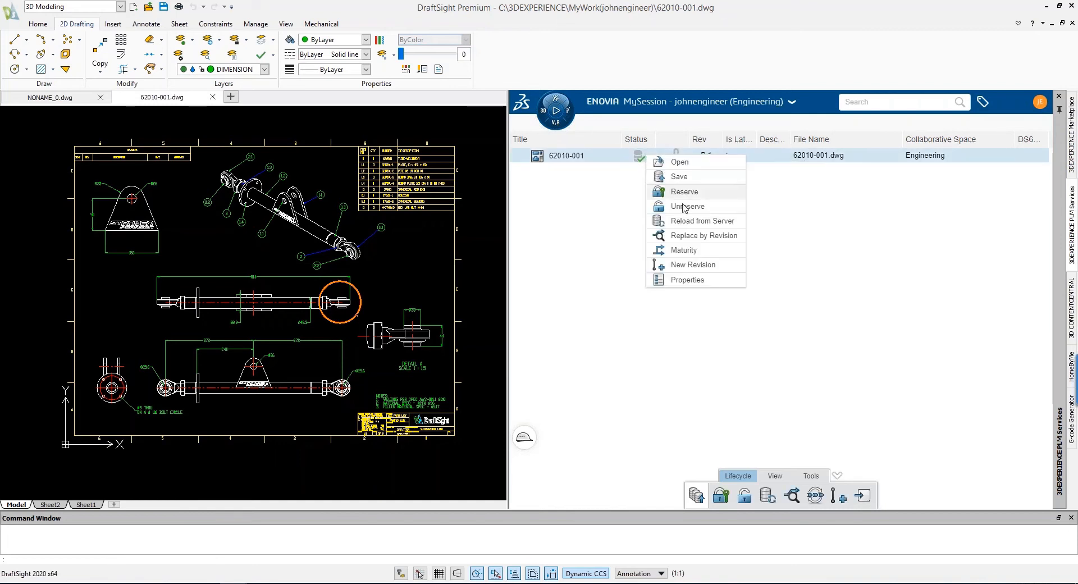
mouse_move(698, 241)
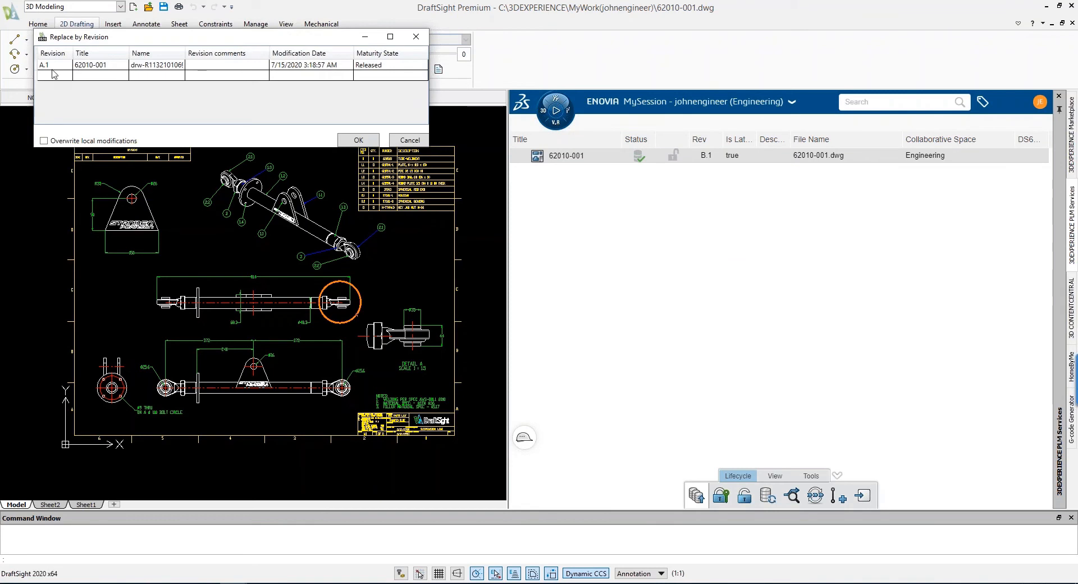
left_click(51, 69)
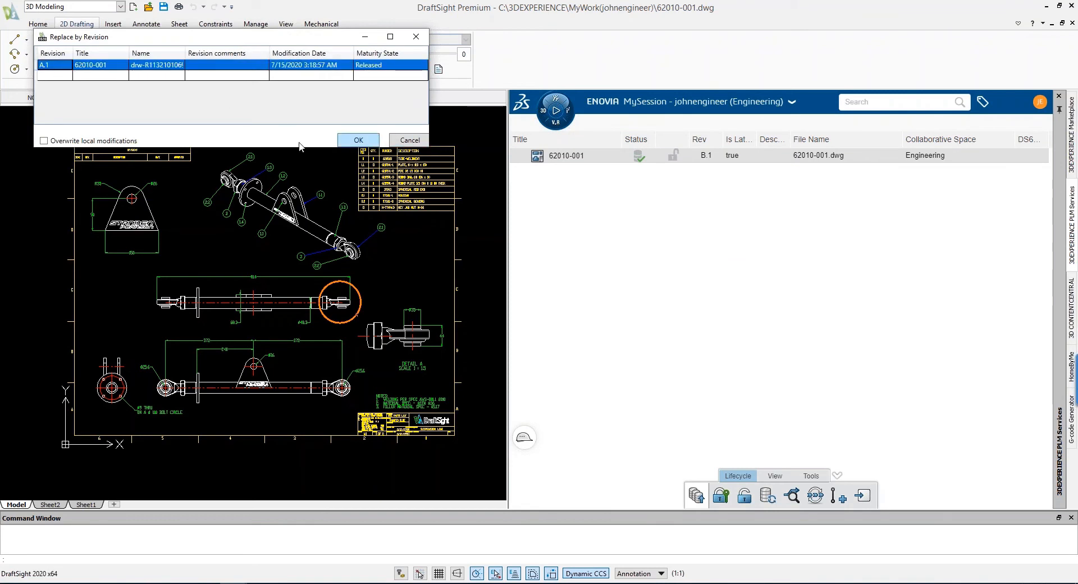
left_click(45, 141)
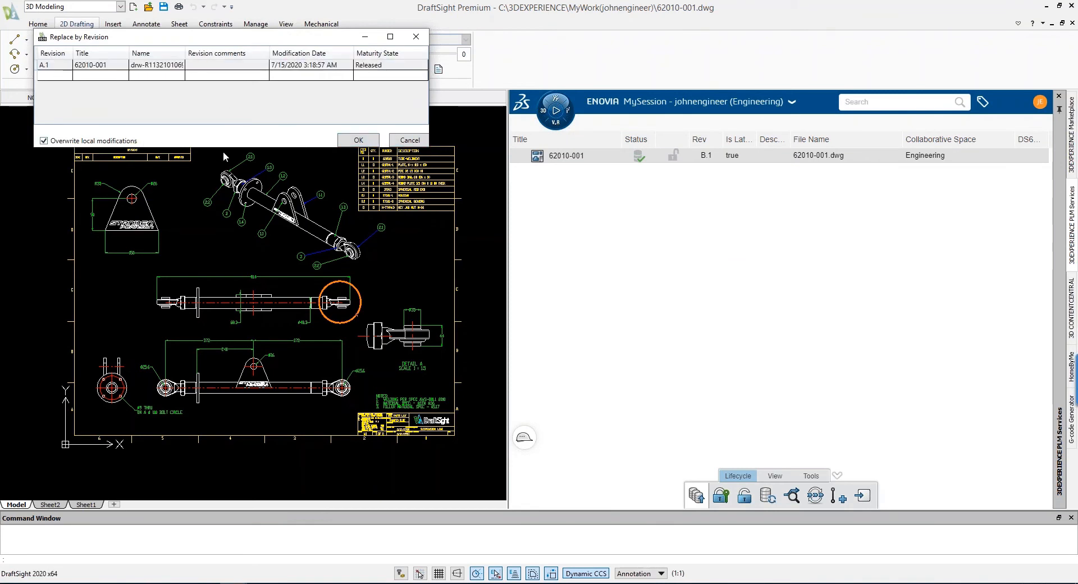
left_click(359, 139)
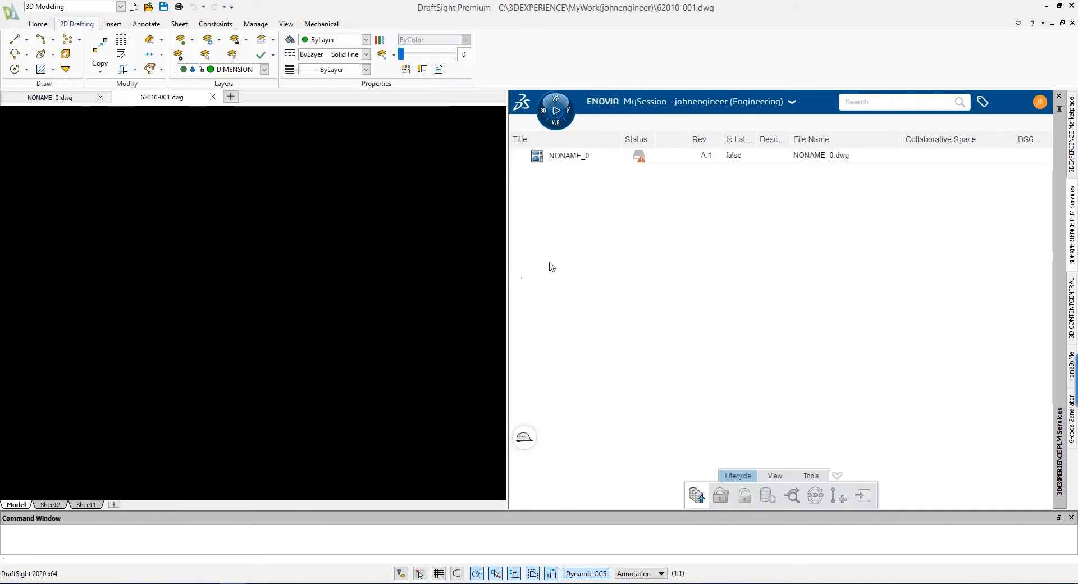
left_click(212, 96)
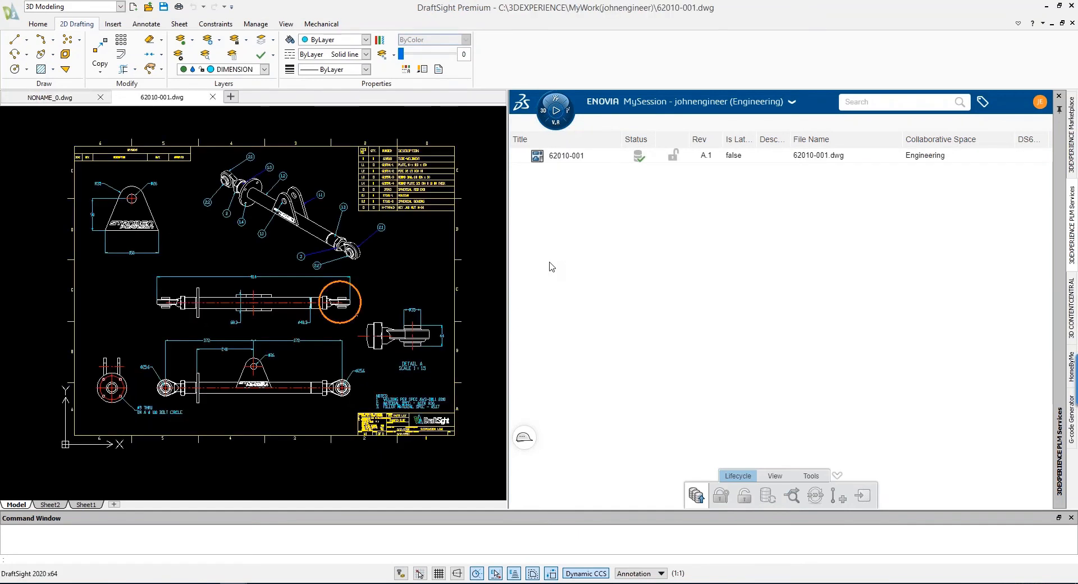
mouse_move(546, 257)
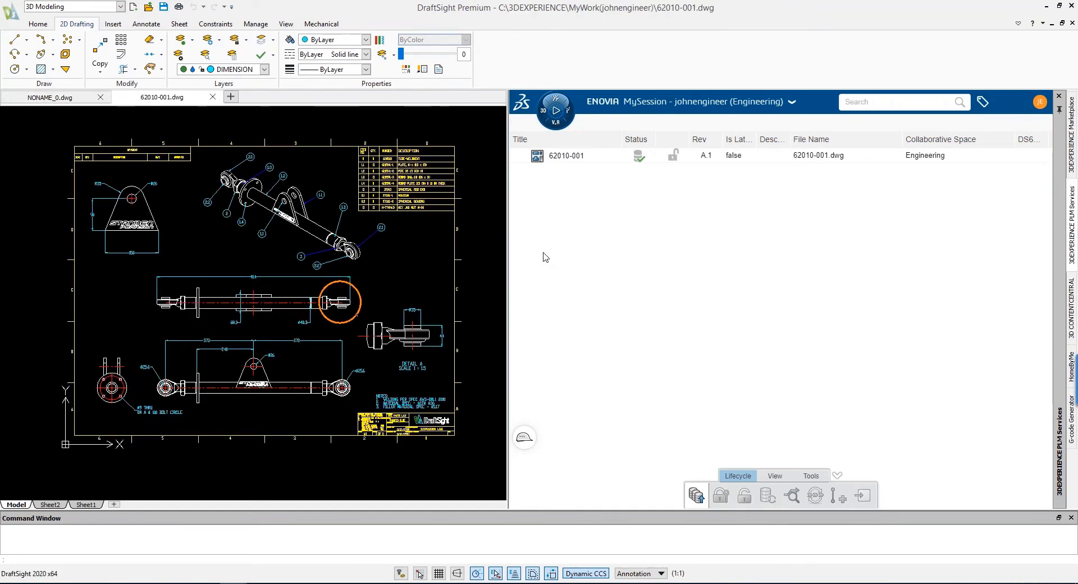
mouse_move(550, 247)
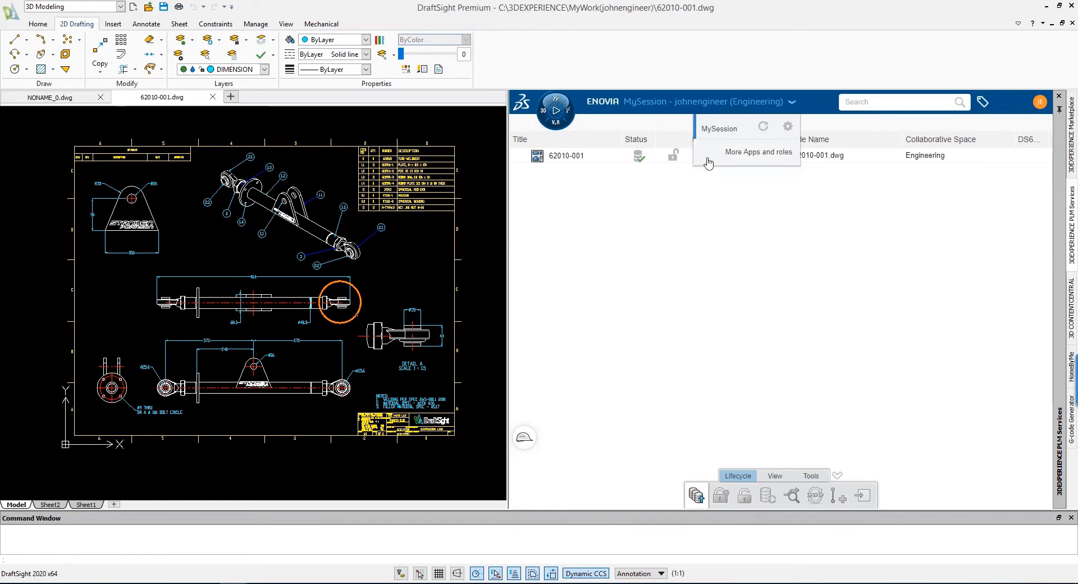
mouse_move(710, 155)
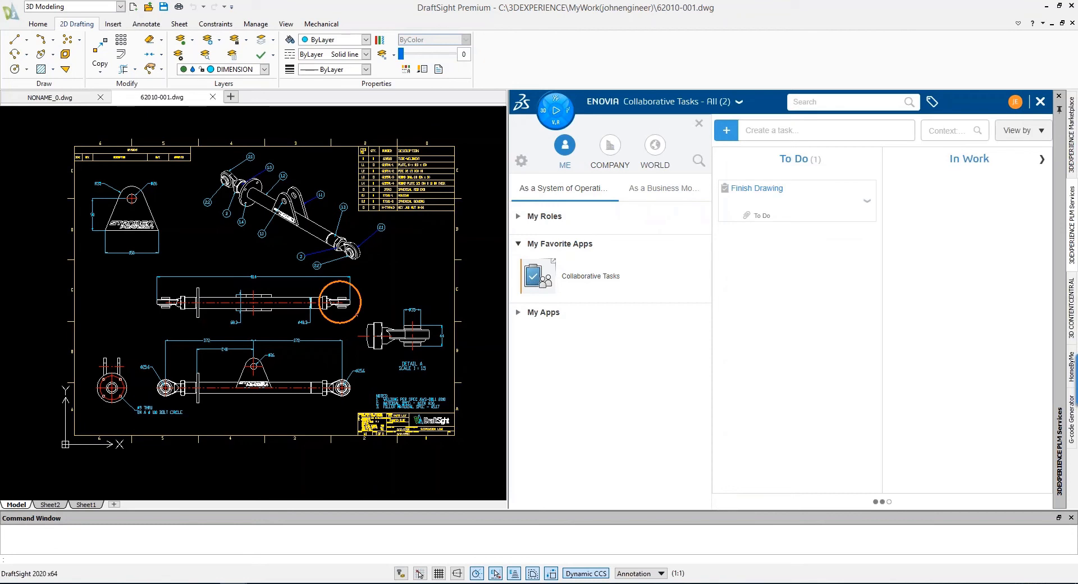
mouse_move(630, 289)
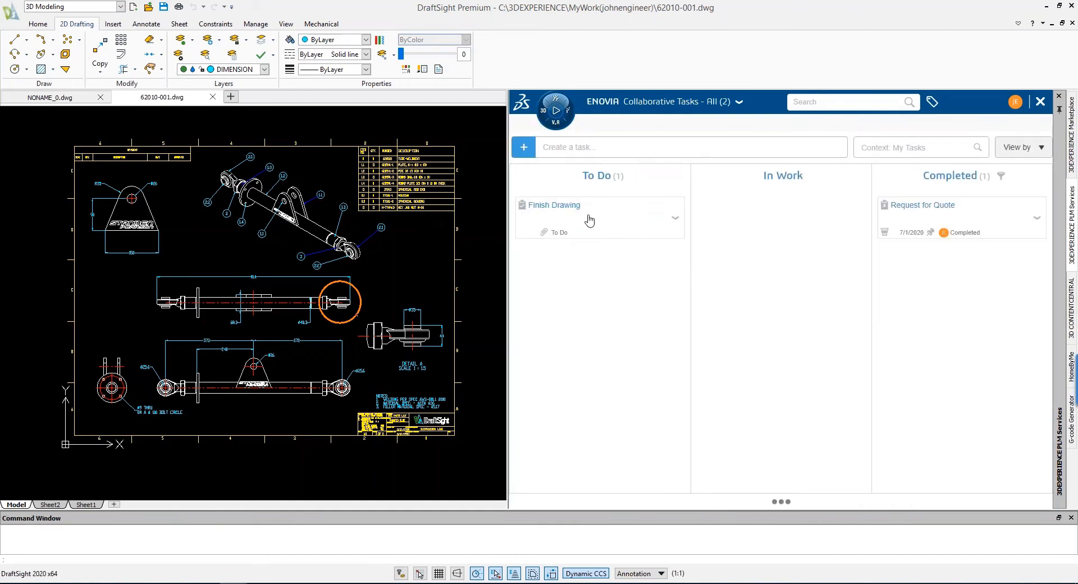
mouse_move(591, 219)
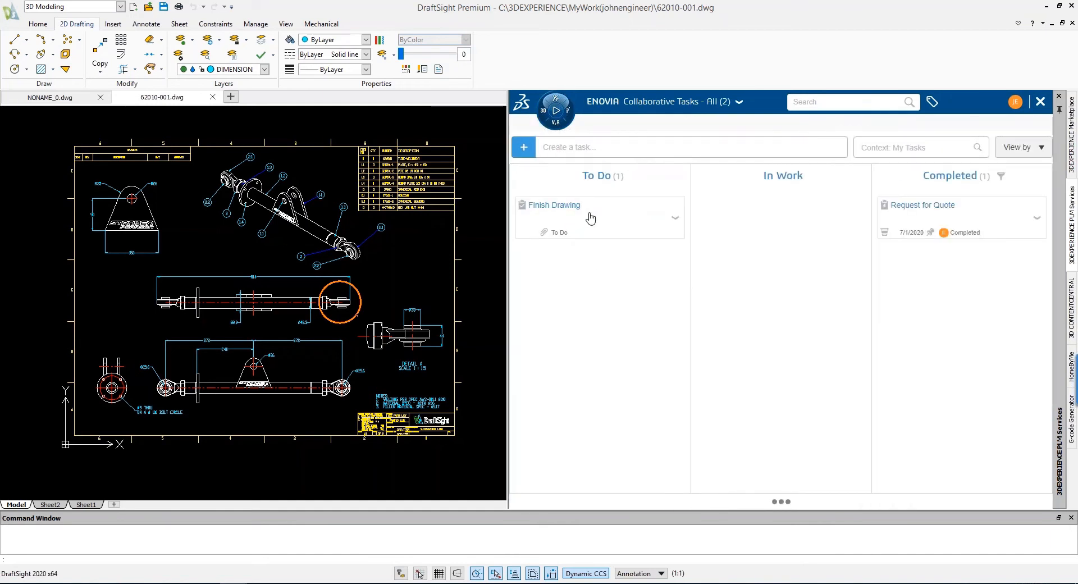
mouse_move(601, 193)
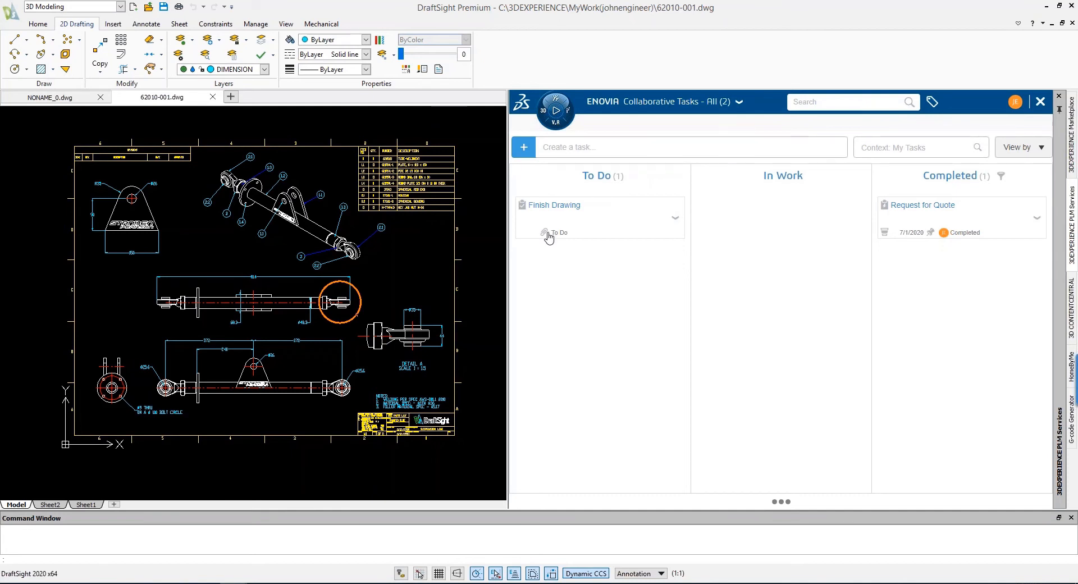
mouse_move(567, 250)
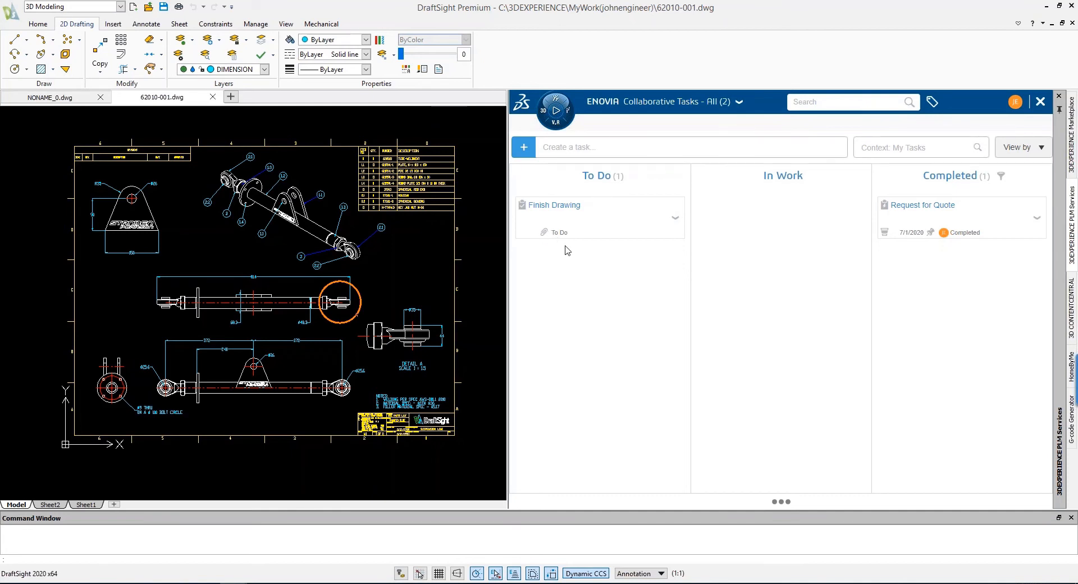
mouse_move(582, 278)
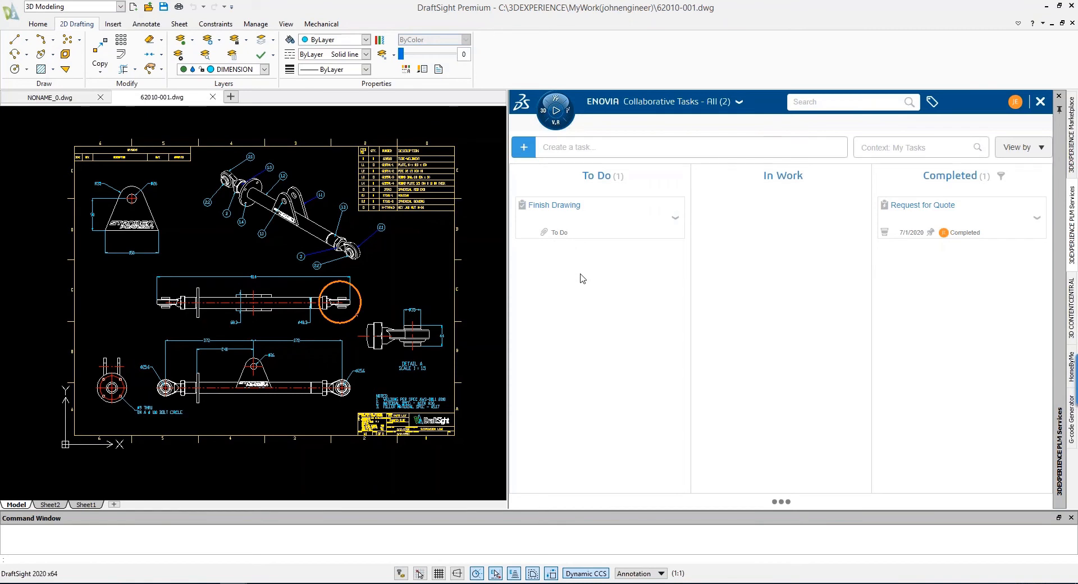
mouse_move(581, 275)
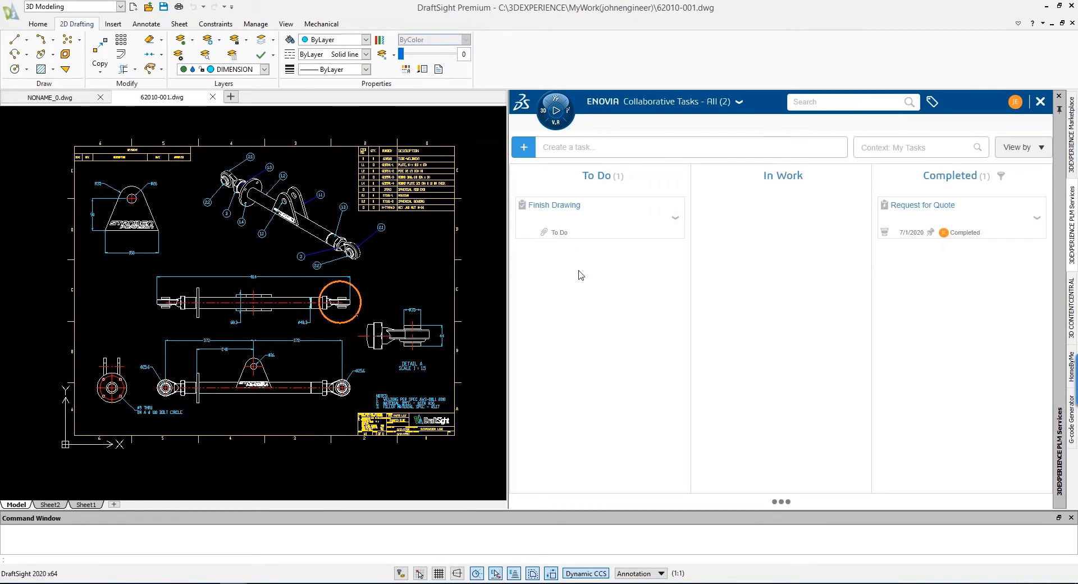
Move the Finish Drawing task card from To Do into In Work.
left_click_drag(553, 205, 781, 220)
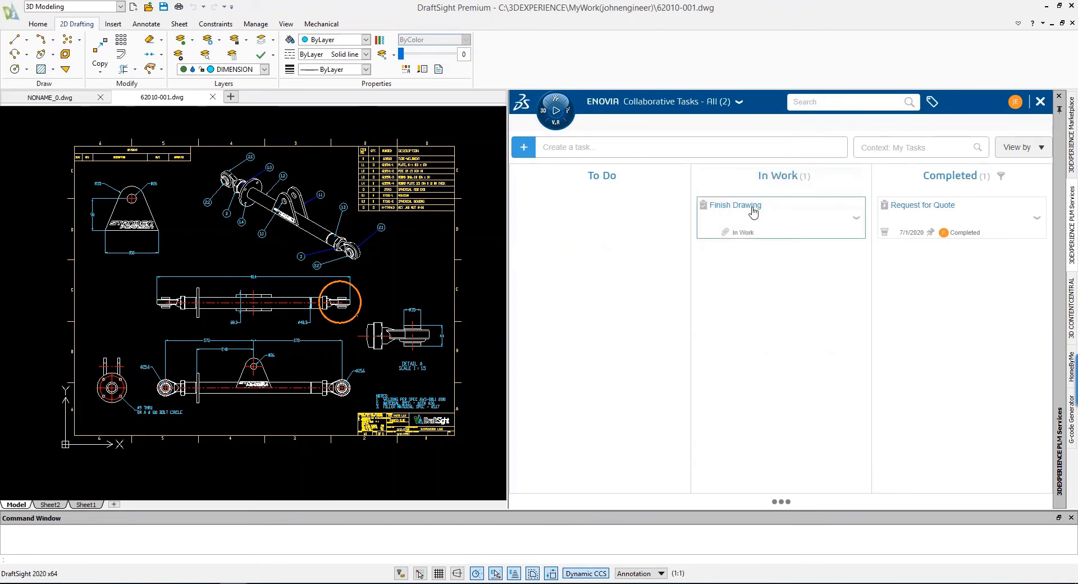
Show the Finish Drawing task details and the actions for attachment 100-2008-A.
left_click(735, 205)
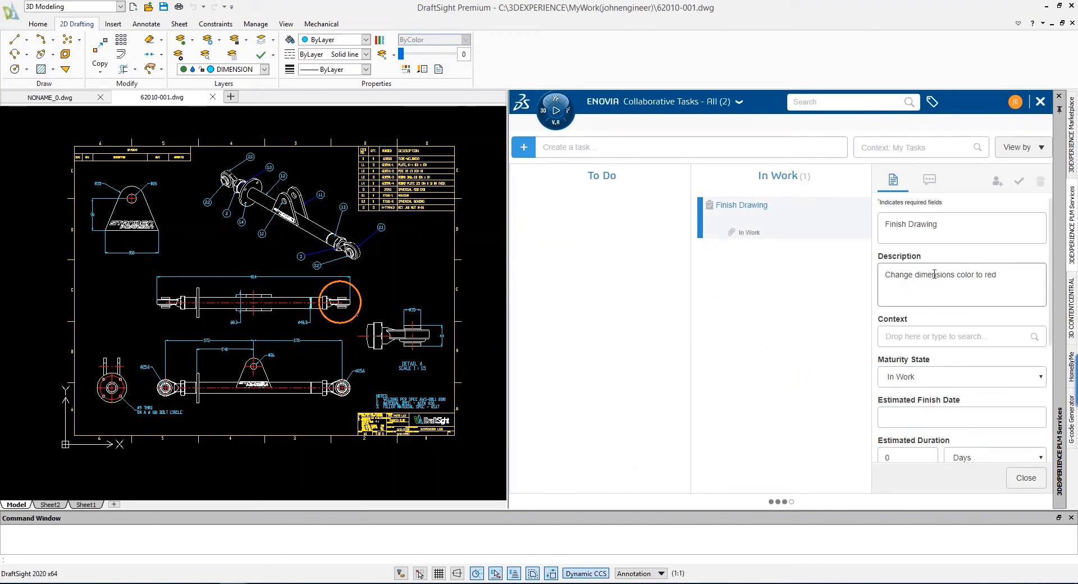
mouse_move(986, 304)
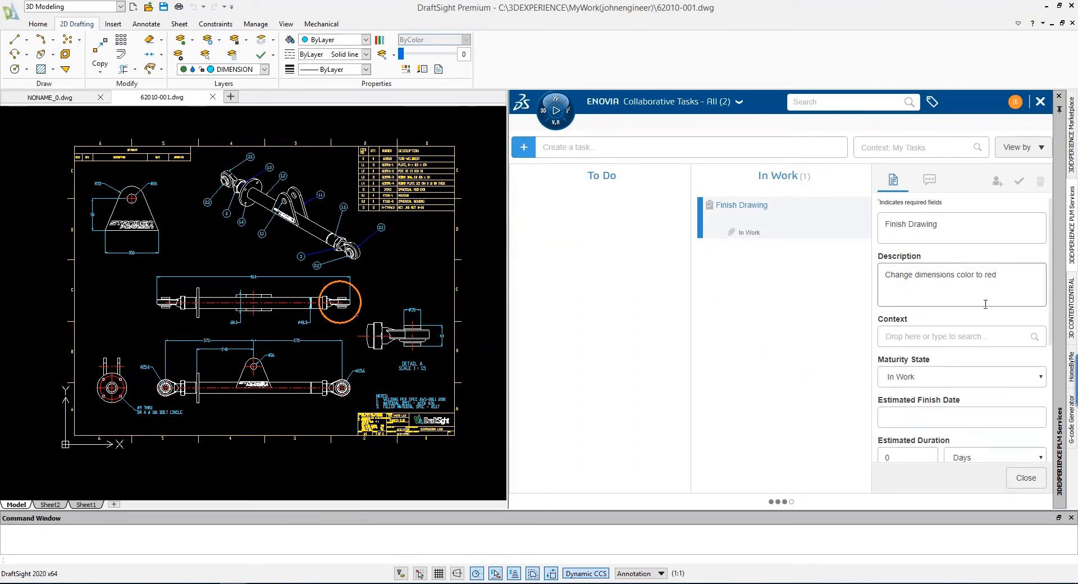
scroll("down", 3)
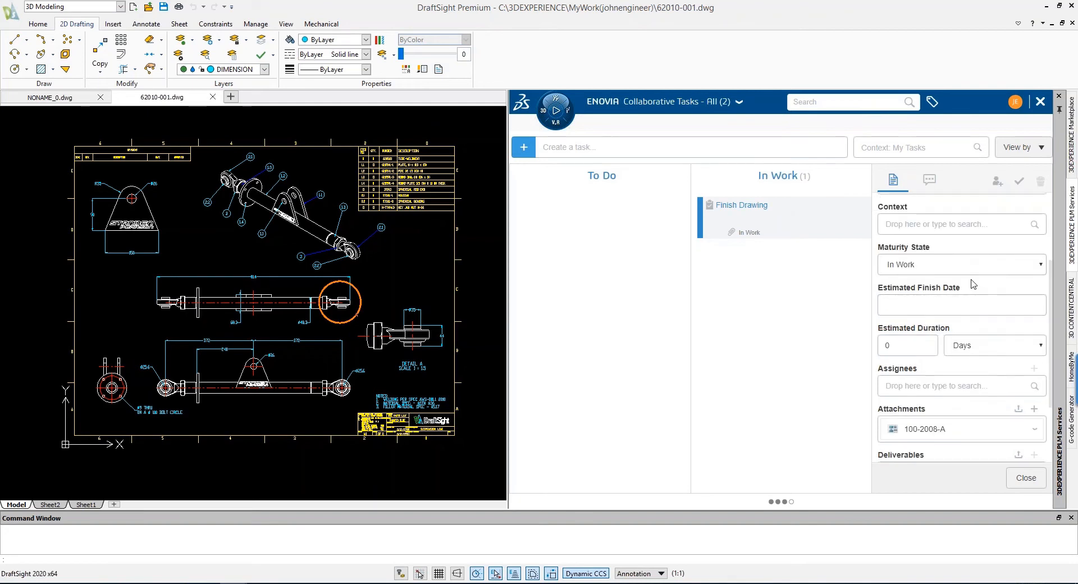
scroll("down", 3)
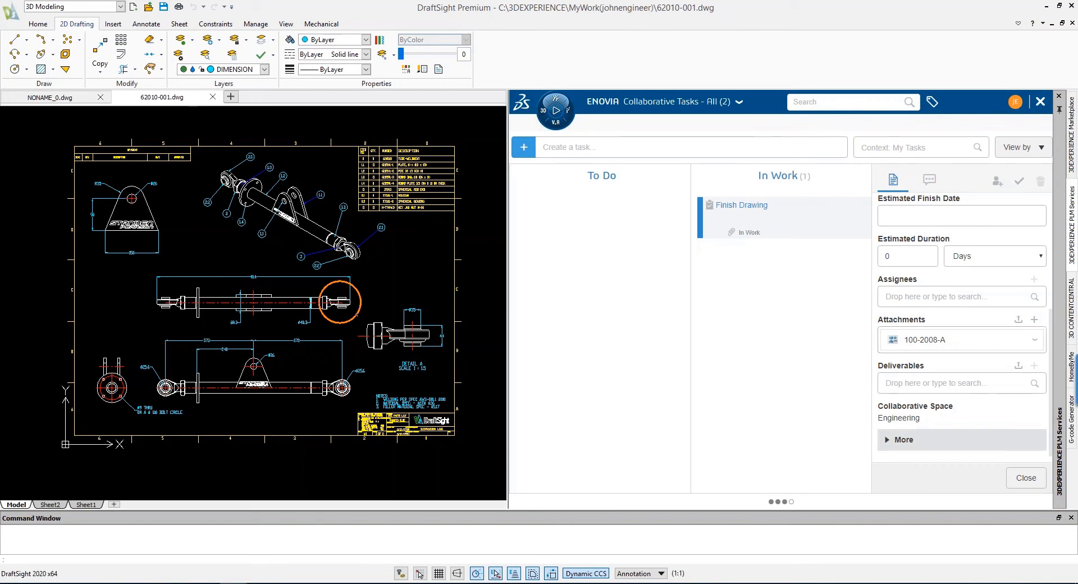
left_click(1035, 340)
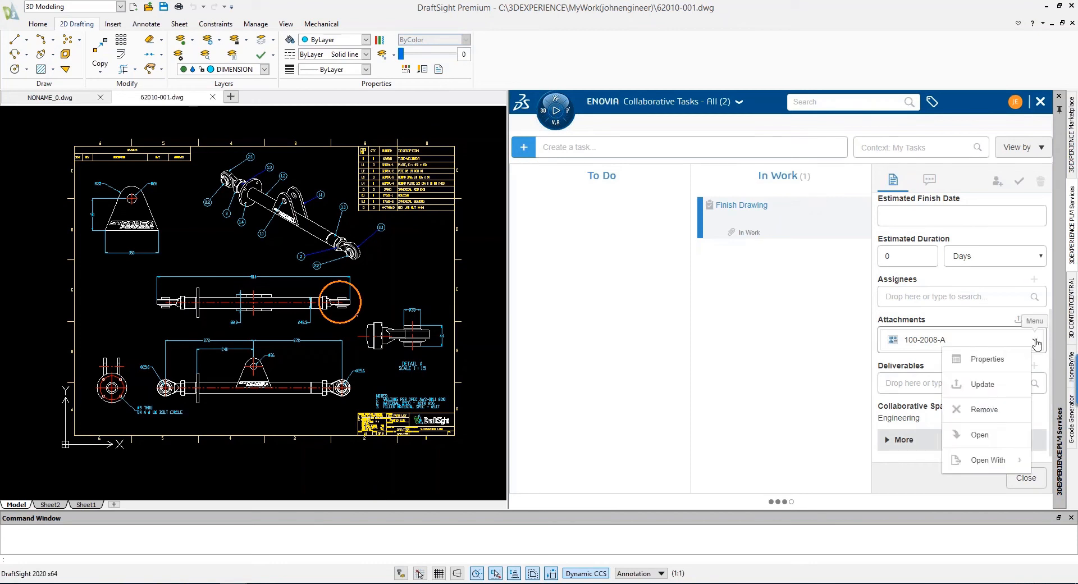
mouse_move(988, 439)
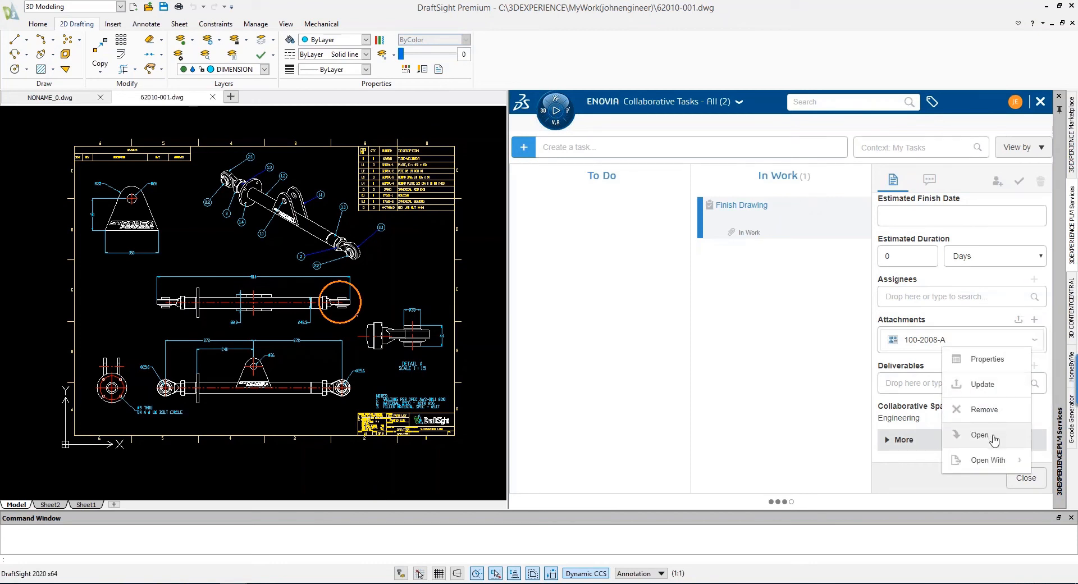
Open the task's attached drawing 100-2008-A.dwg in a new DraftSight tab.
left_click(978, 435)
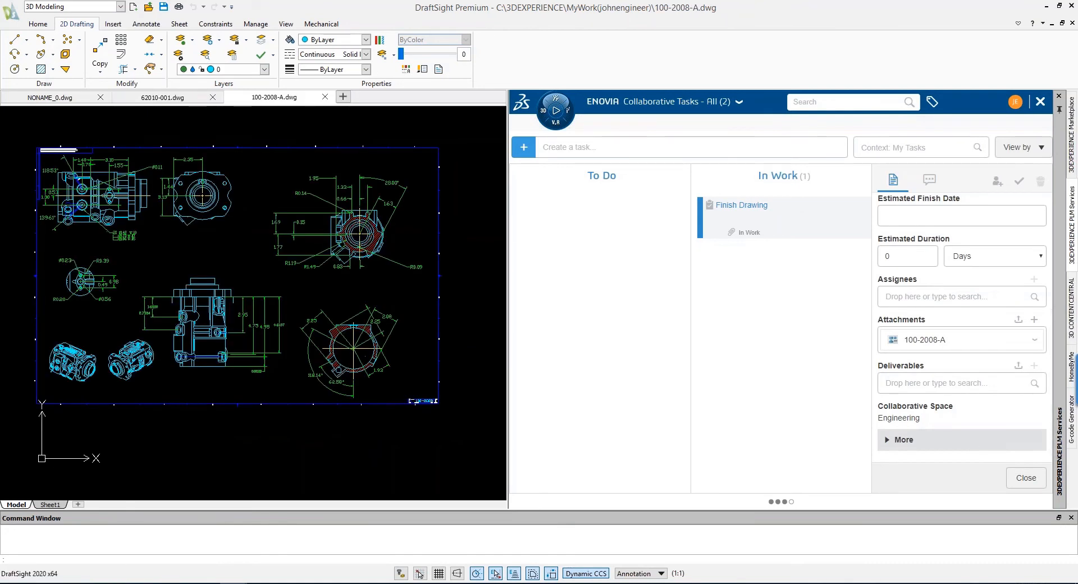
mouse_move(548, 317)
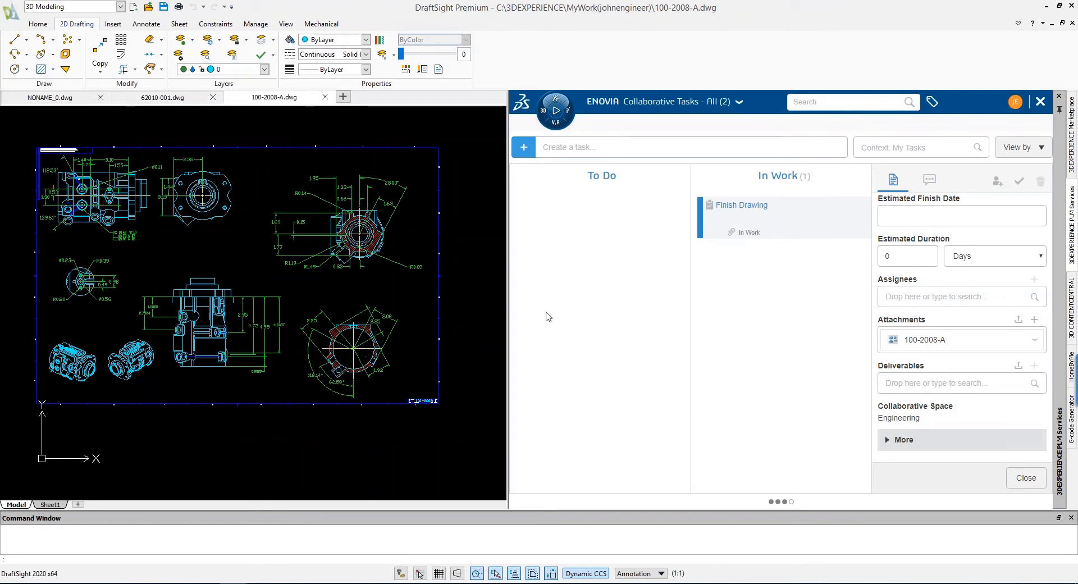
mouse_move(262, 306)
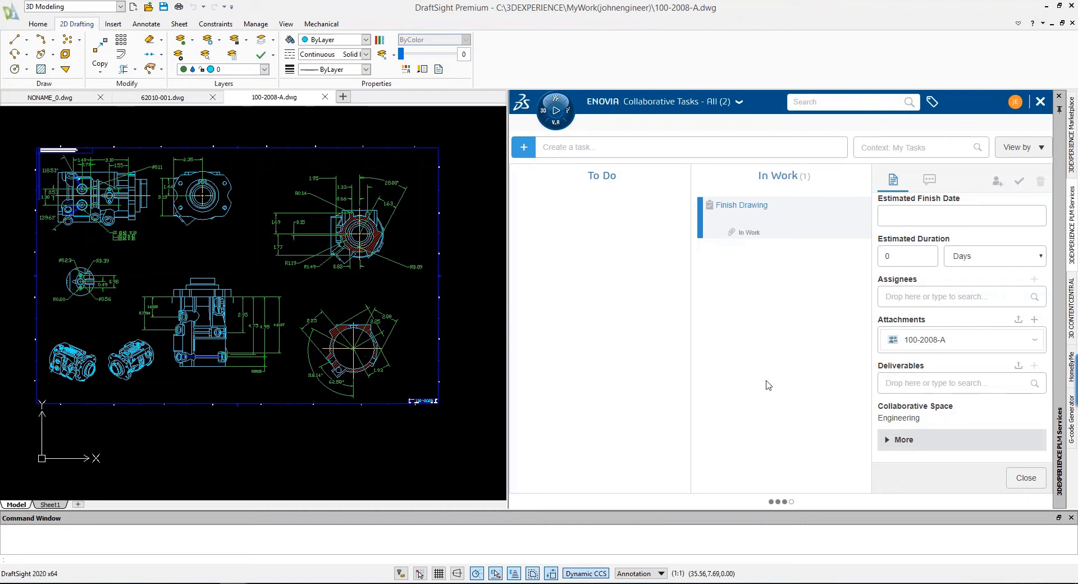
Switch the ENOVIA panel from the app list back to the MySession file list.
left_click(739, 102)
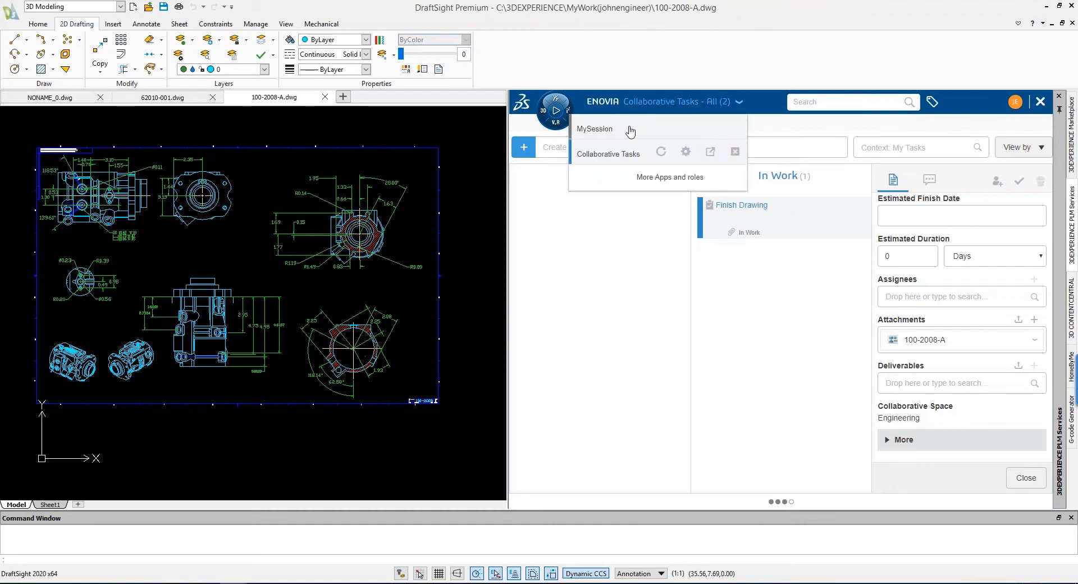
left_click(1039, 101)
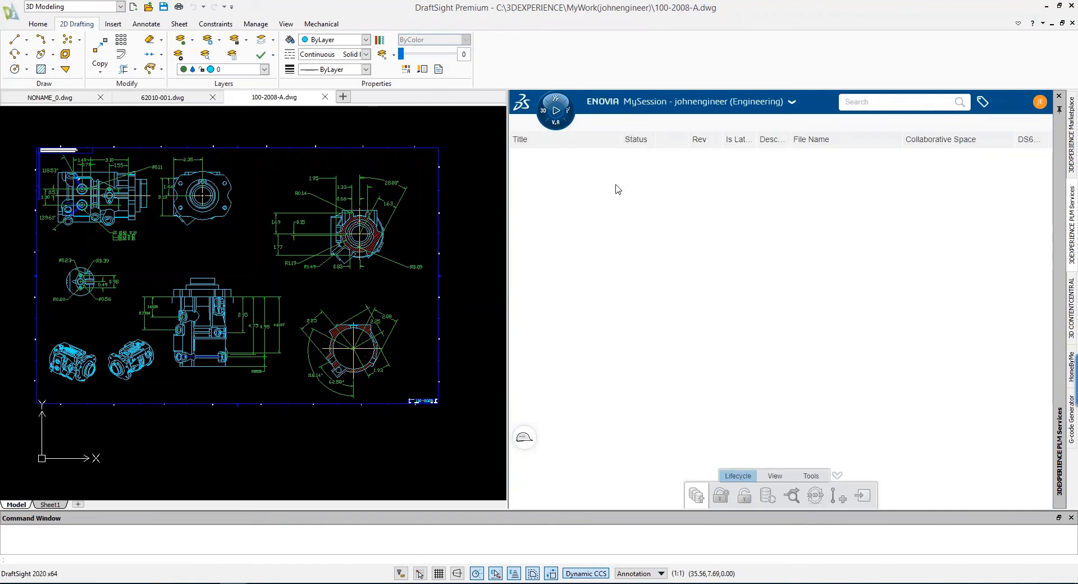
mouse_move(393, 115)
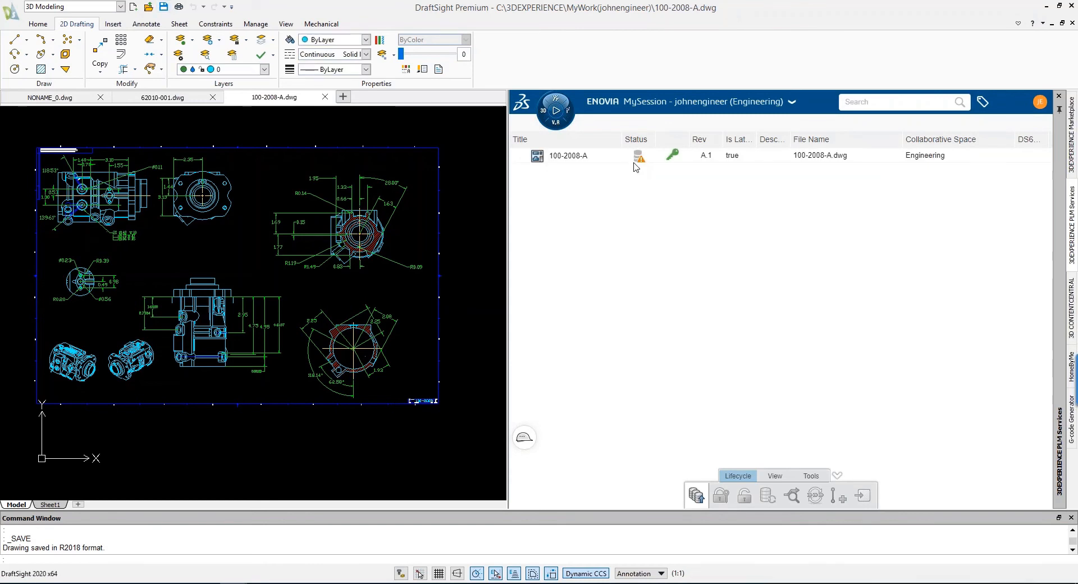
mouse_move(640, 161)
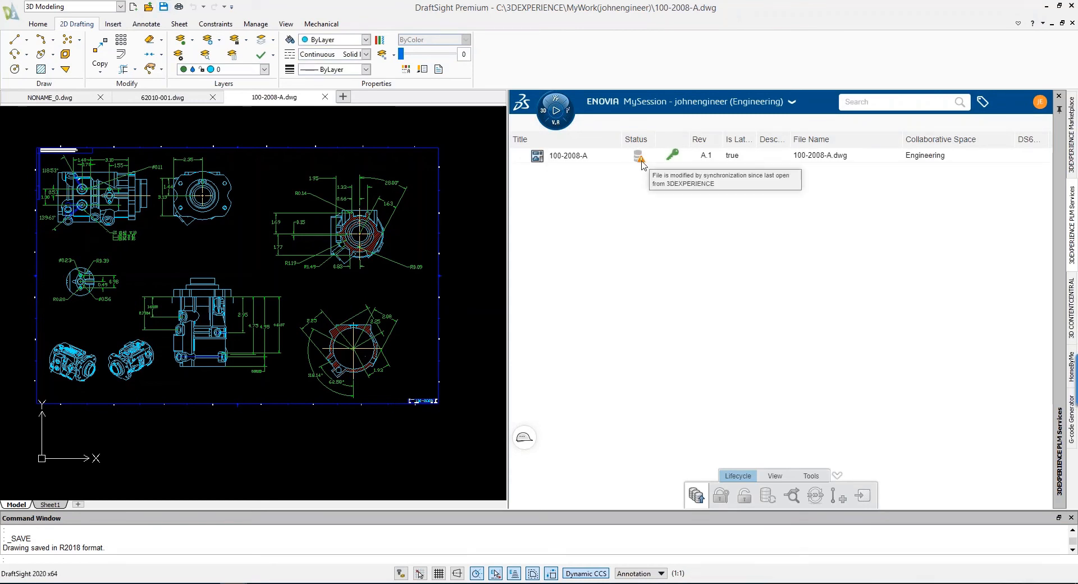
mouse_move(646, 176)
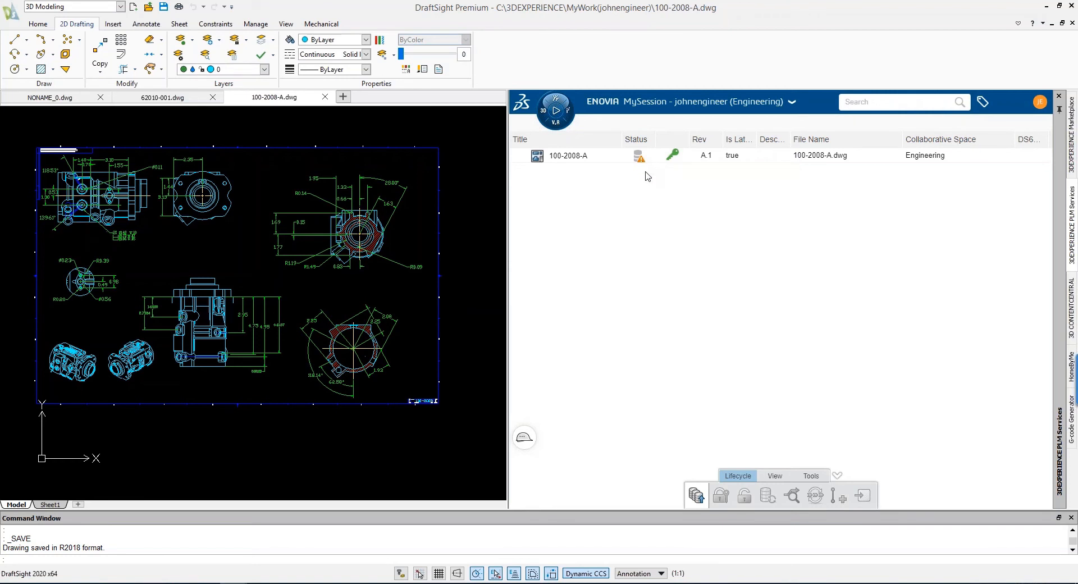
Reserve drawing 100-2008-A for the current user from its MySession actions.
right_click(568, 156)
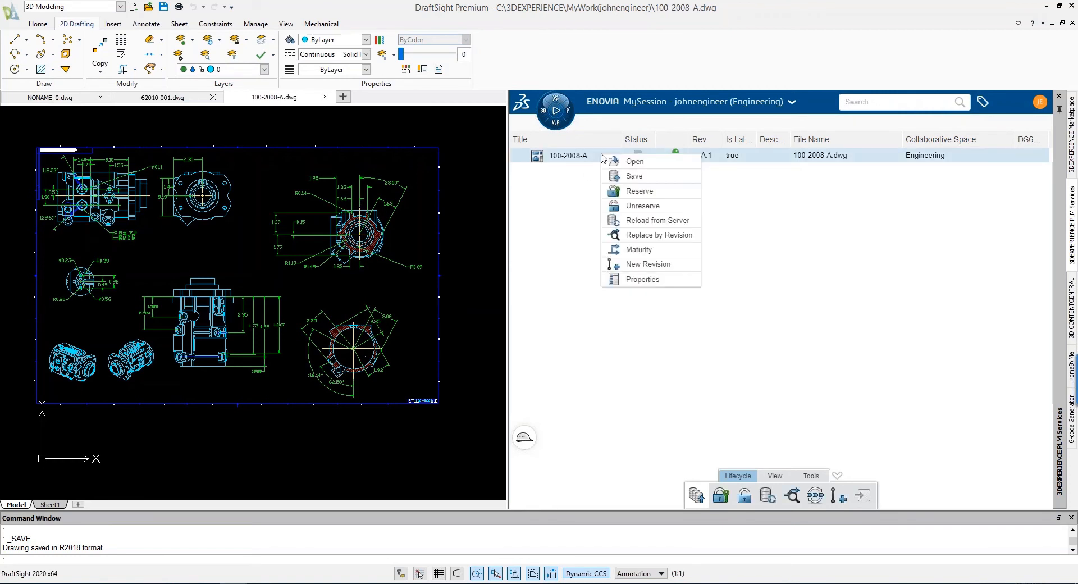
mouse_move(638, 194)
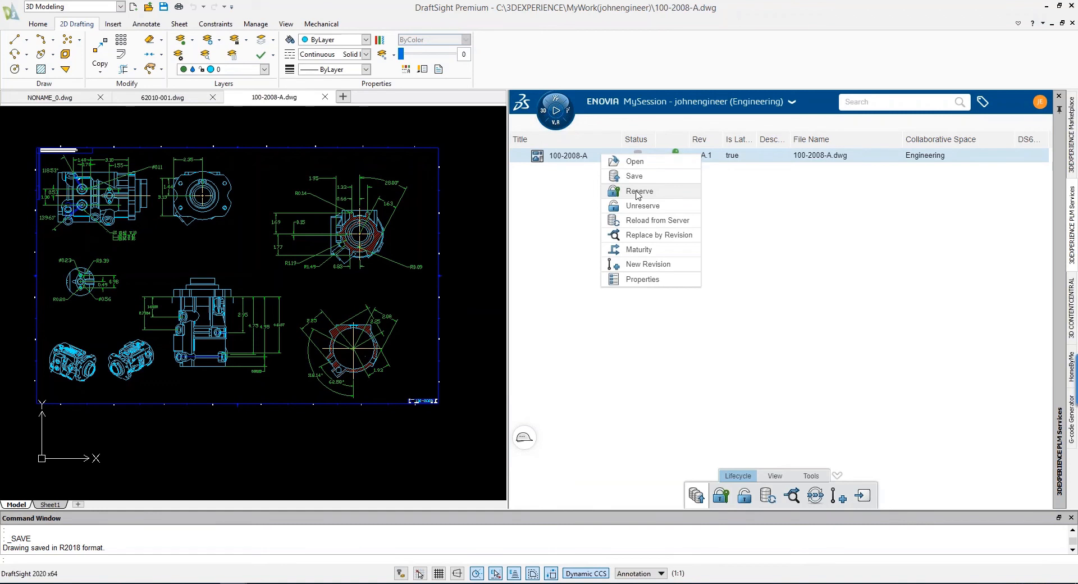
left_click(639, 191)
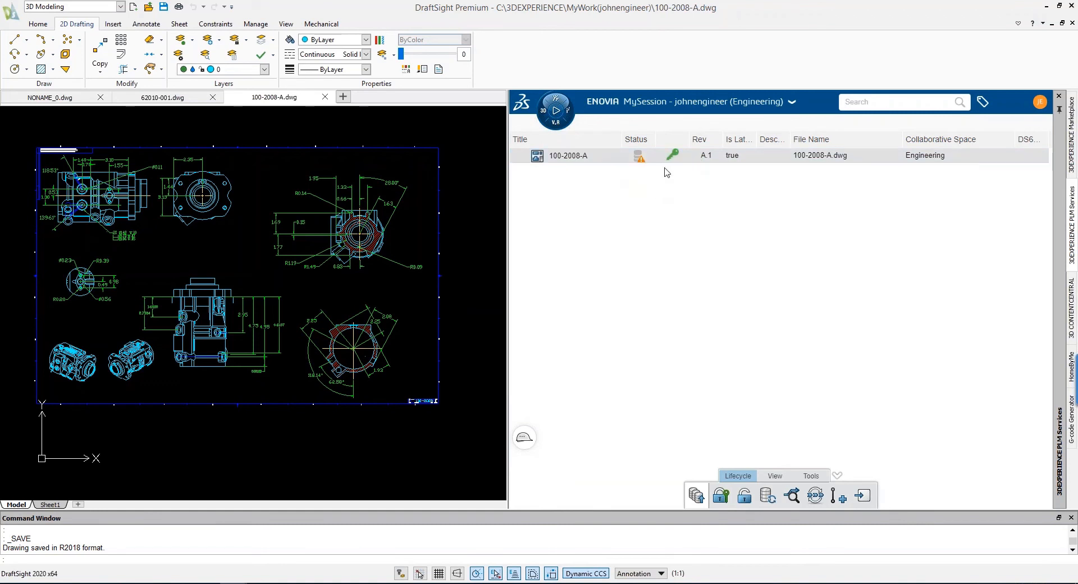
mouse_move(682, 163)
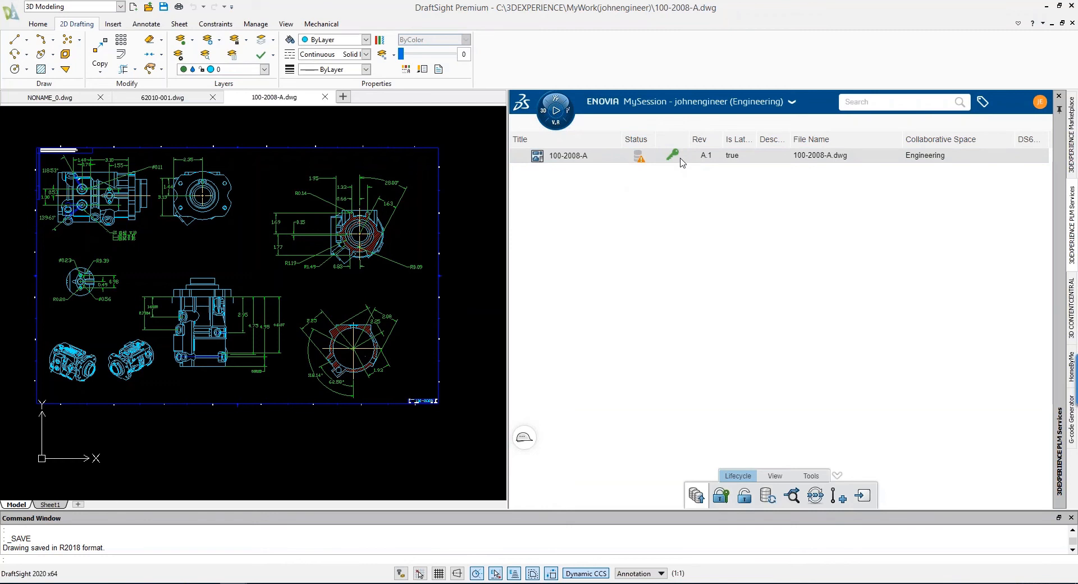
mouse_move(675, 160)
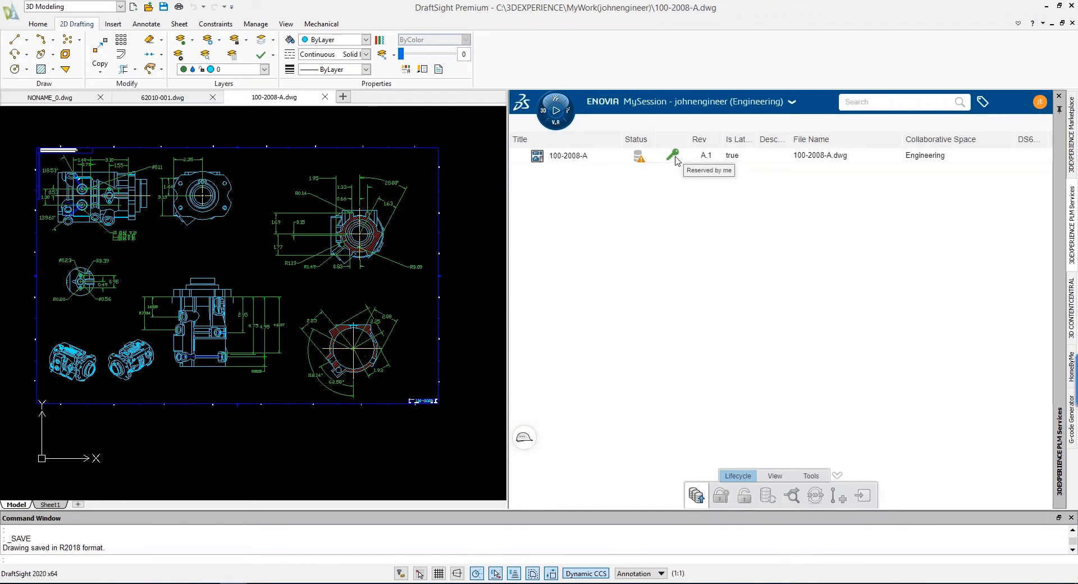
mouse_move(238, 245)
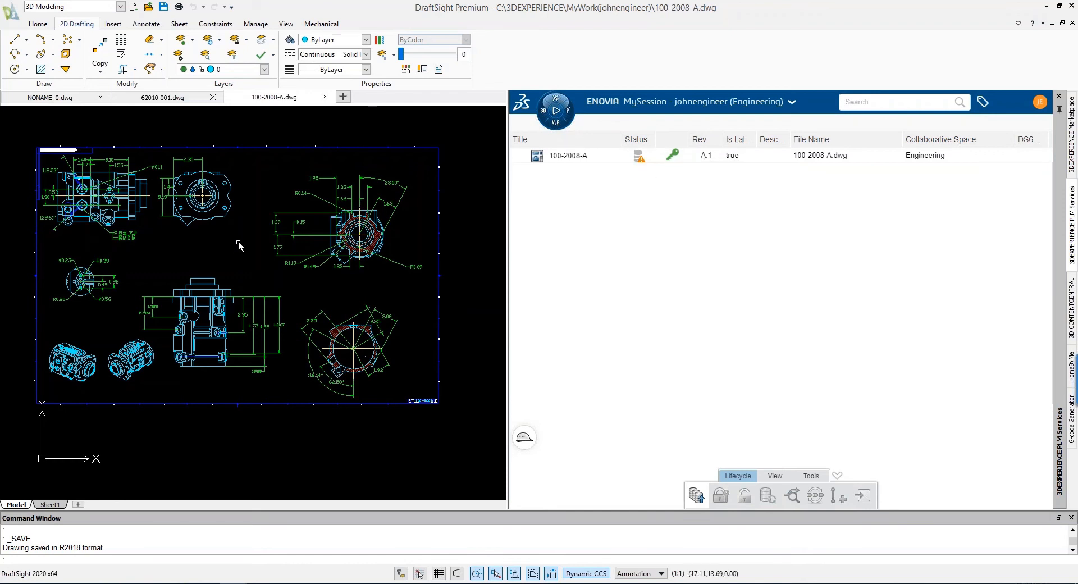
Set the Dimensions layer colour to Red in Layers Manager and save the drawing locally.
left_click(178, 55)
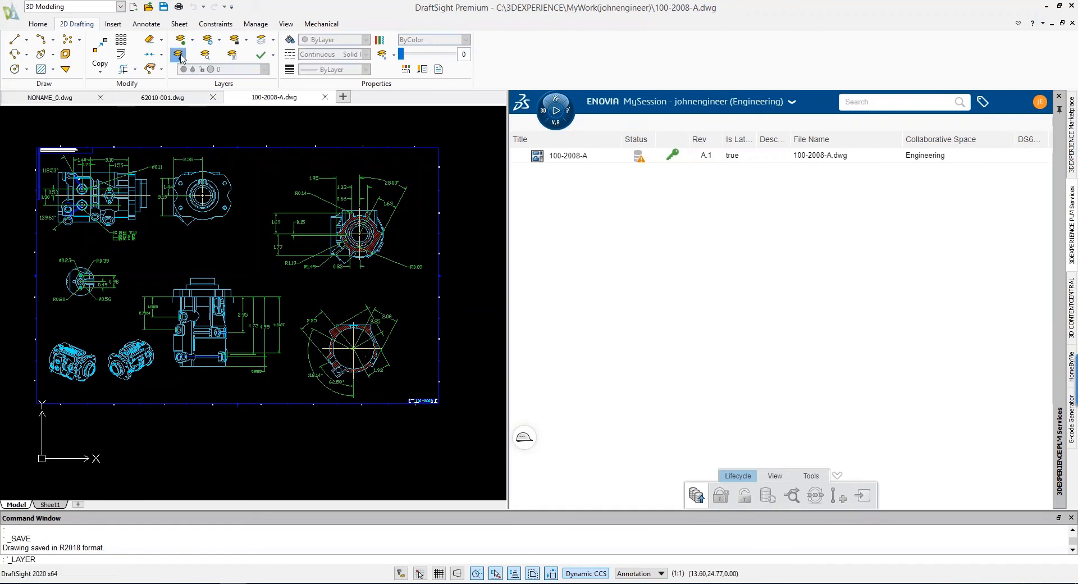
left_click(180, 54)
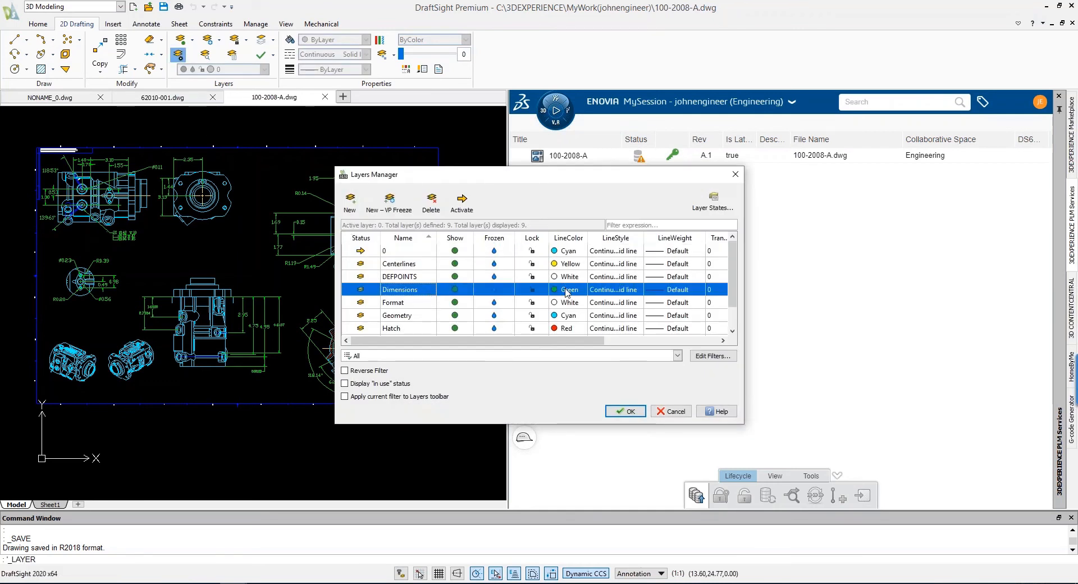
left_click(581, 289)
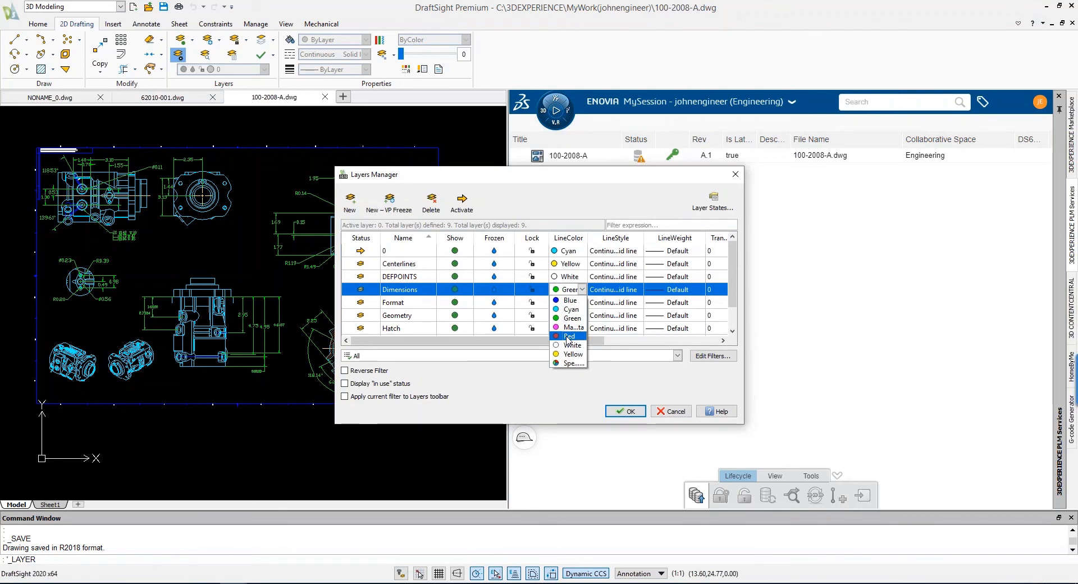
left_click(624, 411)
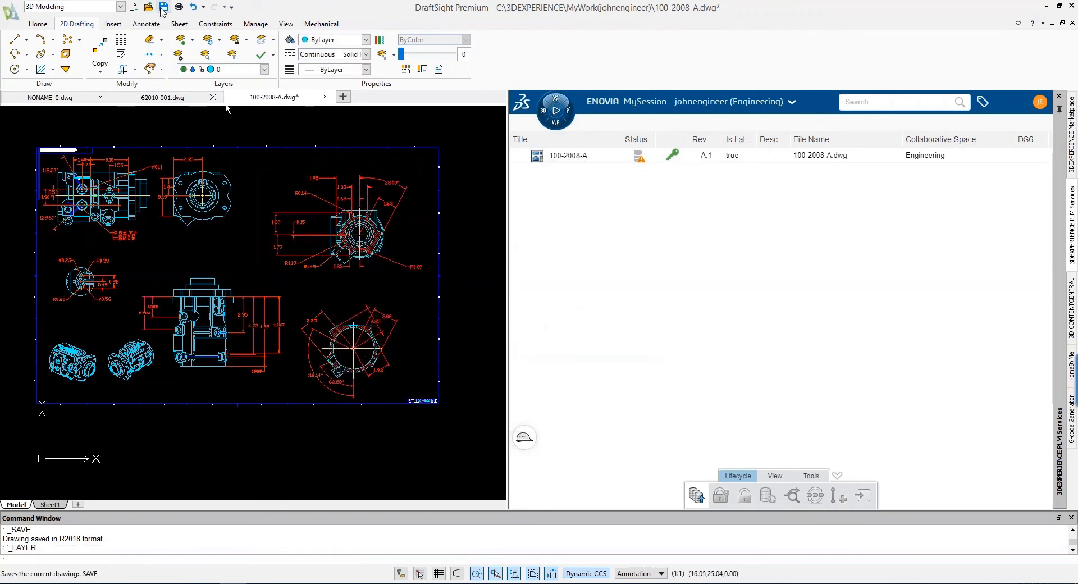
left_click(162, 7)
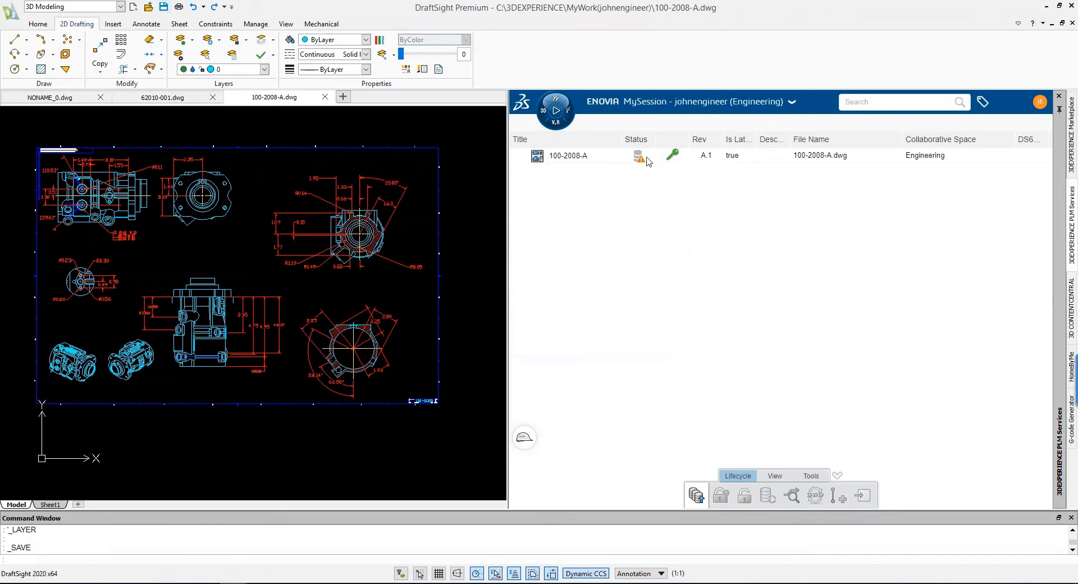
mouse_move(649, 160)
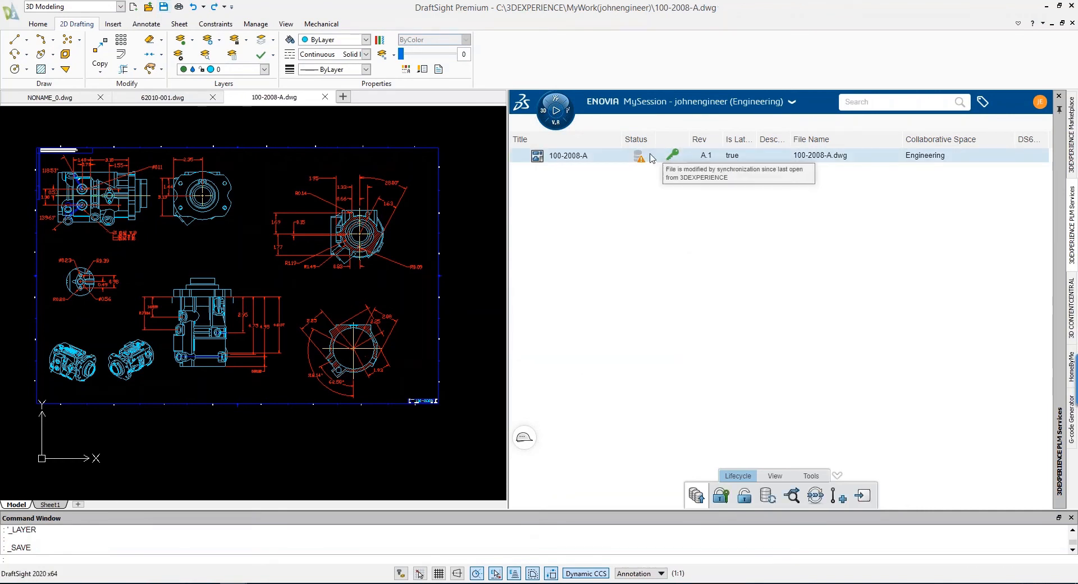
mouse_move(668, 183)
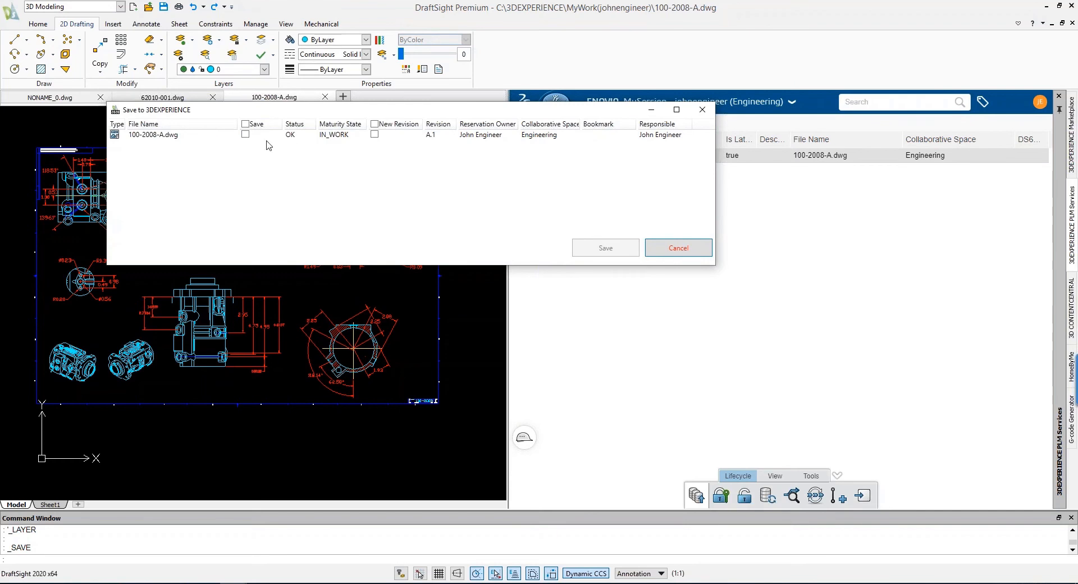
Save 100-2008-A.dwg to 3DEXPERIENCE, then unreserve the drawing in MySession.
left_click(244, 135)
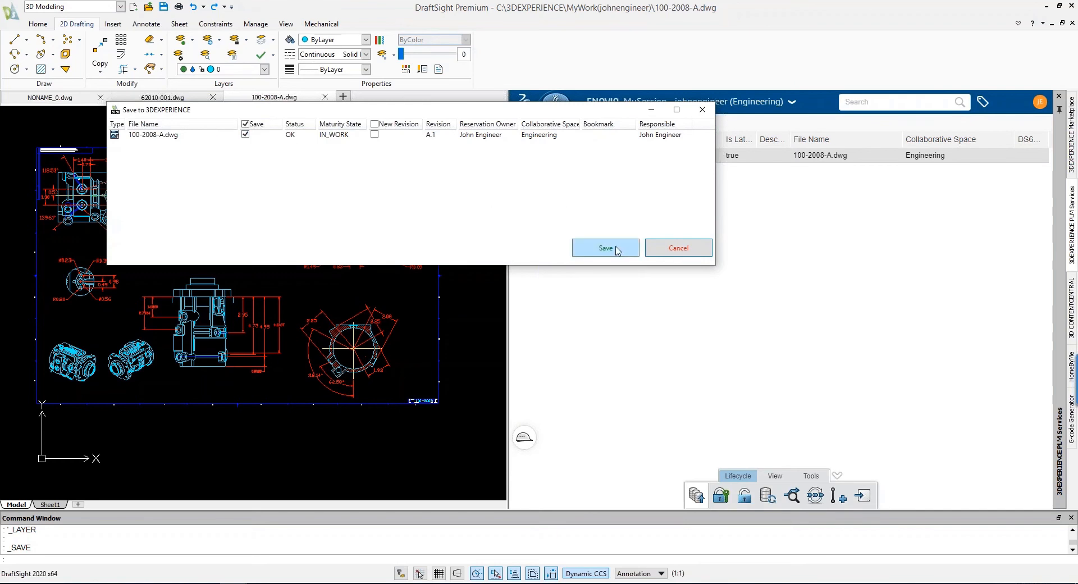
left_click(605, 248)
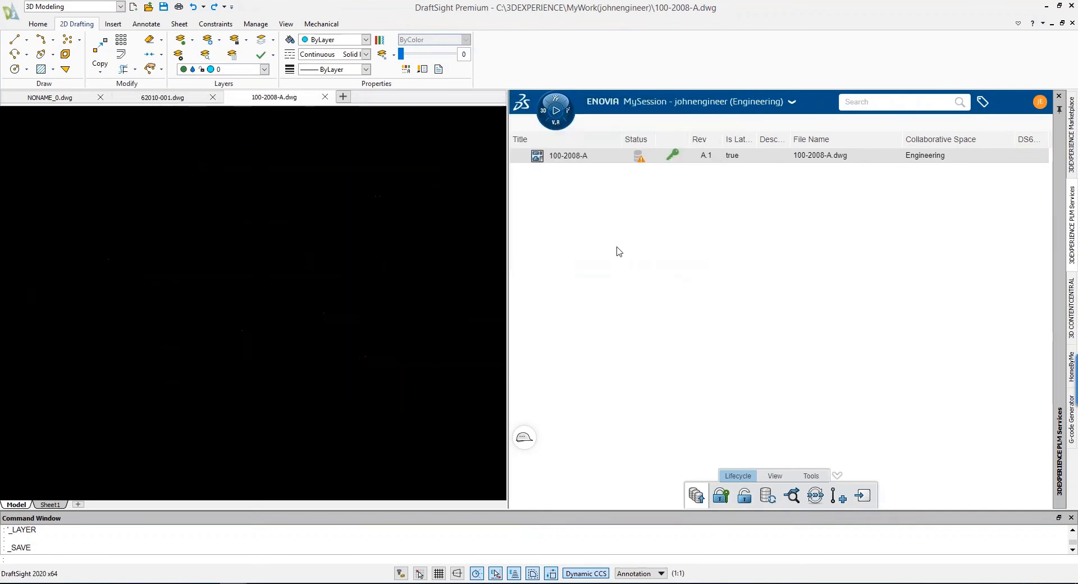
left_click(162, 97)
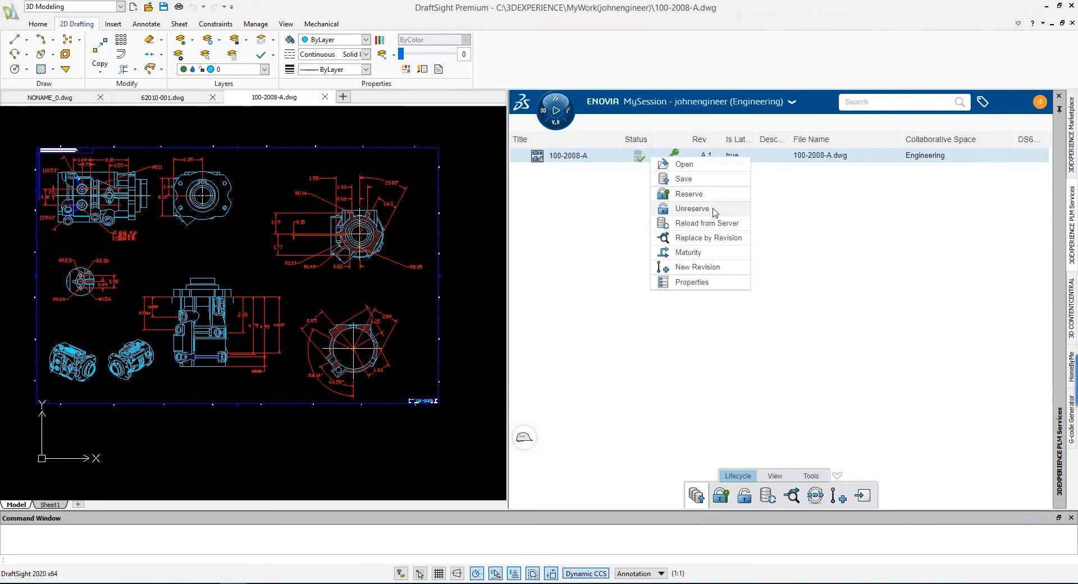
left_click(692, 209)
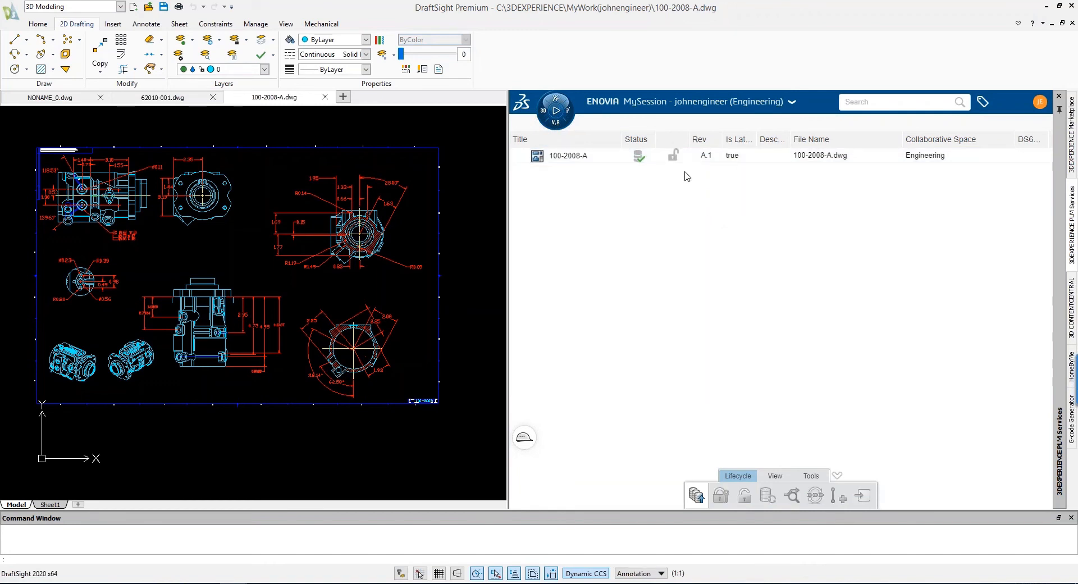
mouse_move(735, 160)
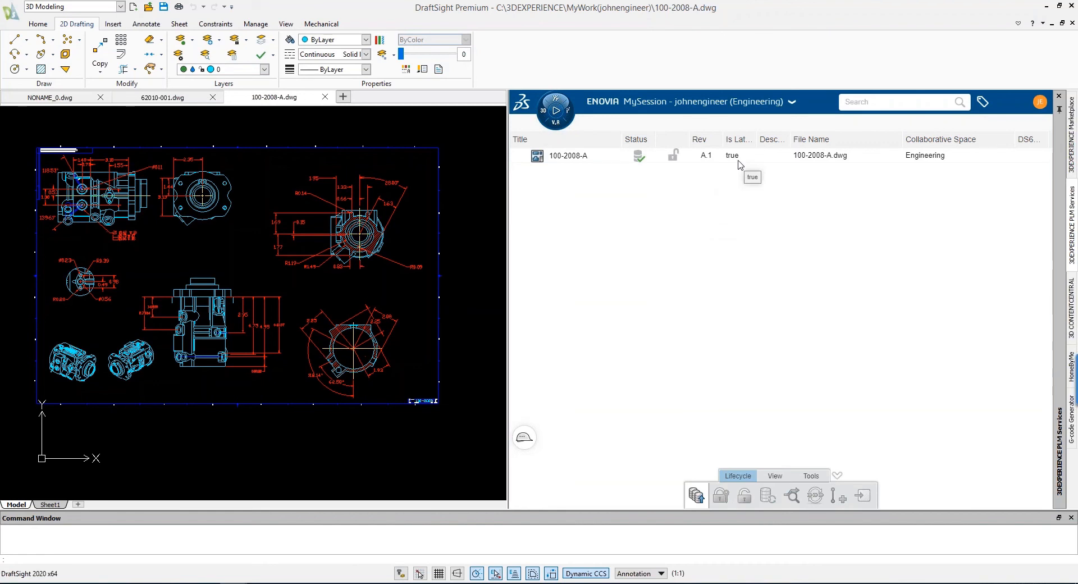
mouse_move(768, 106)
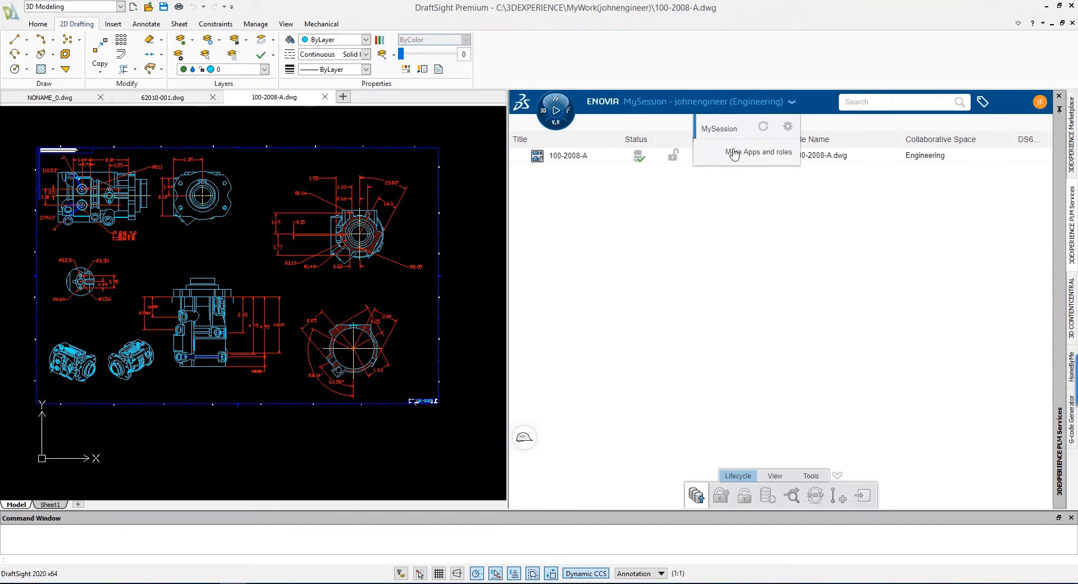
Open Collaborative Tasks from My Apps and roles and mark Finish Drawing Completed.
left_click(759, 152)
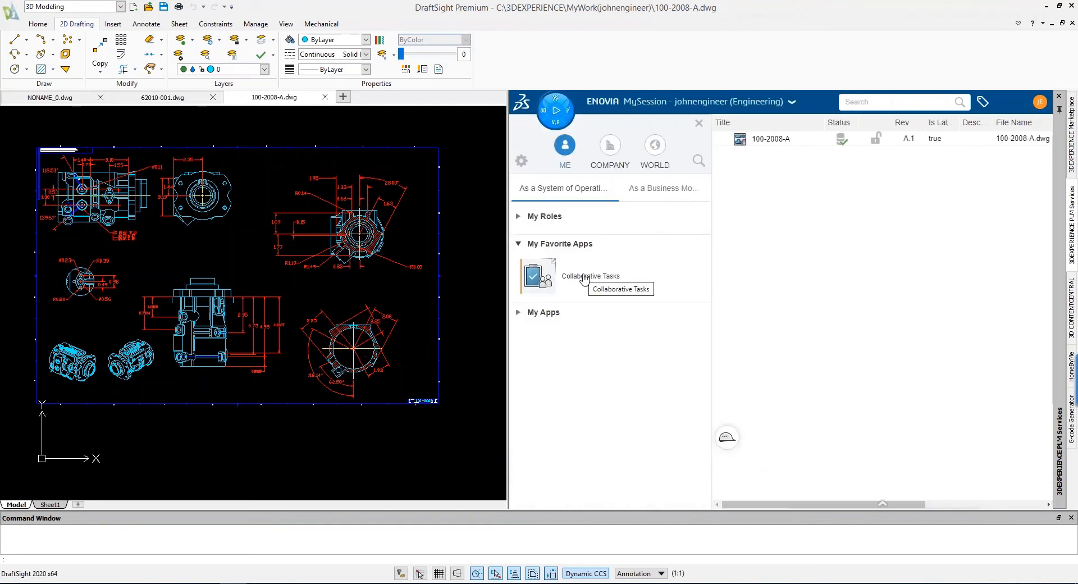
left_click(536, 278)
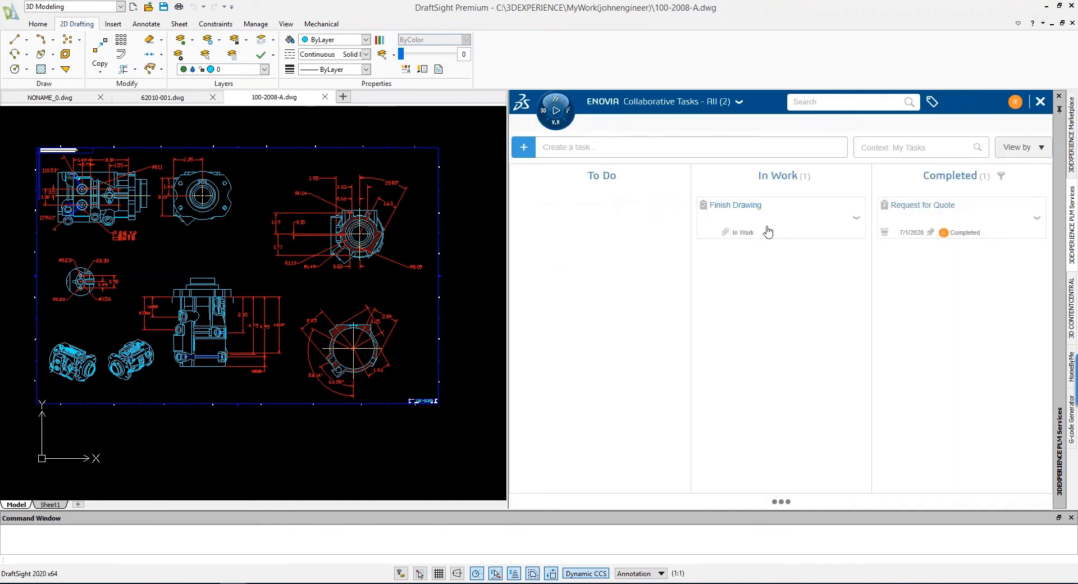
mouse_move(763, 212)
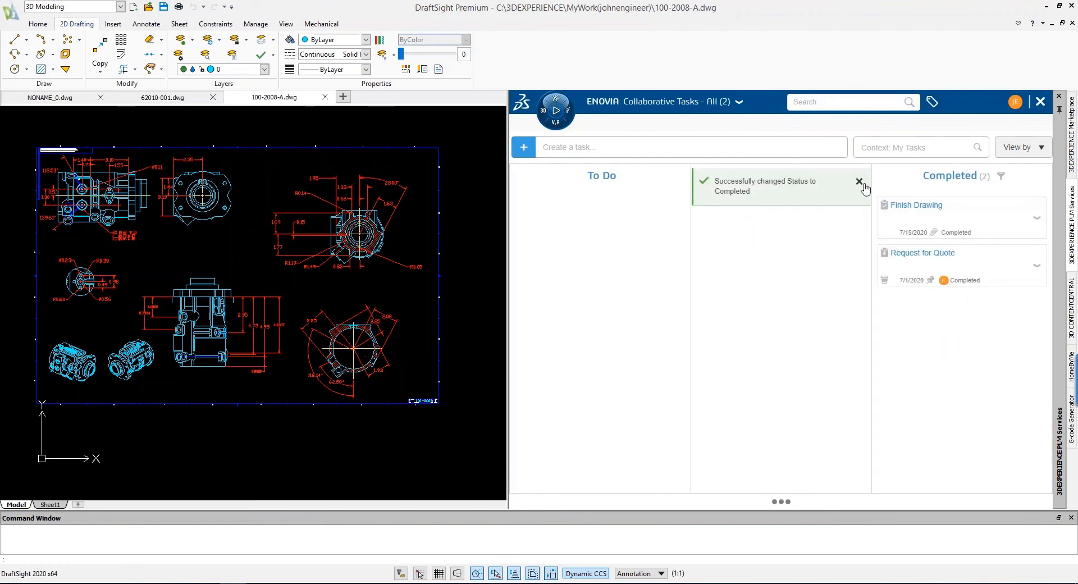
left_click(860, 182)
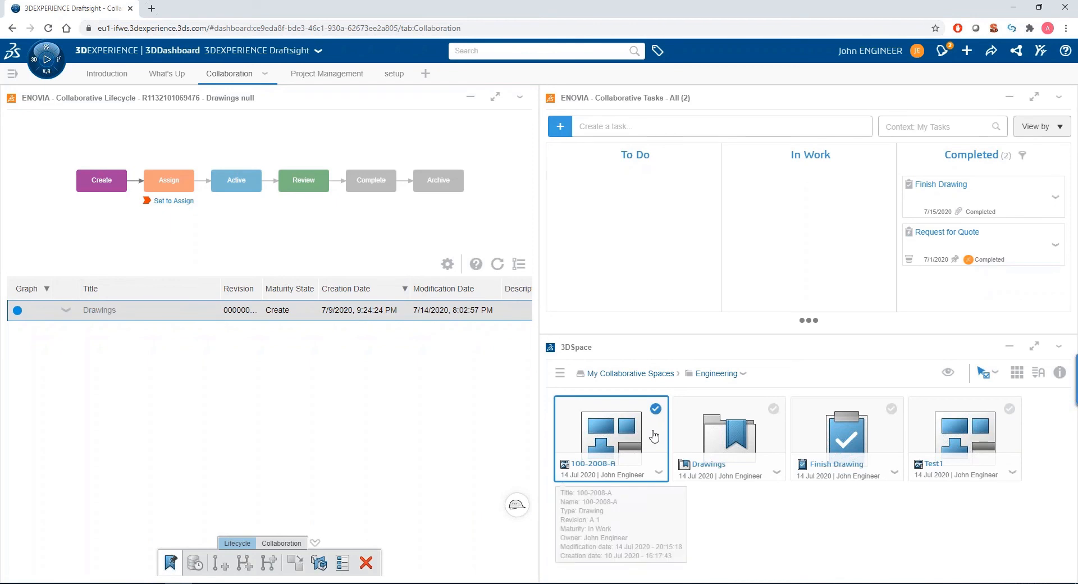
Show drawing 100-2008-A revision A.1 in the Collaborative Lifecycle widget.
left_click(611, 436)
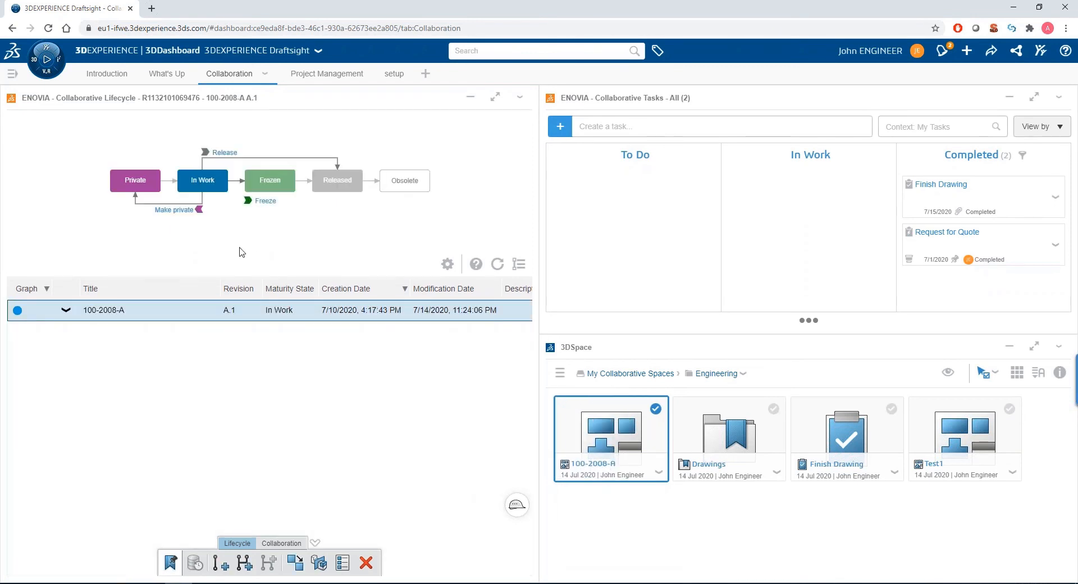
mouse_move(229, 252)
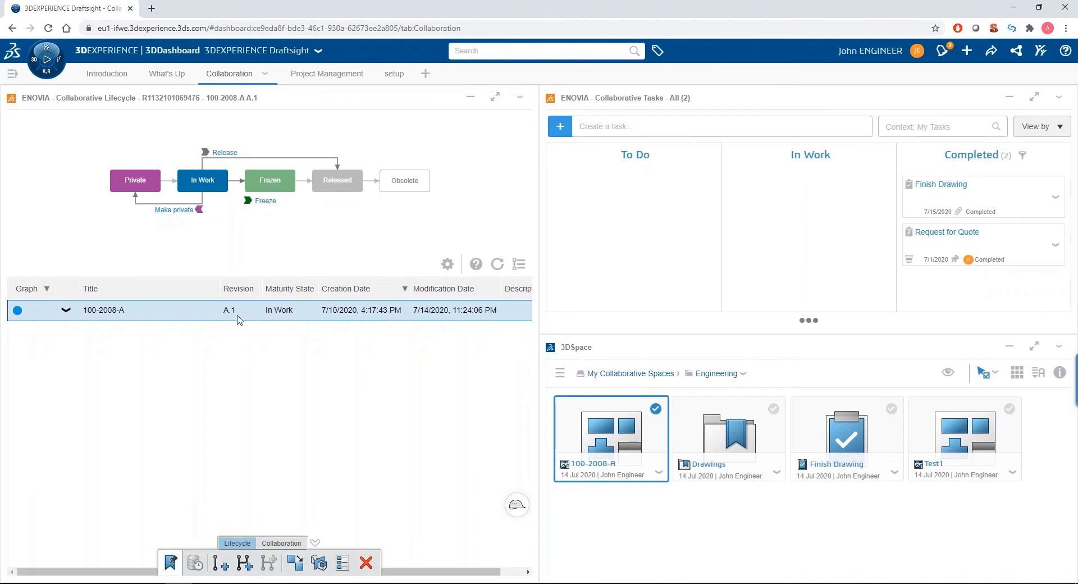
mouse_move(457, 353)
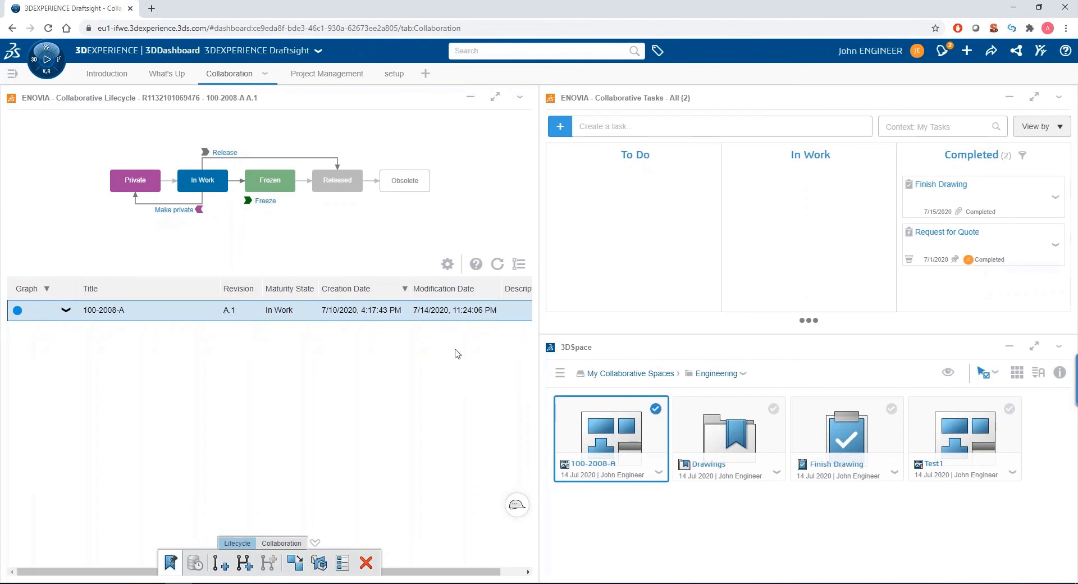
mouse_move(471, 319)
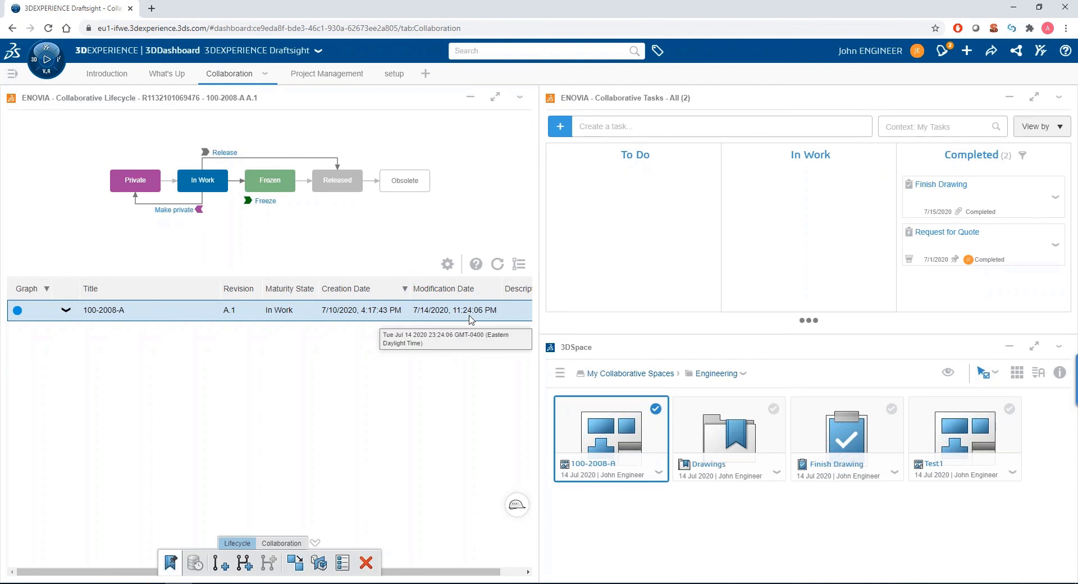
mouse_move(319, 334)
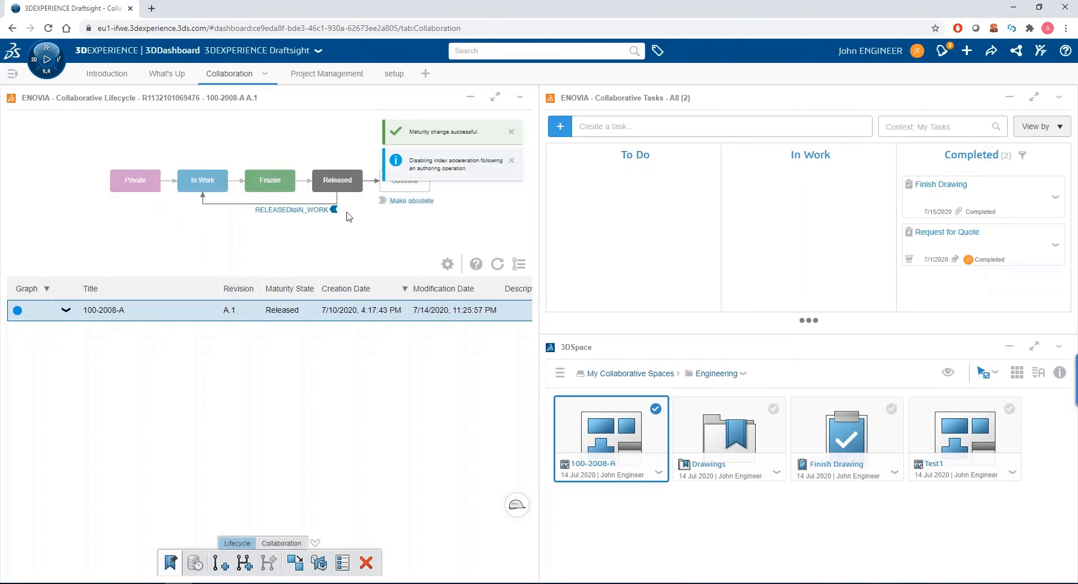
mouse_move(391, 252)
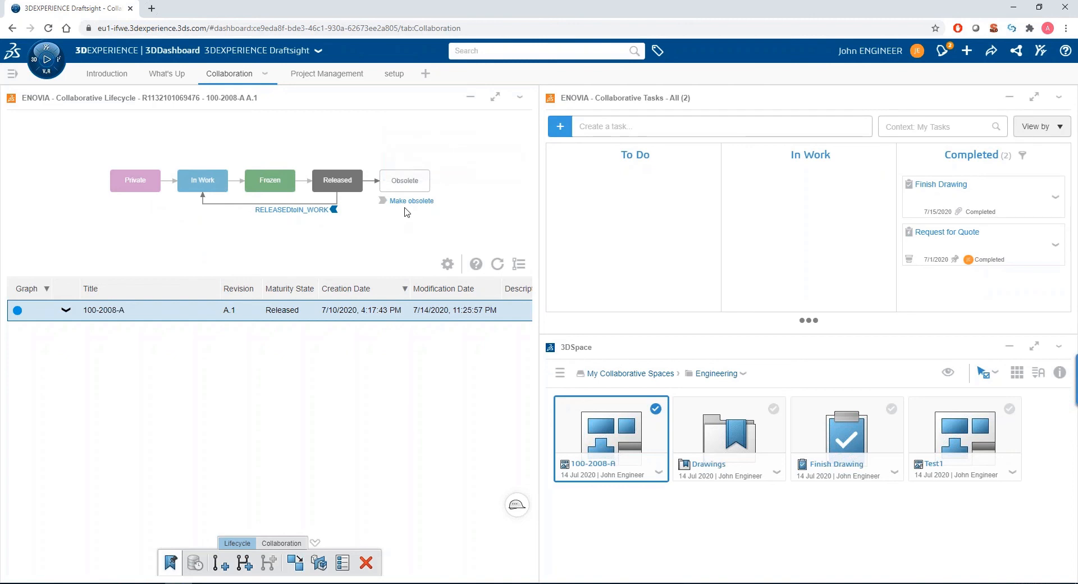
mouse_move(294, 241)
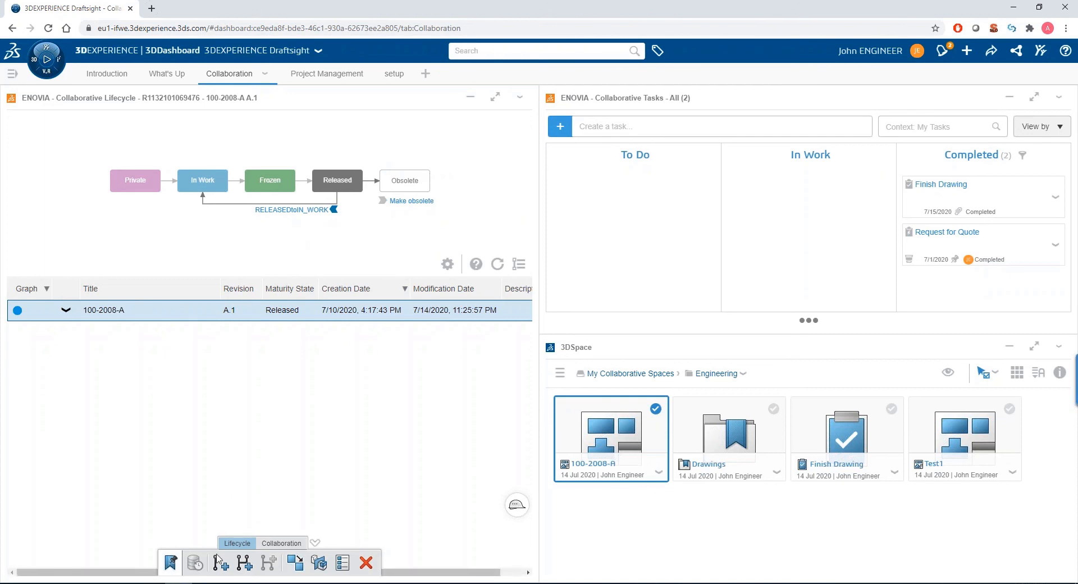
mouse_move(220, 563)
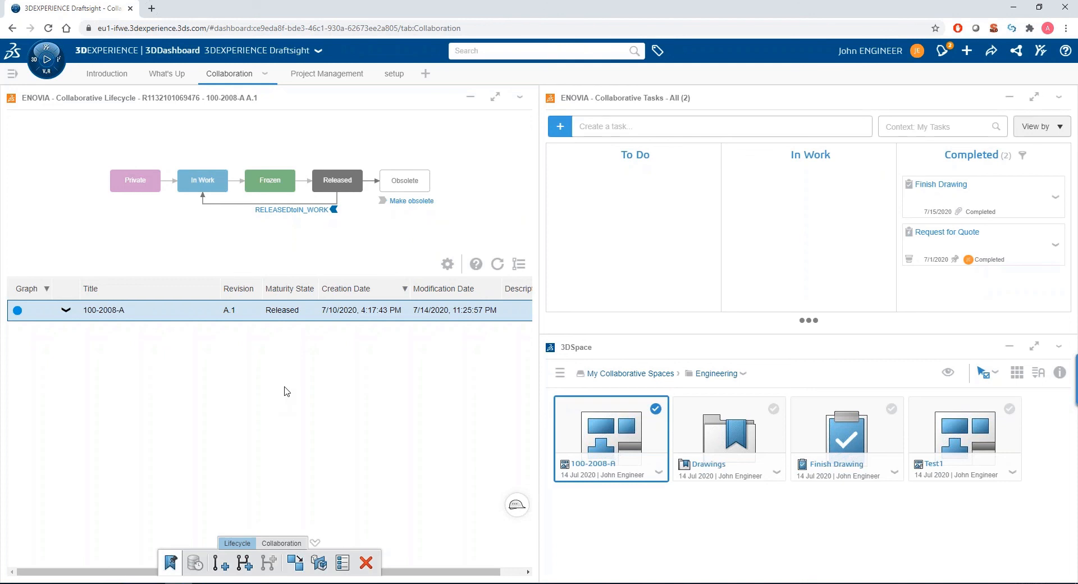
mouse_move(384, 141)
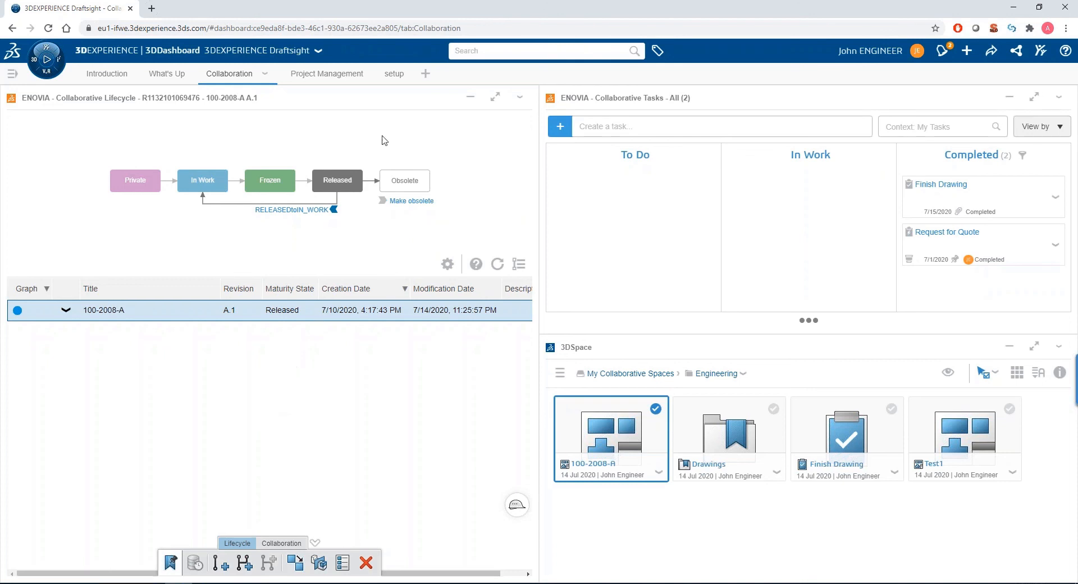
mouse_move(316, 77)
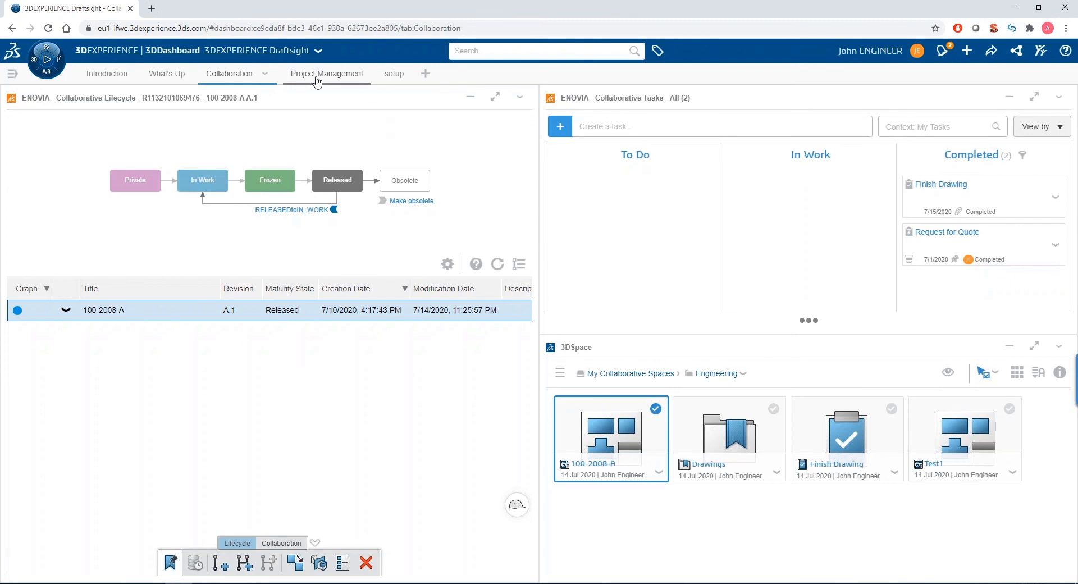
Review the Engineering project's Summary on the Project Management page and show its task board.
left_click(327, 74)
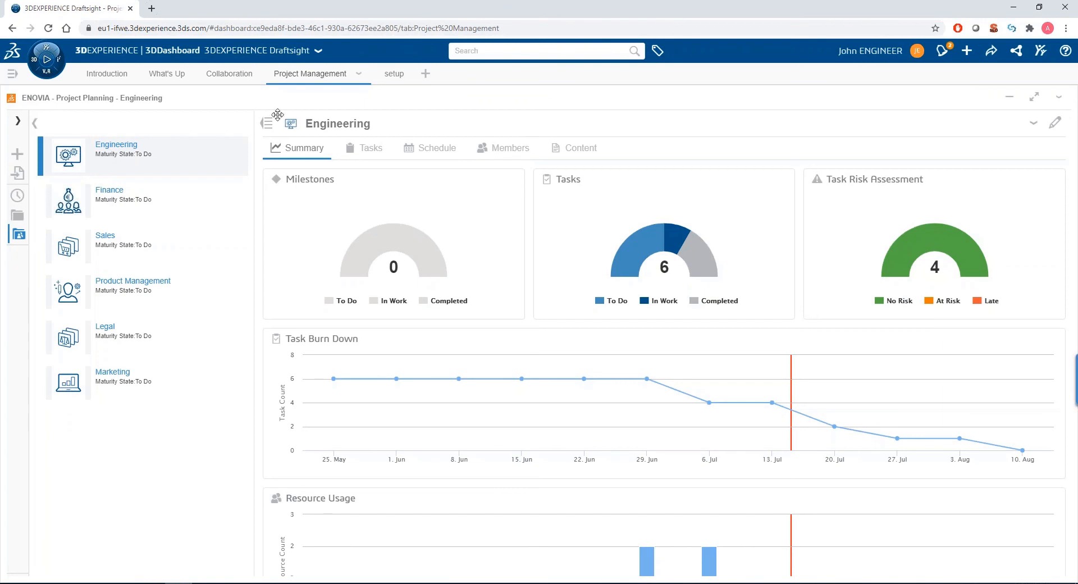
mouse_move(202, 274)
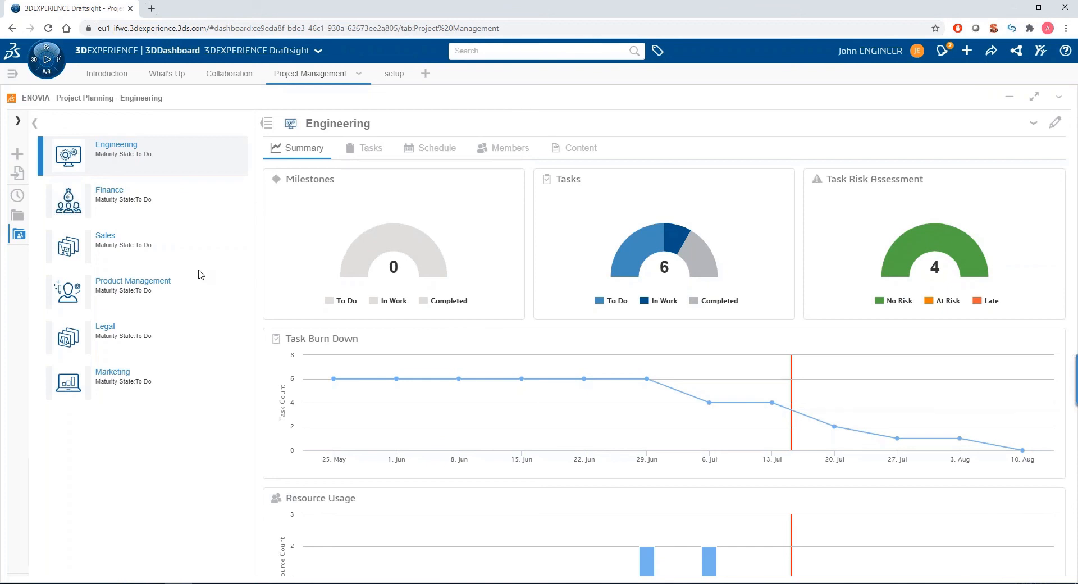
mouse_move(382, 240)
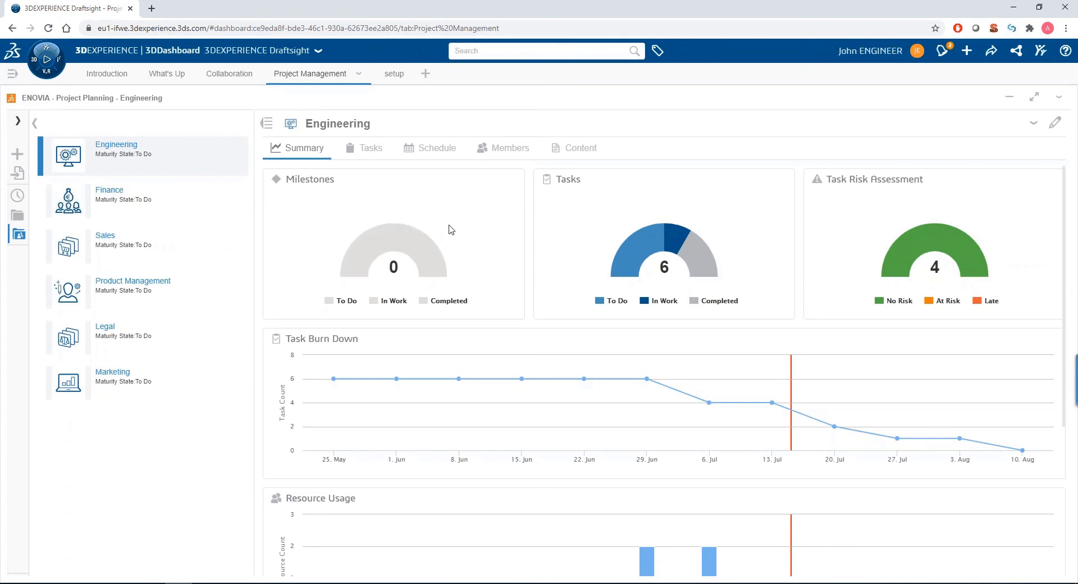
mouse_move(615, 239)
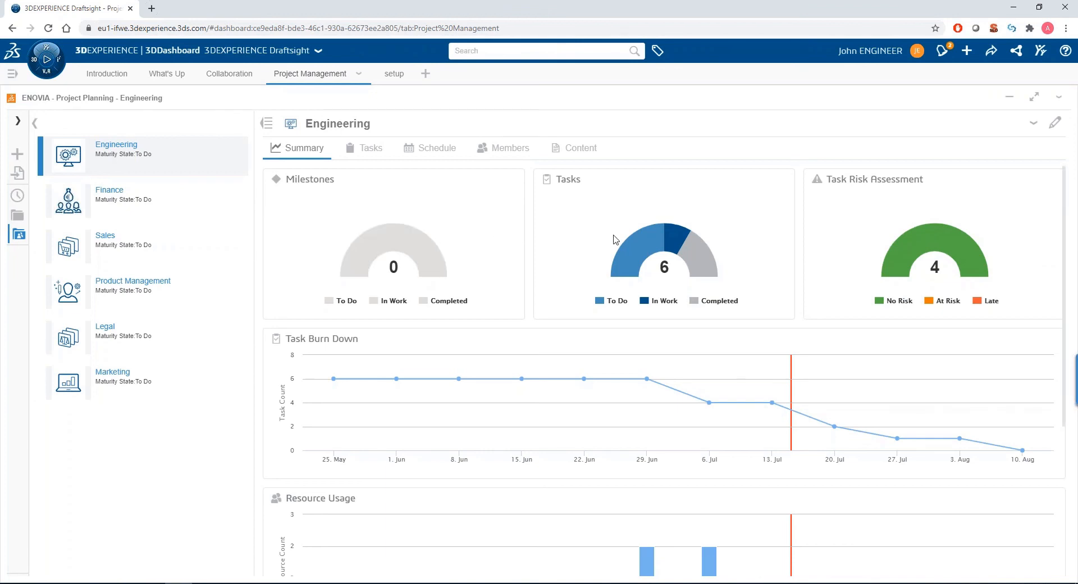
mouse_move(627, 266)
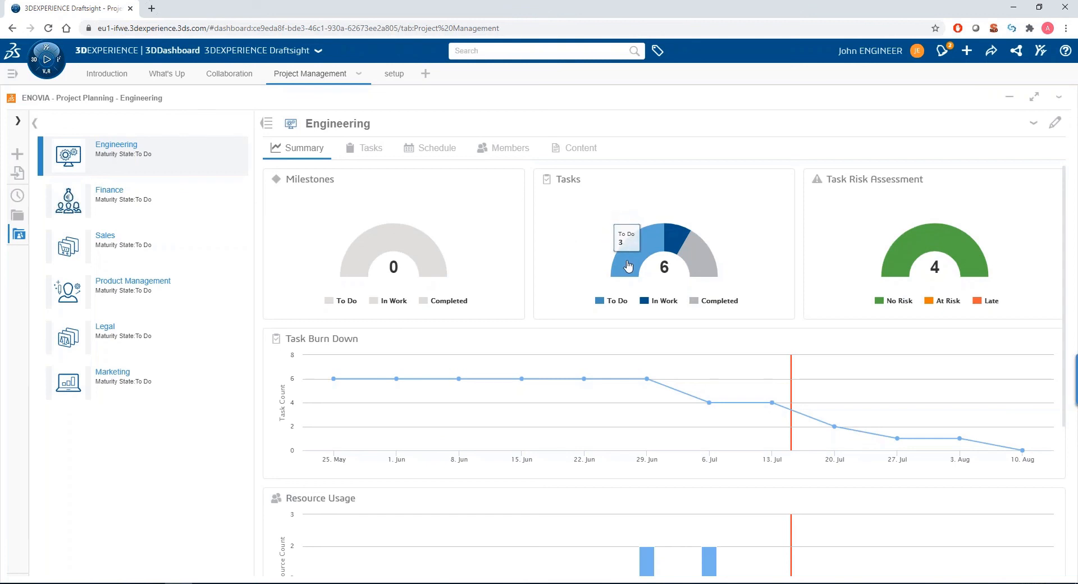
mouse_move(669, 245)
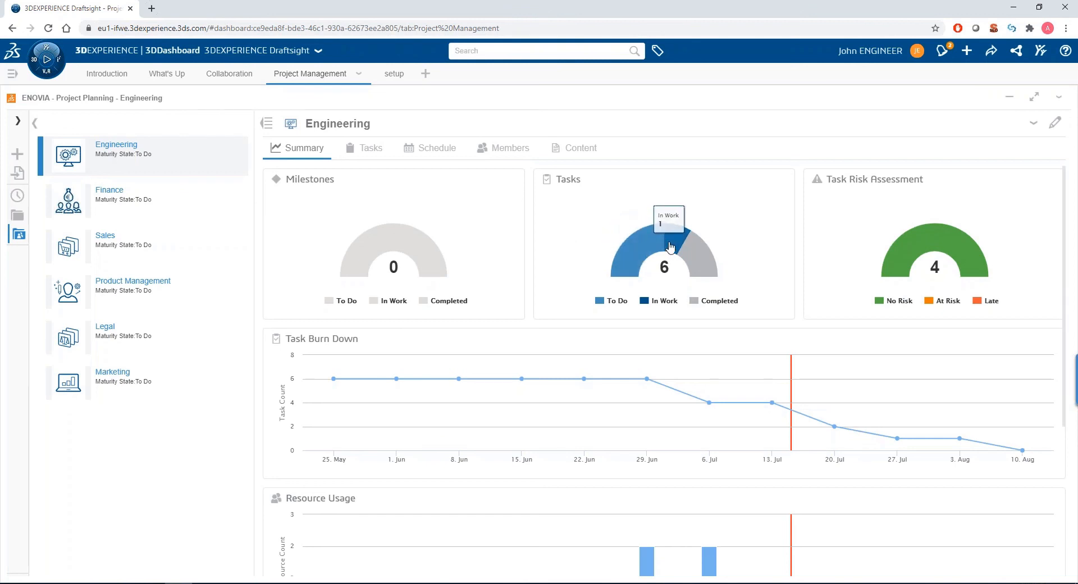
mouse_move(692, 269)
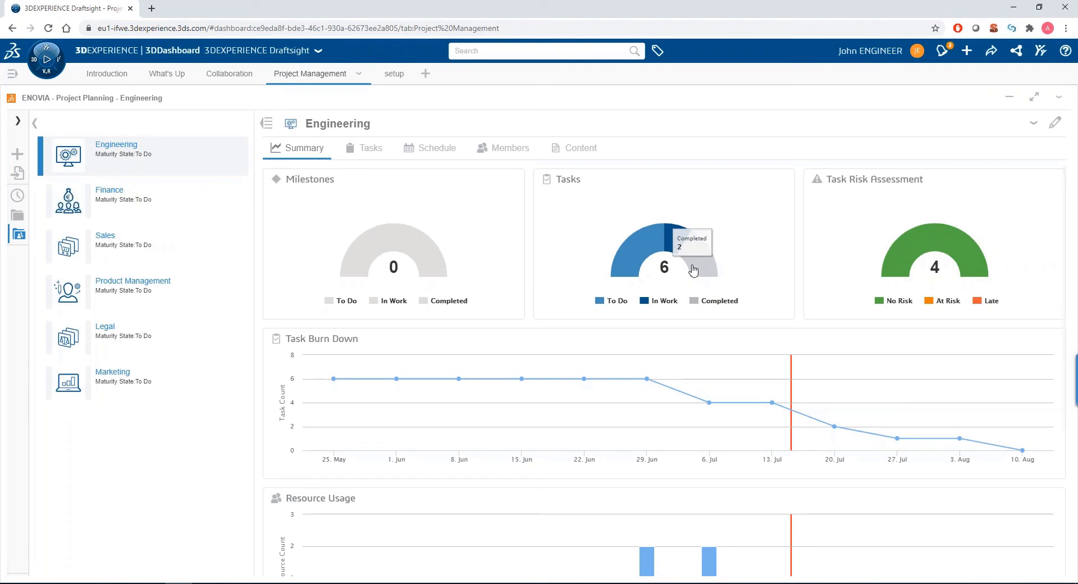
mouse_move(901, 254)
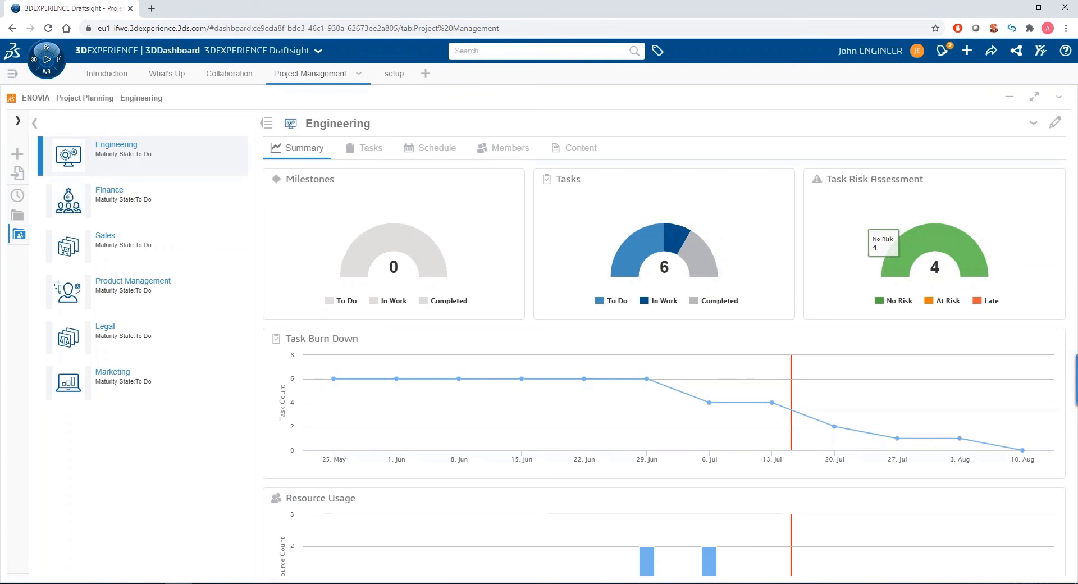
mouse_move(786, 280)
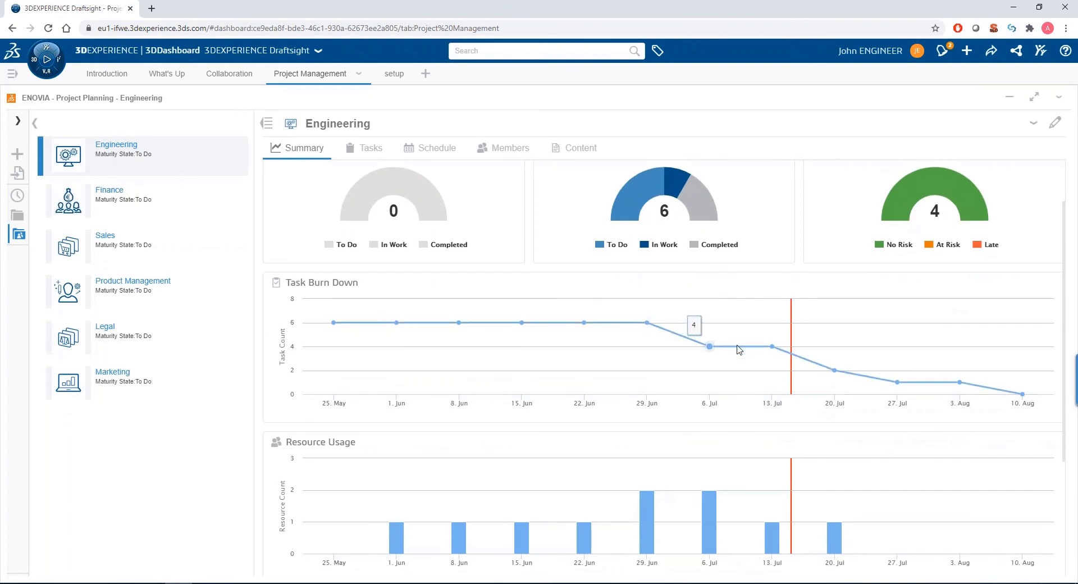
scroll("down", 3)
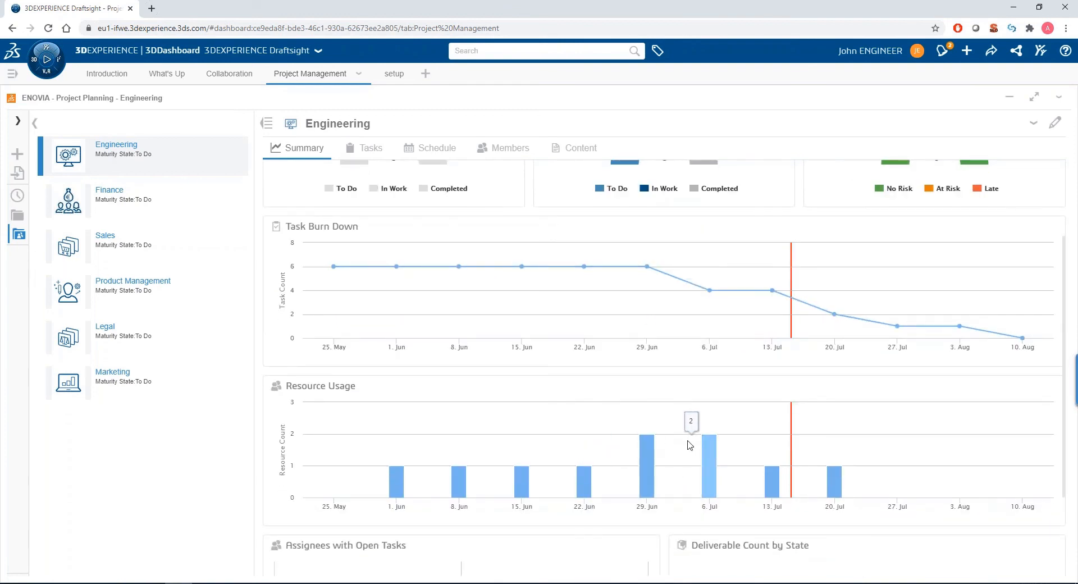
mouse_move(716, 449)
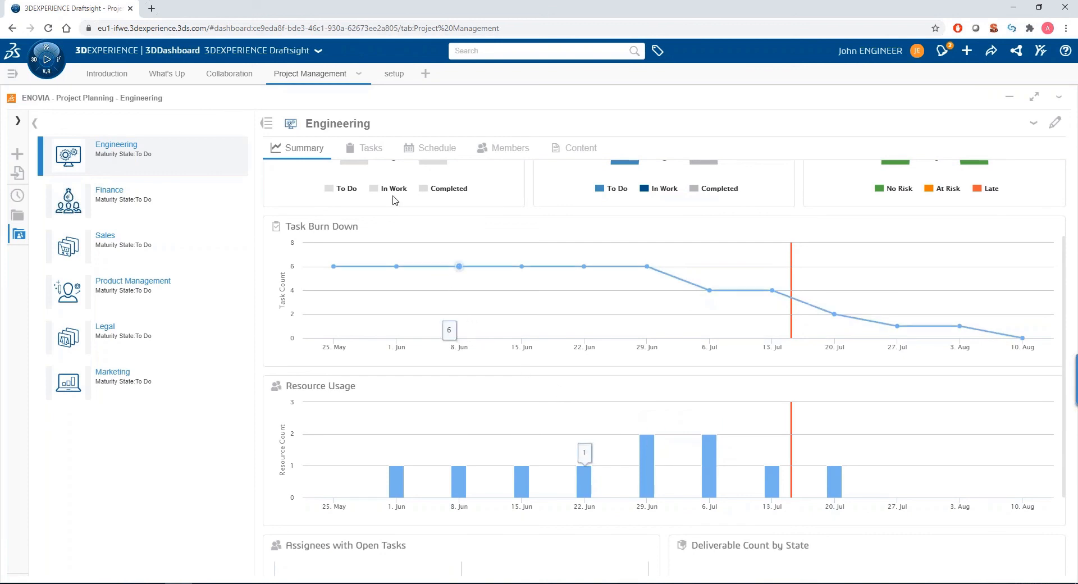
left_click(370, 148)
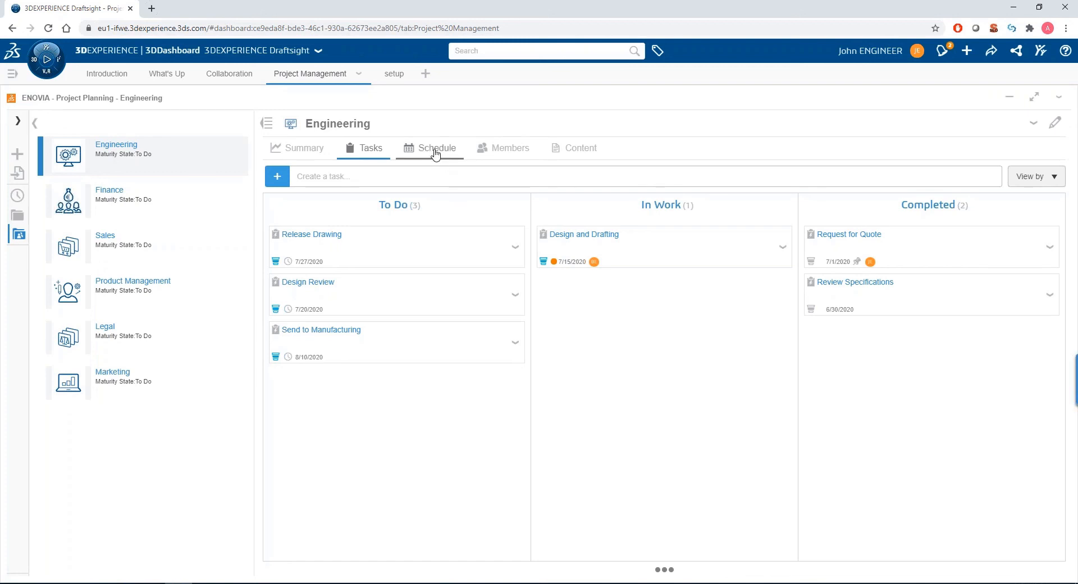
Show the Engineering project's six tasks as a Gantt schedule from June into August.
left_click(435, 148)
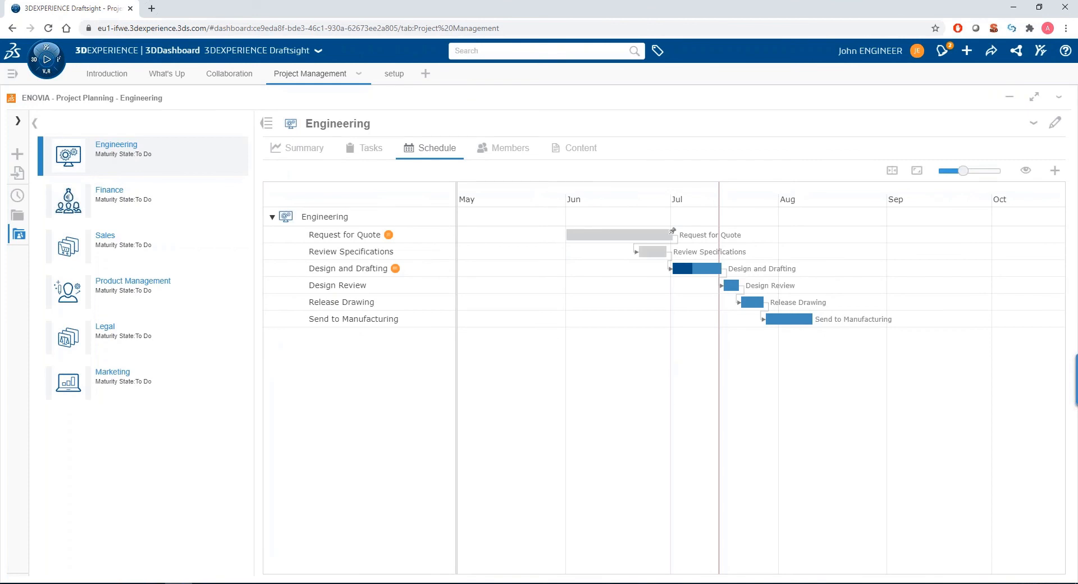
mouse_move(555, 241)
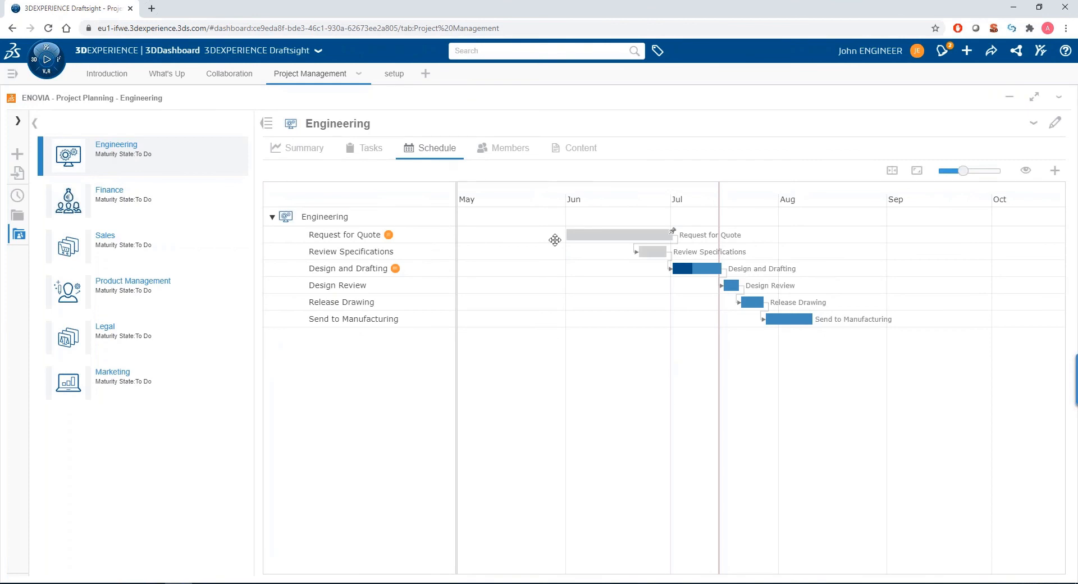
mouse_move(629, 267)
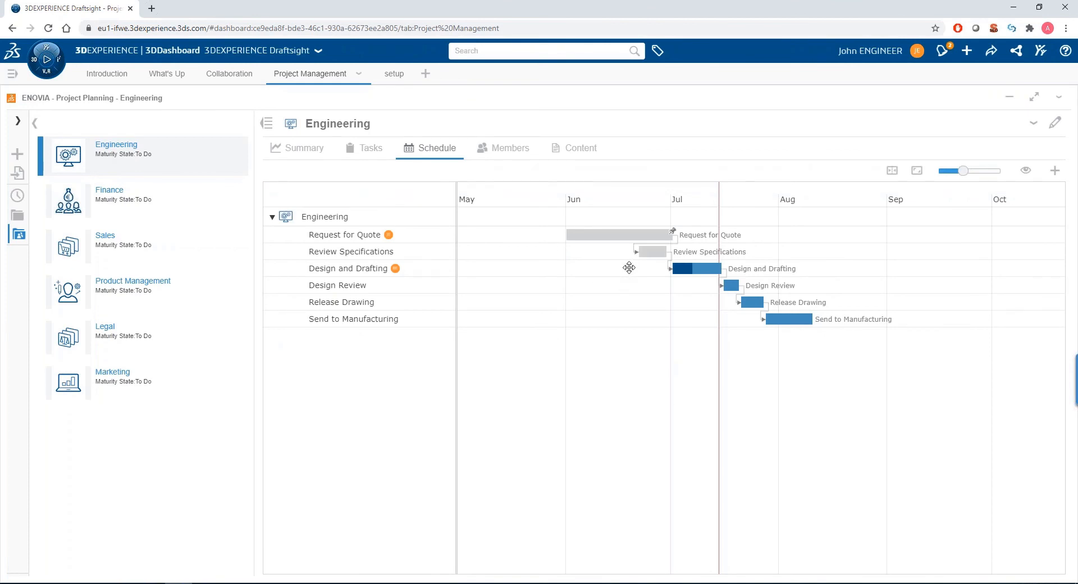
mouse_move(718, 281)
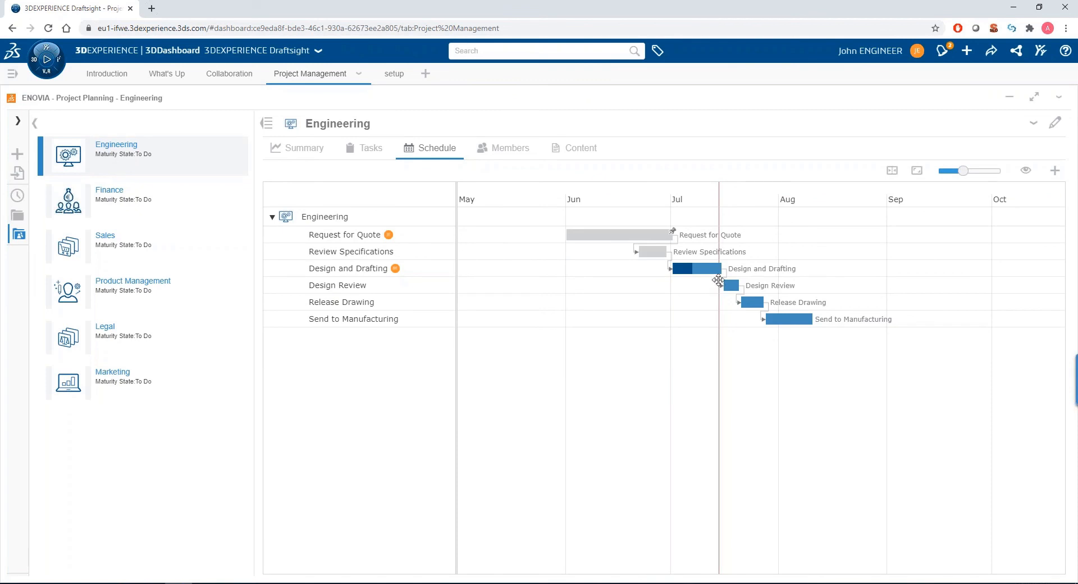
mouse_move(721, 303)
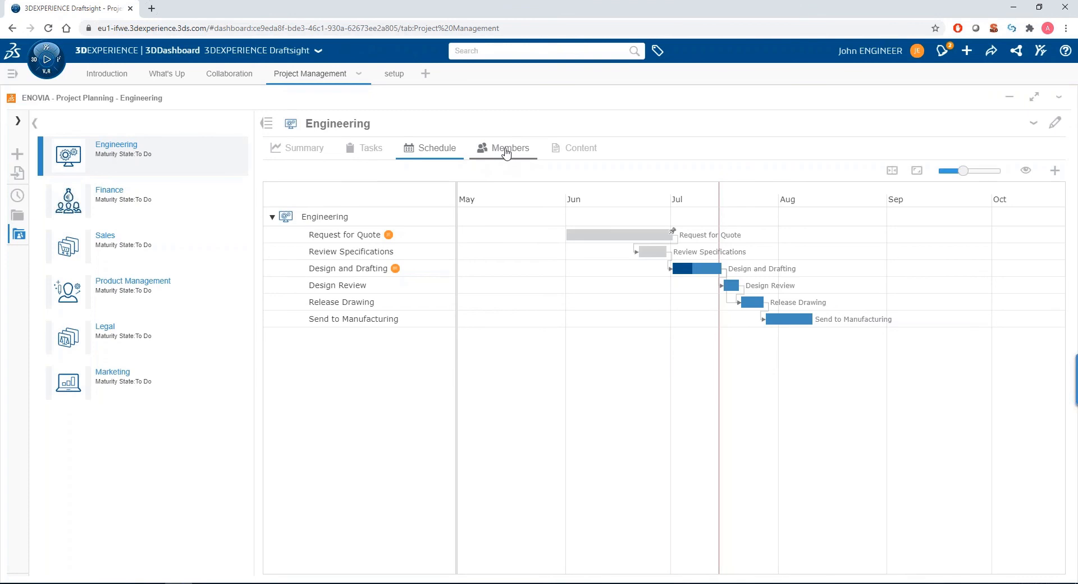
Make the fifth project member Jane a Viewer, then switch to the What's Up community page.
left_click(509, 148)
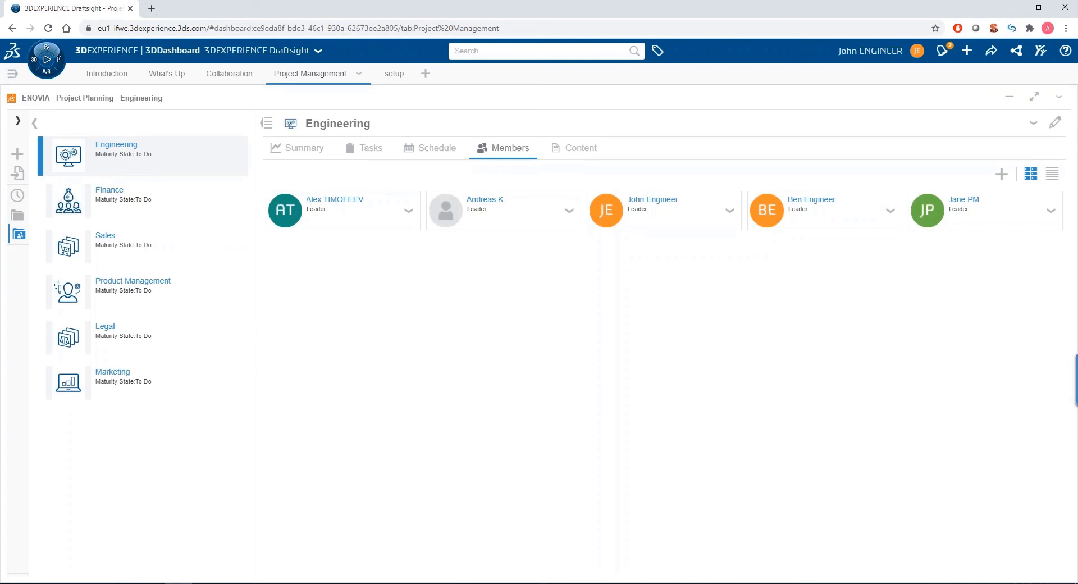
mouse_move(828, 258)
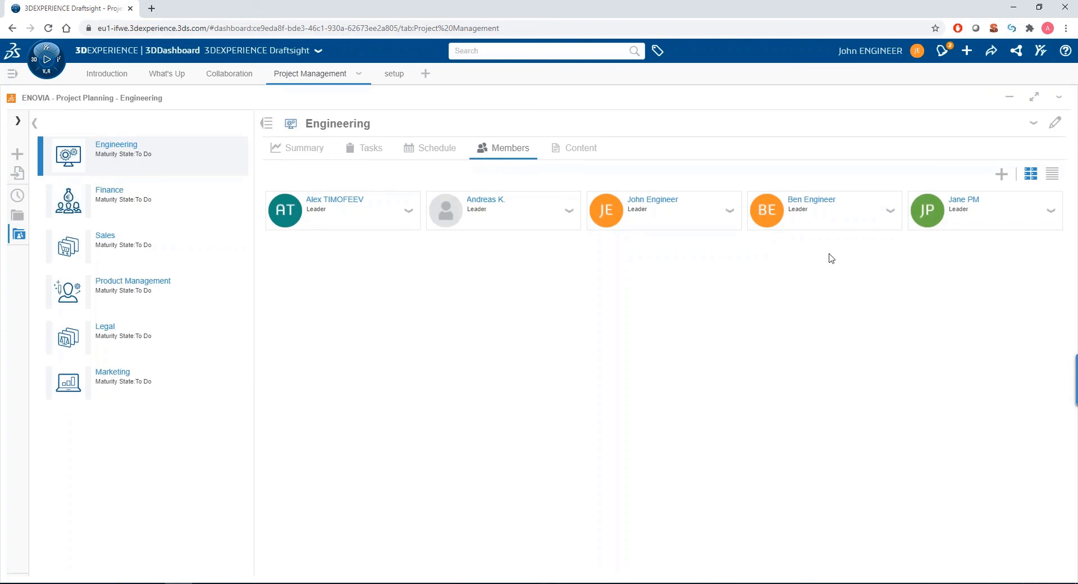
mouse_move(1051, 213)
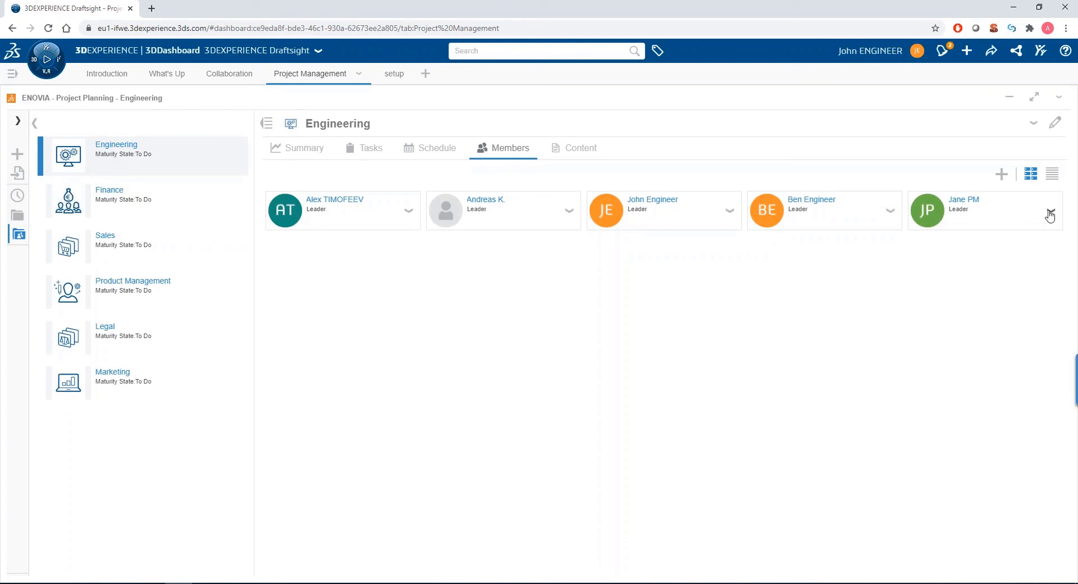
left_click(1049, 212)
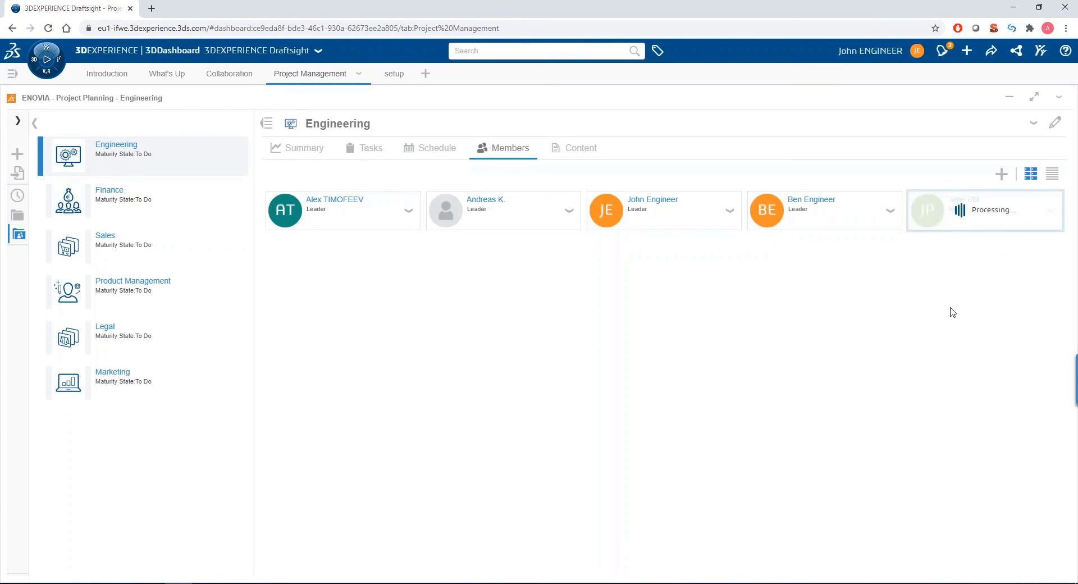
mouse_move(950, 314)
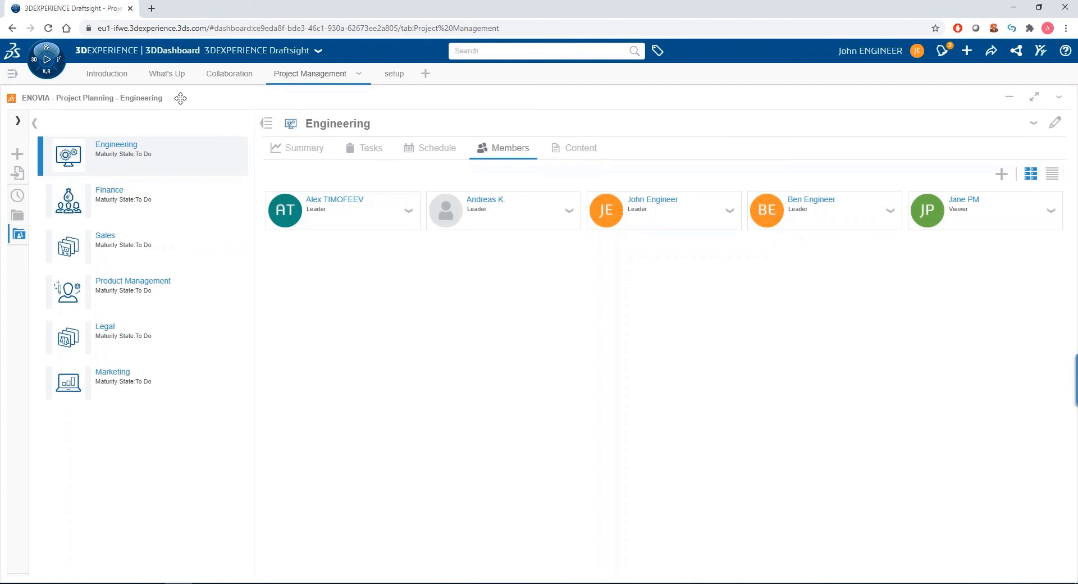
left_click(166, 75)
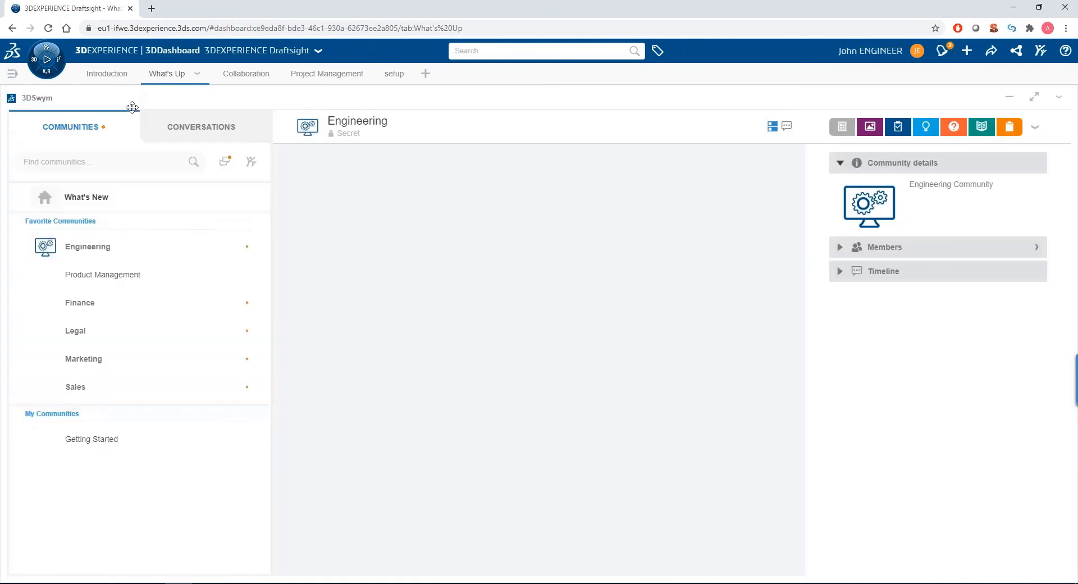
Show the Engineering community feed, briefly filtering to wiki pages before listing all posts again.
left_click(87, 247)
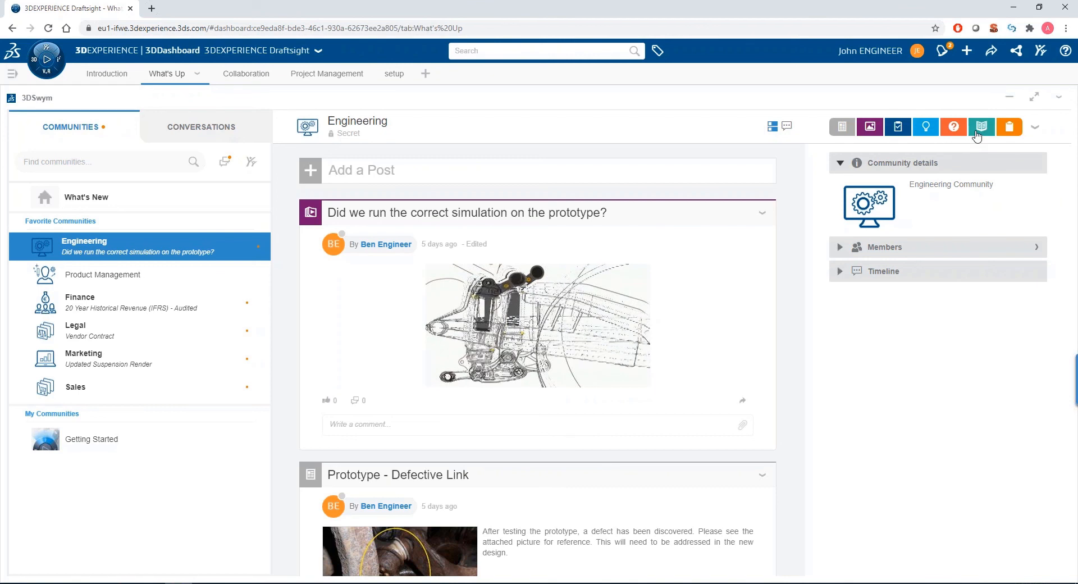
left_click(981, 127)
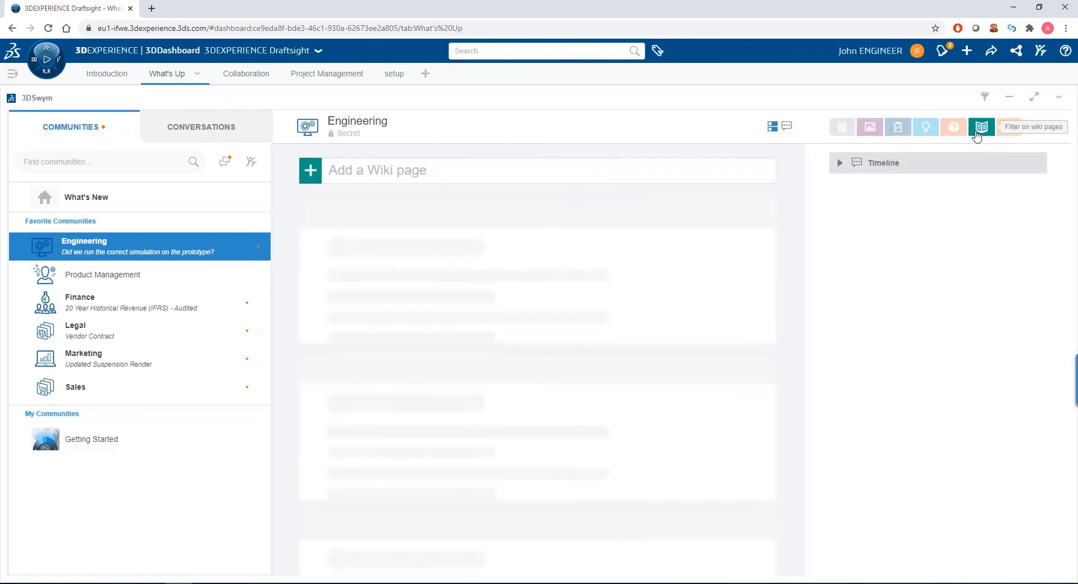
left_click(981, 127)
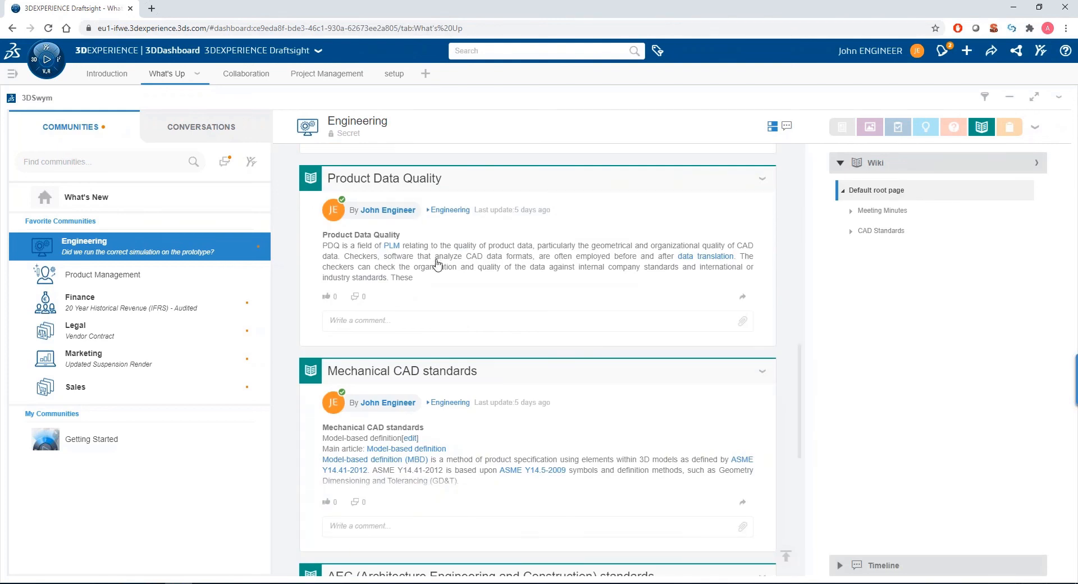
left_click(981, 127)
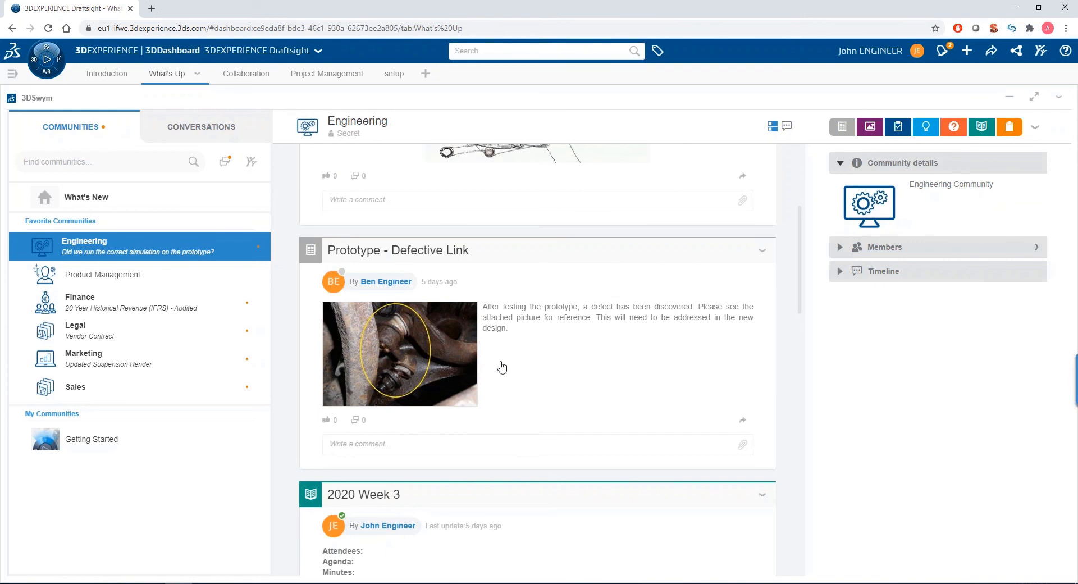
mouse_move(375, 296)
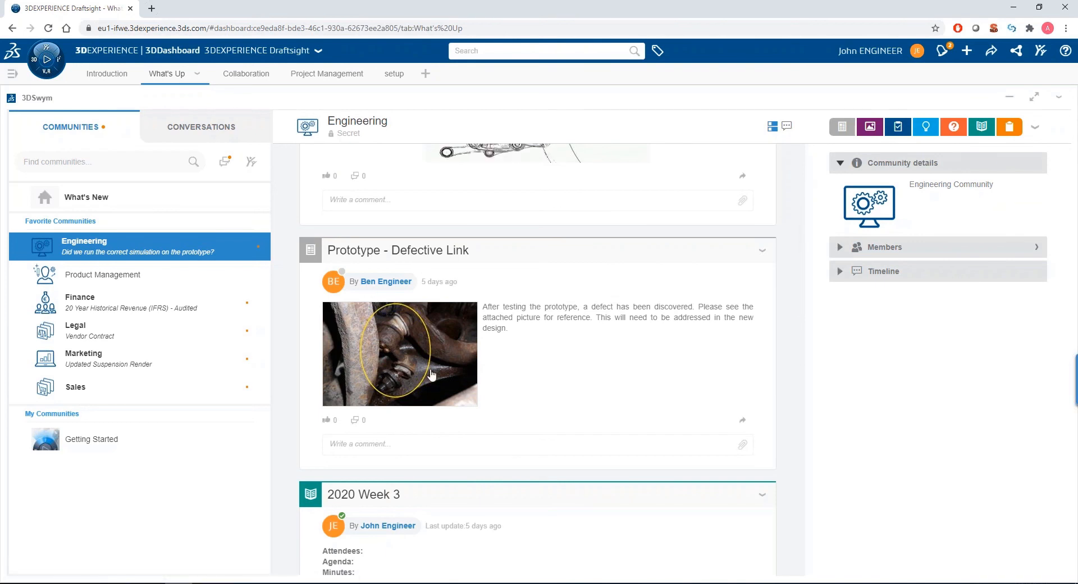
mouse_move(381, 365)
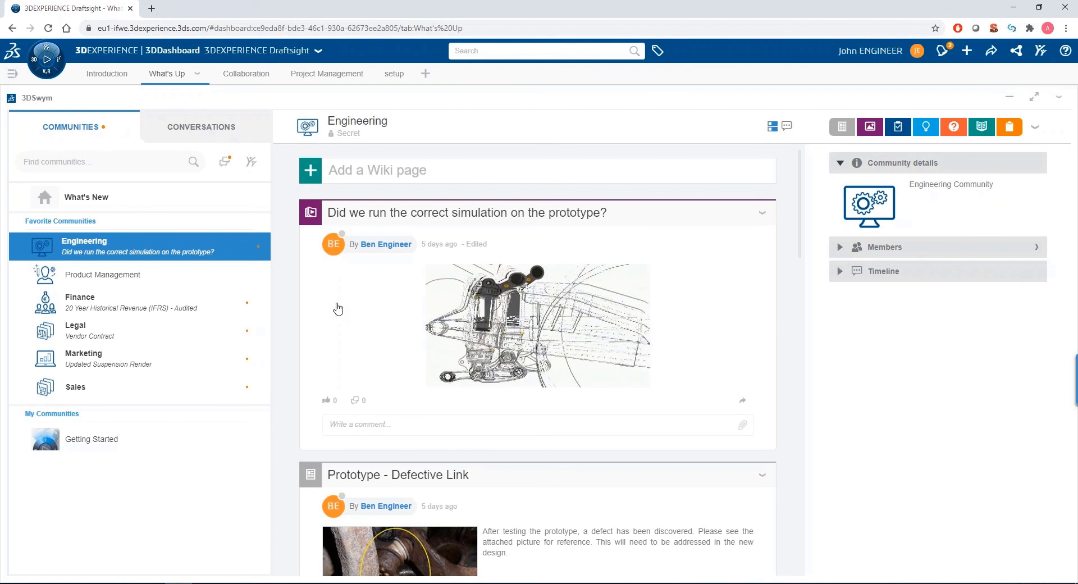
Browse the Product Management, Finance and Marketing feeds, ending on the Sales community feed.
left_click(102, 275)
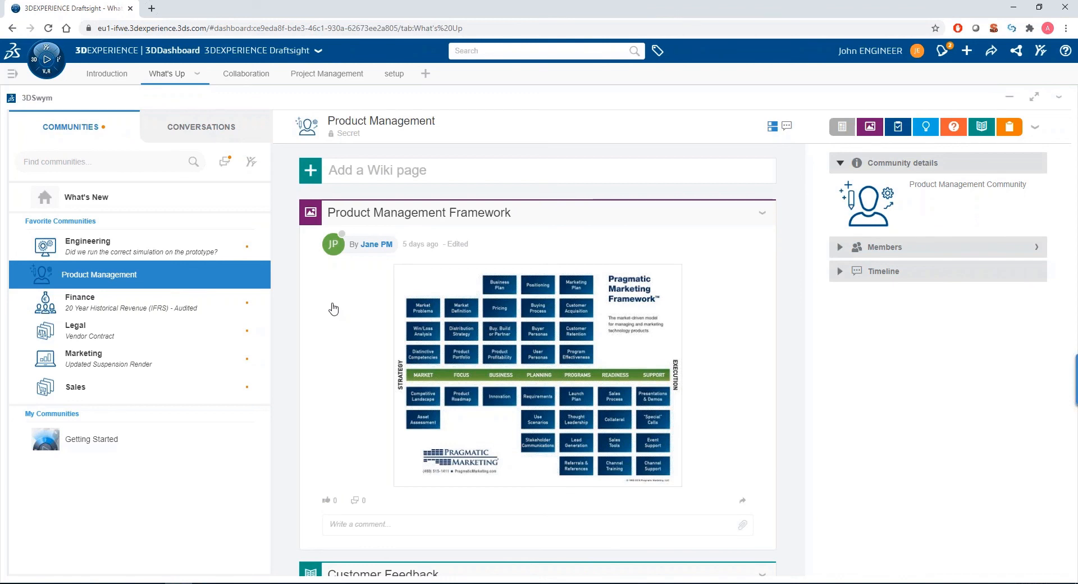
mouse_move(176, 310)
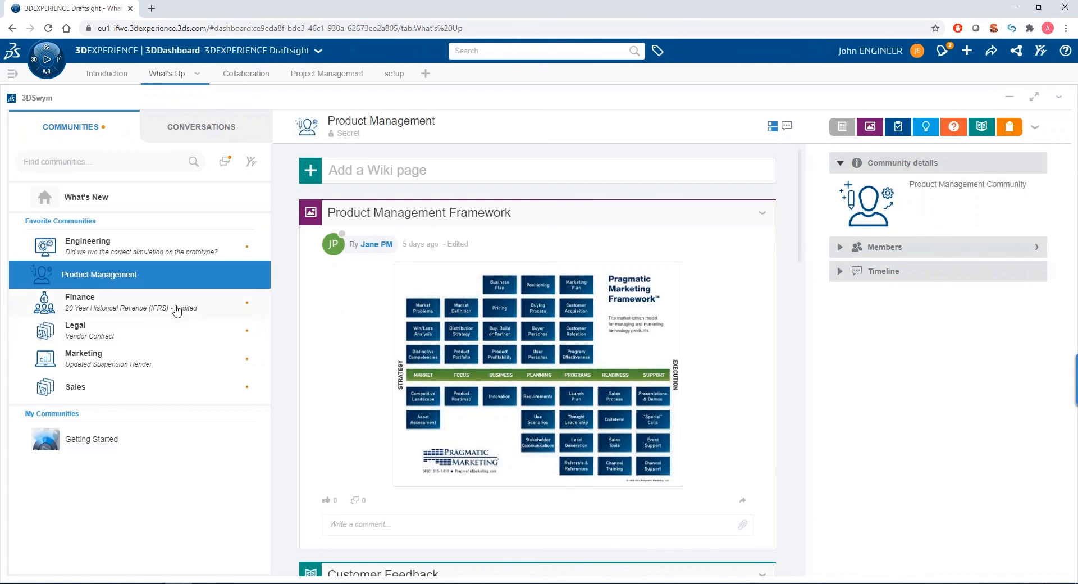
left_click(79, 298)
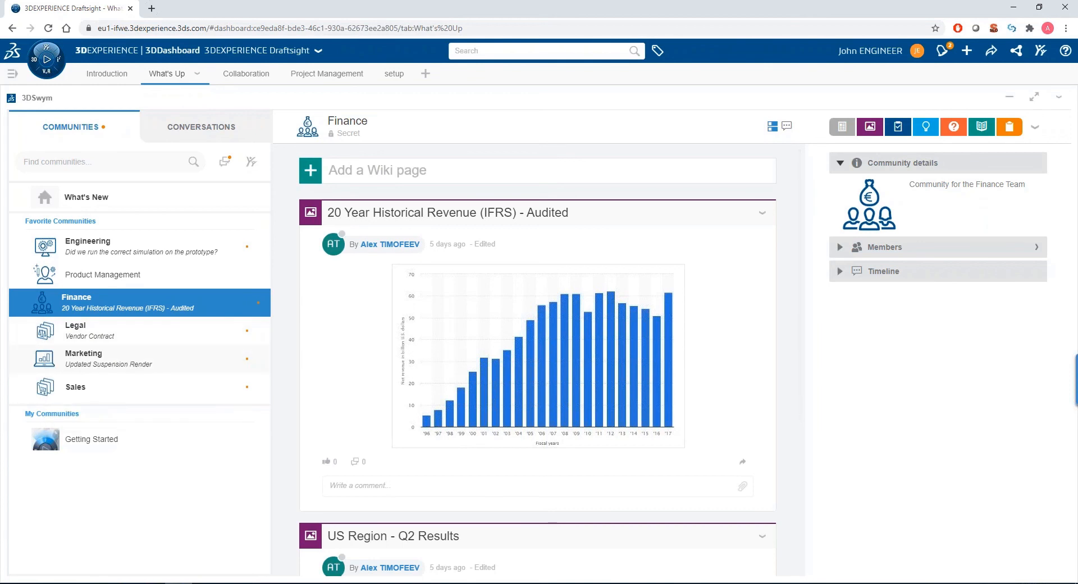
left_click(83, 359)
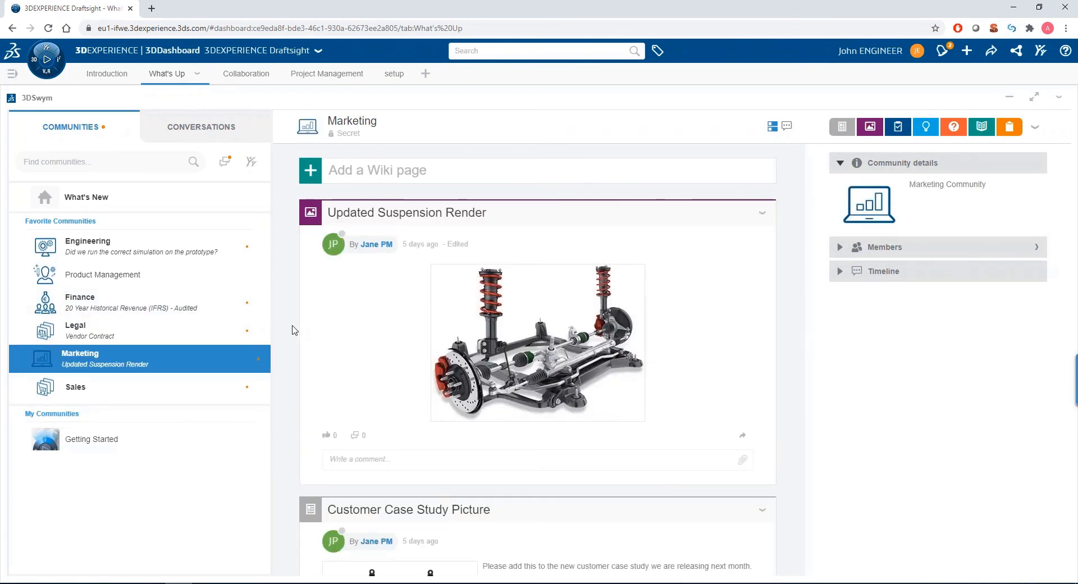
mouse_move(180, 398)
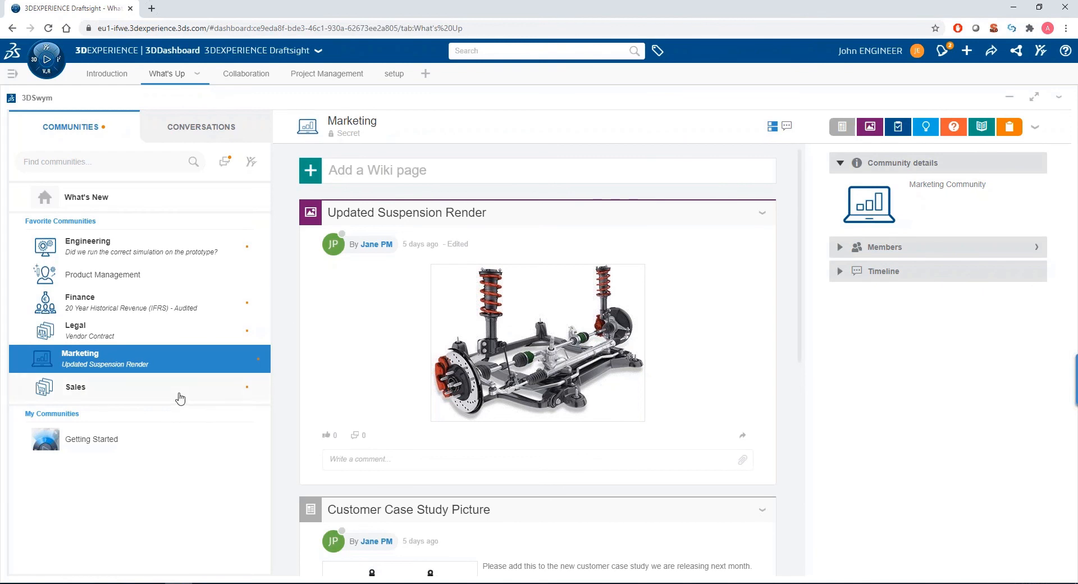
left_click(77, 387)
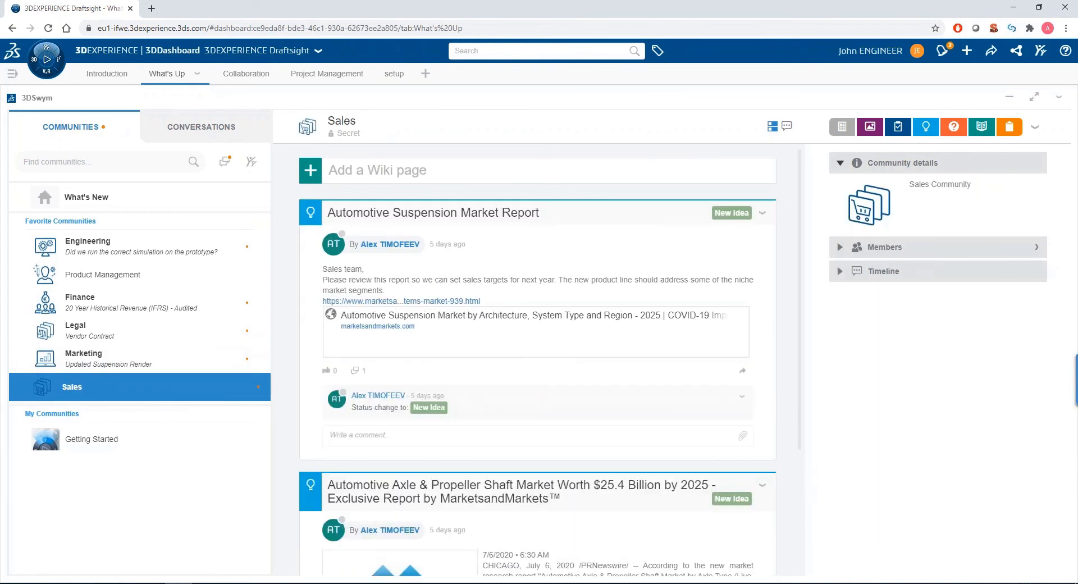